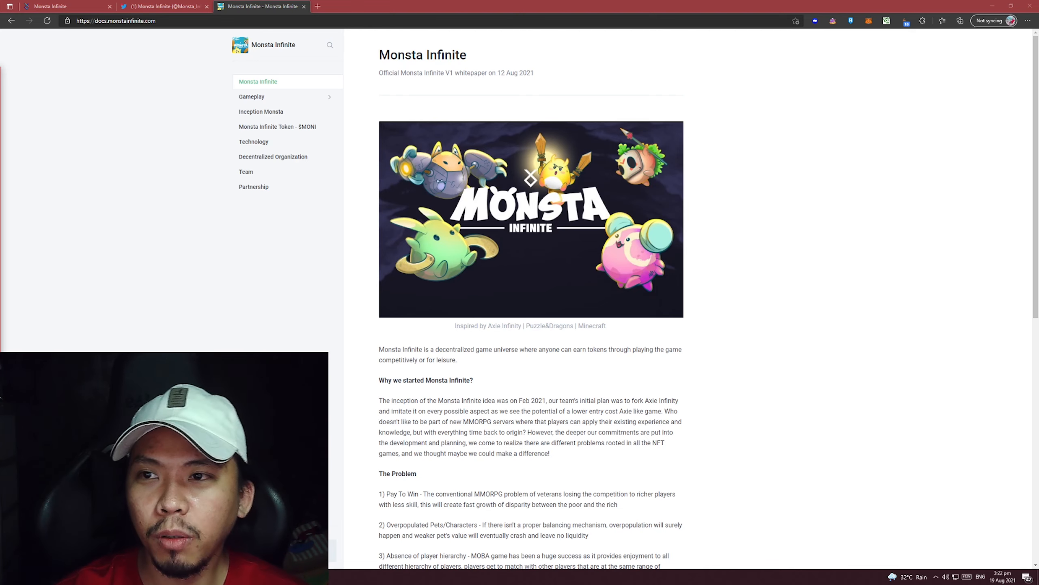
# Switch to the Monsta Infinite website and scroll past Runestone Align to the Survival, Monsta War and Synthesis Cloning cards
pyautogui.click(53, 6)
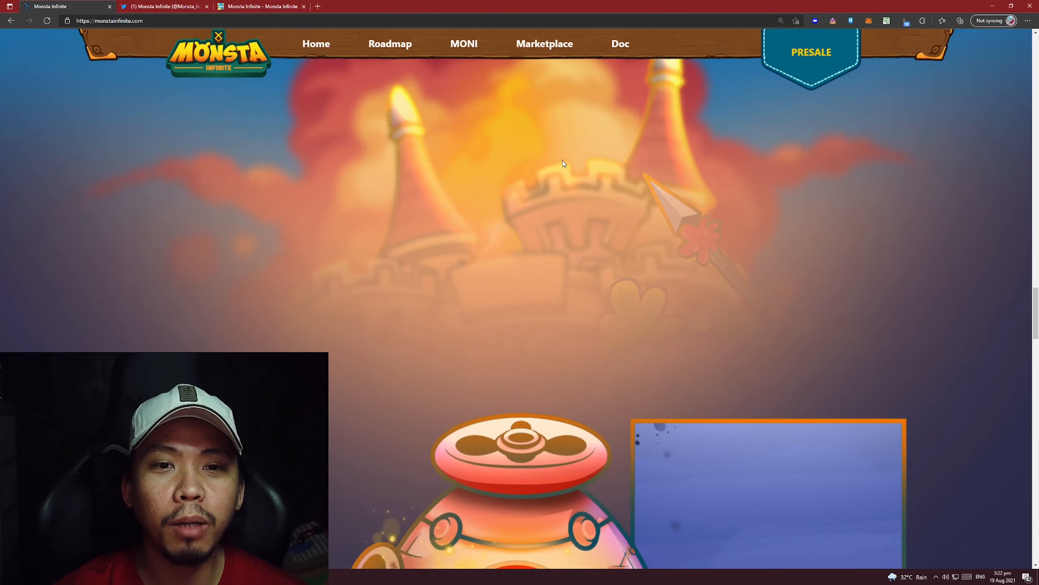
pyautogui.scroll(-3)
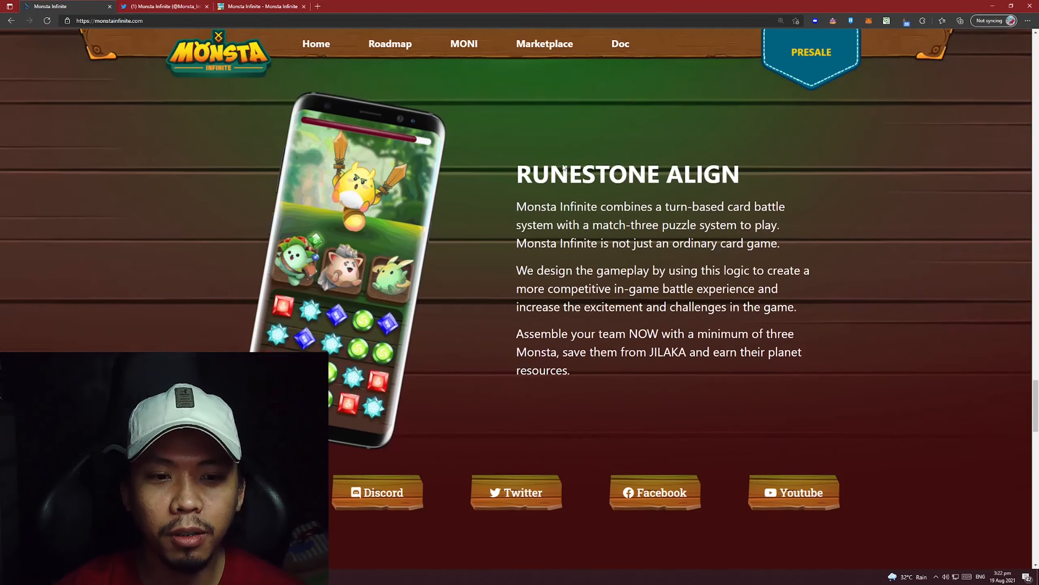
pyautogui.scroll(-3)
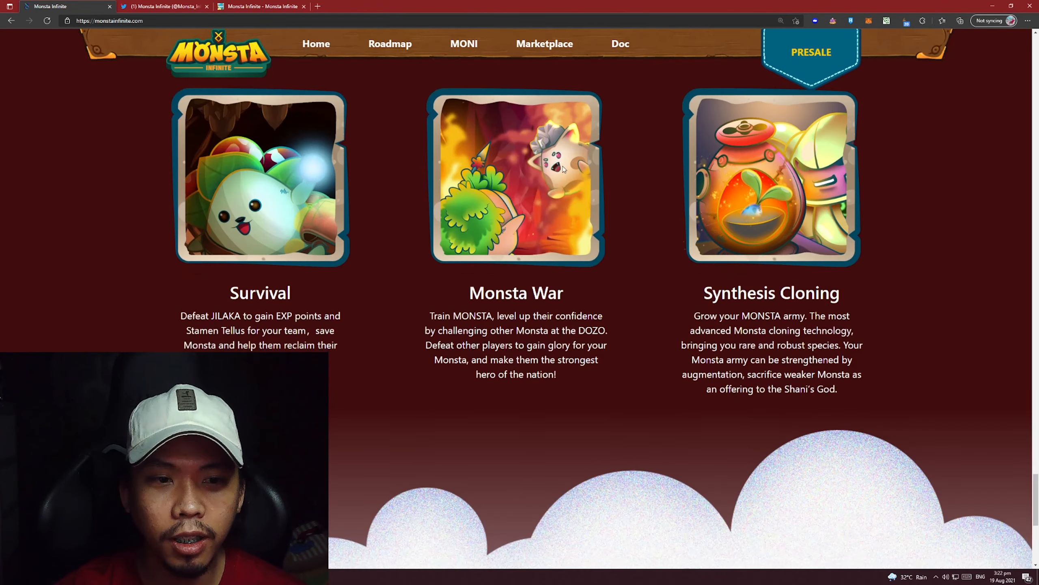
pyautogui.scroll(-3)
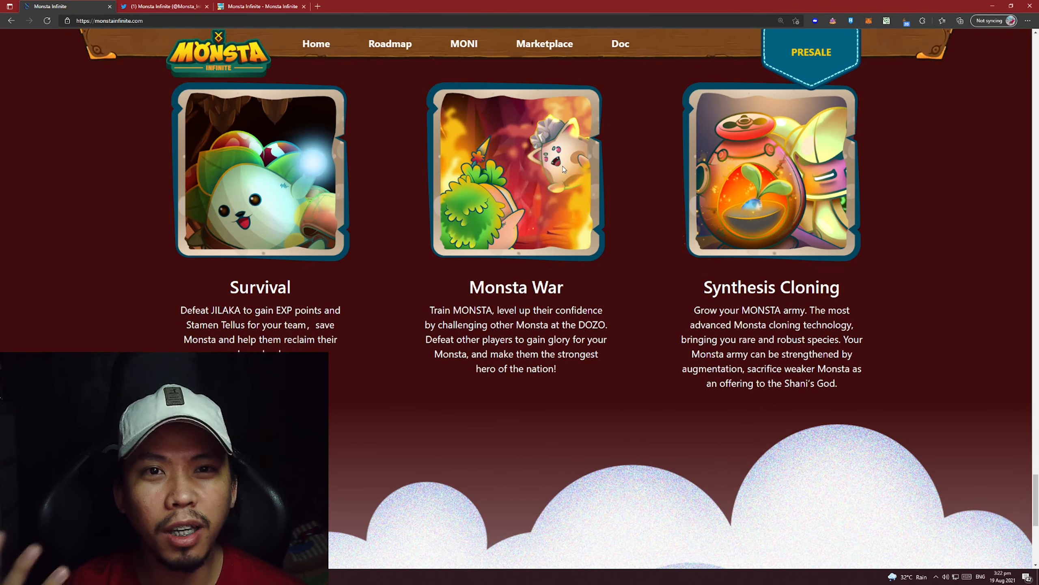
pyautogui.scroll(-3)
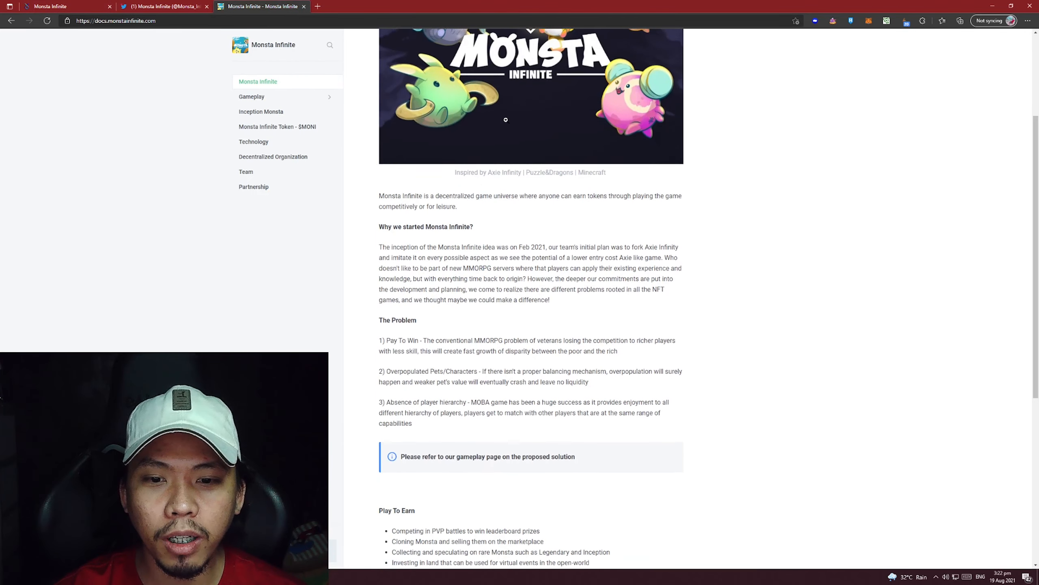
# Scroll to 'Why we started Monsta Infinite?' and highlight the plan to fork Axie Infinity before The Problem
pyautogui.scroll(-3)
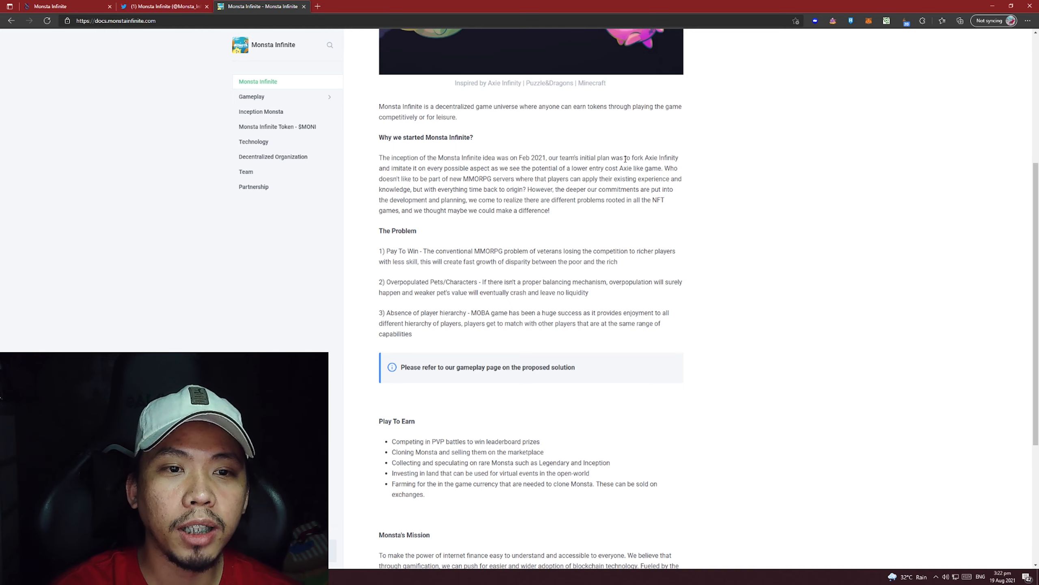
pyautogui.moveTo(596, 157); pyautogui.dragTo(679, 157)
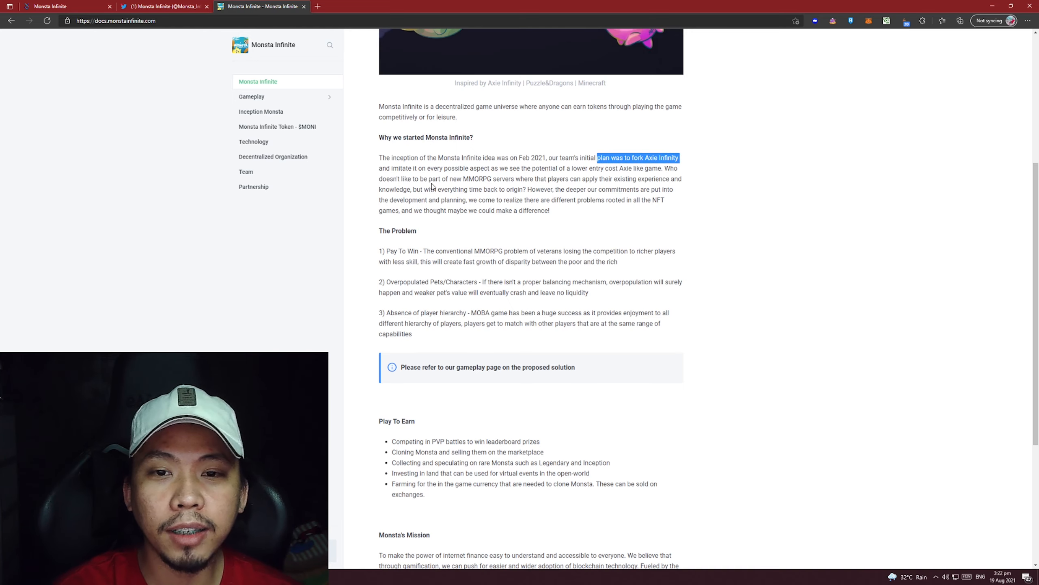
pyautogui.moveTo(438, 171)
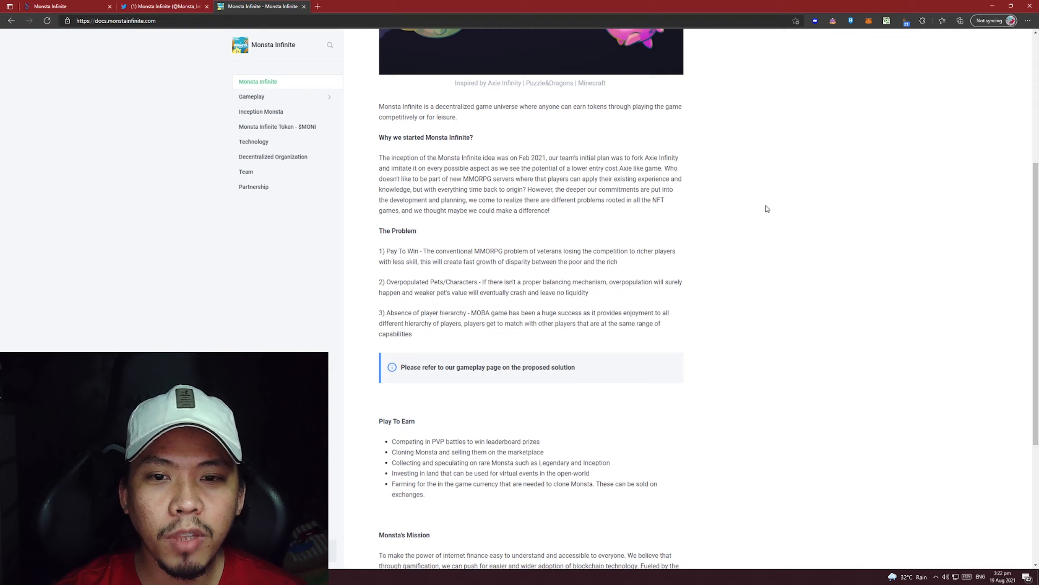
pyautogui.scroll(-3)
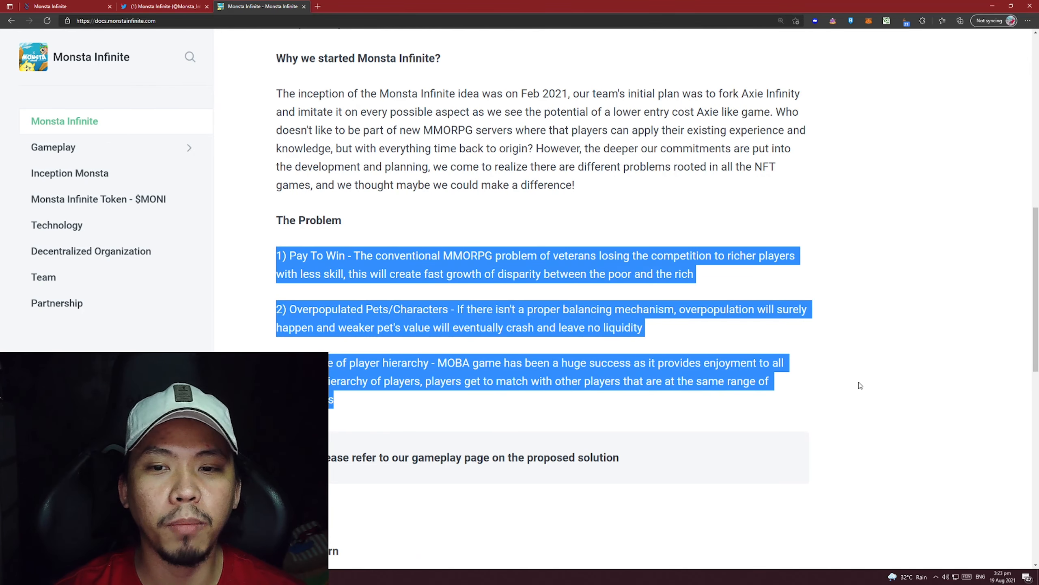
pyautogui.click(696, 295)
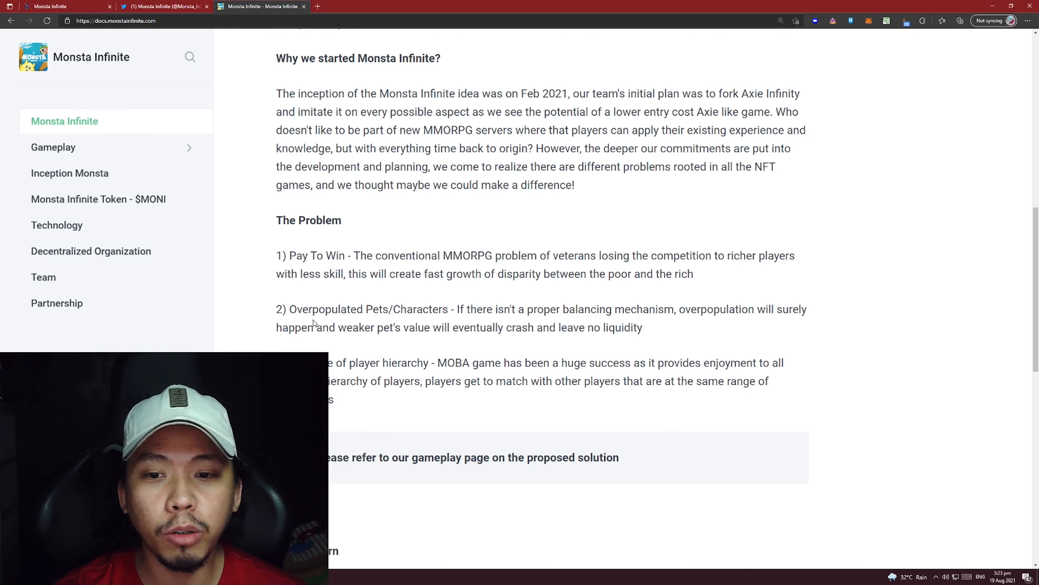
pyautogui.moveTo(612, 338)
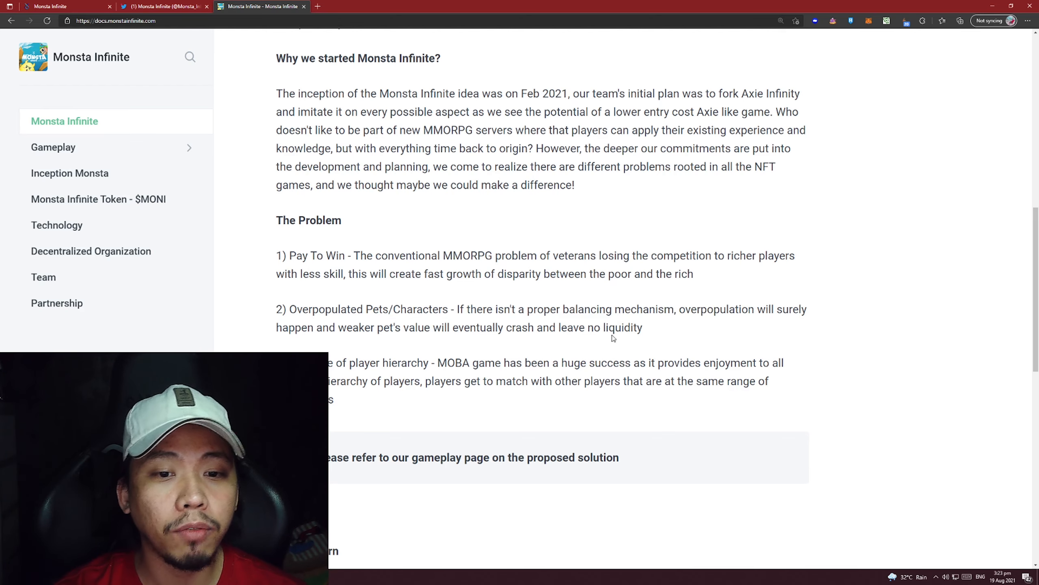
pyautogui.moveTo(527, 327); pyautogui.dragTo(643, 327)
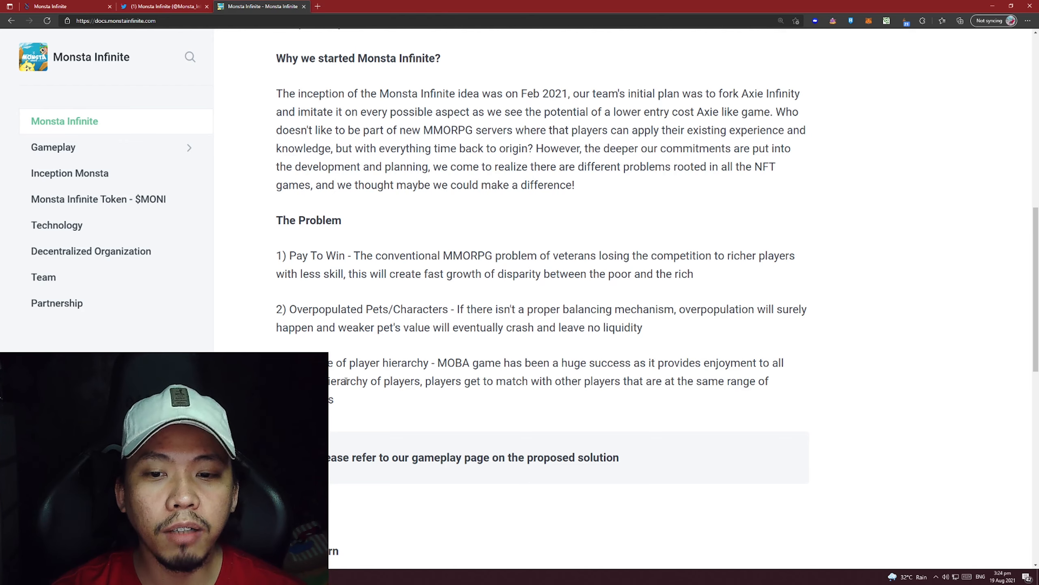
pyautogui.moveTo(424, 401)
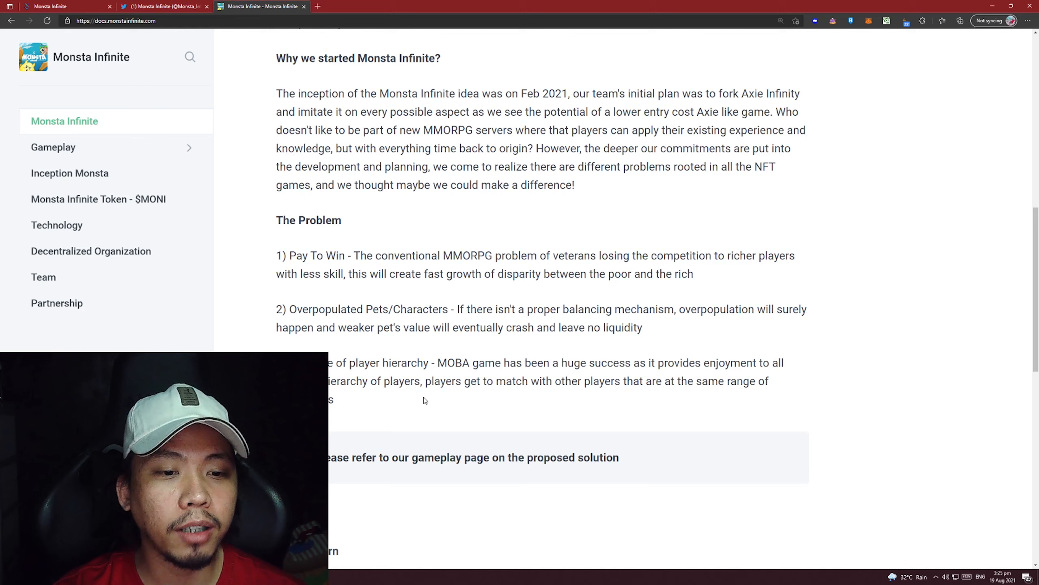
pyautogui.scroll(-3)
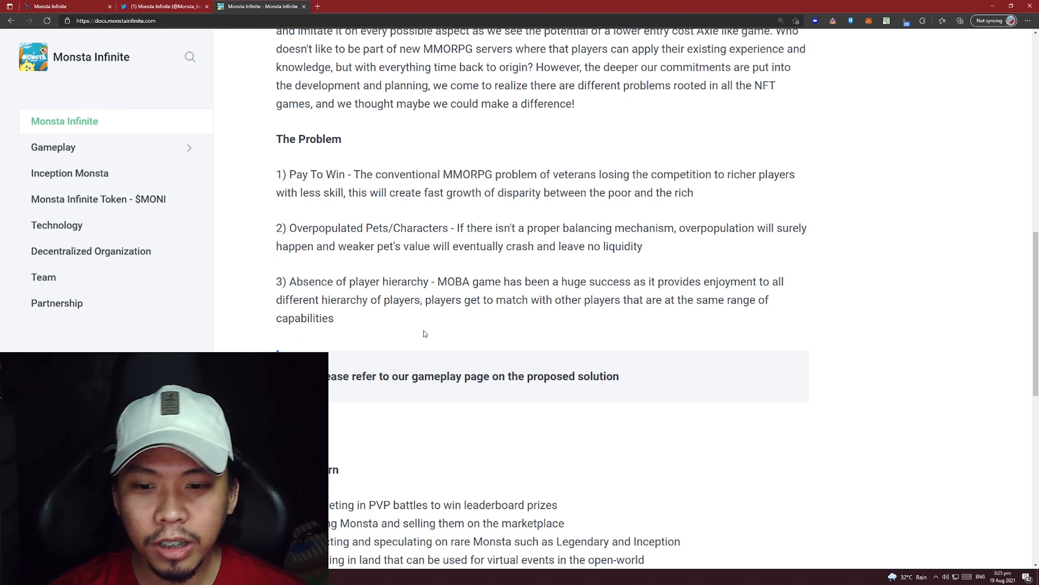
# Scroll past the gameplay note to the Play To Earn bullet list of five earning methods
pyautogui.scroll(-3)
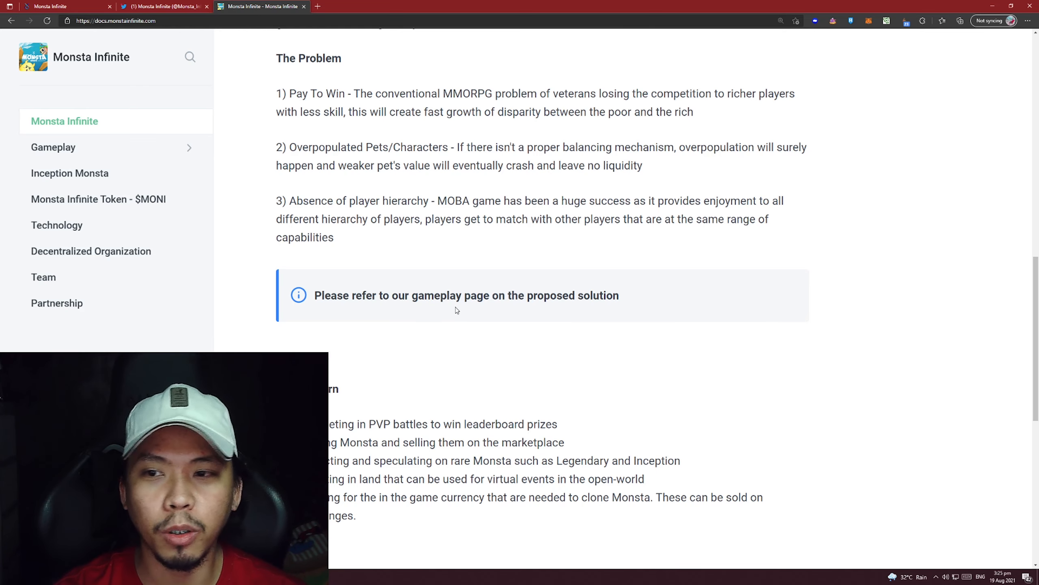
pyautogui.scroll(-3)
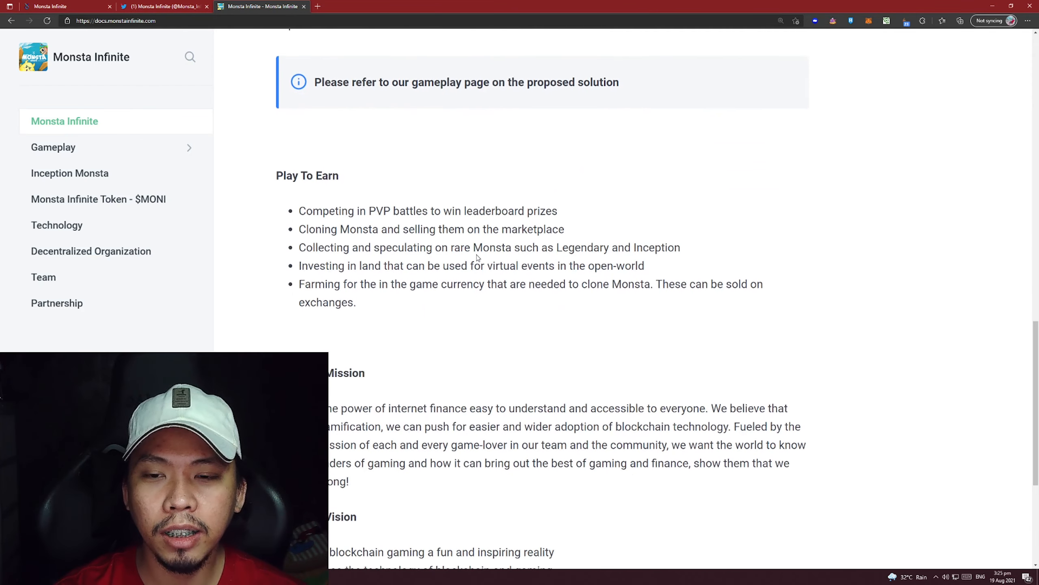
pyautogui.scroll(-3)
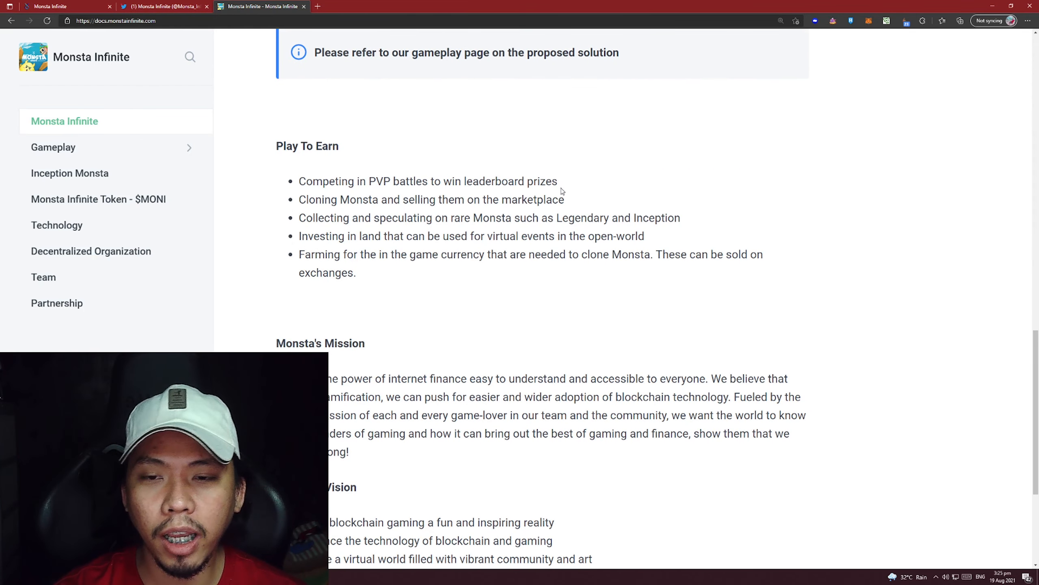
pyautogui.scroll(-3)
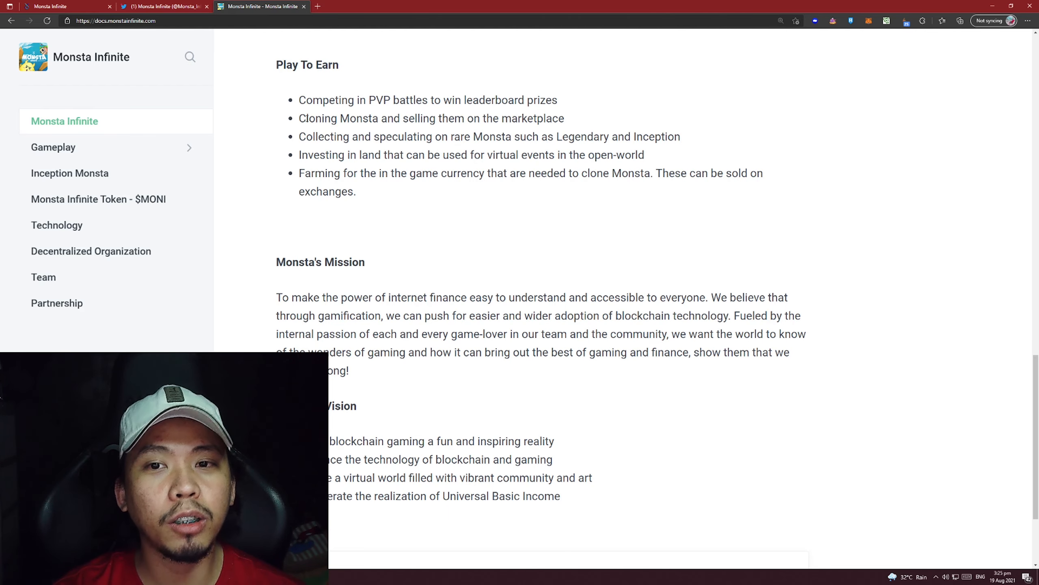
# Highlight phrases in the Play To Earn list, including the Legendary and Inception rarities, then clear the selection
pyautogui.moveTo(298, 118); pyautogui.dragTo(379, 118)
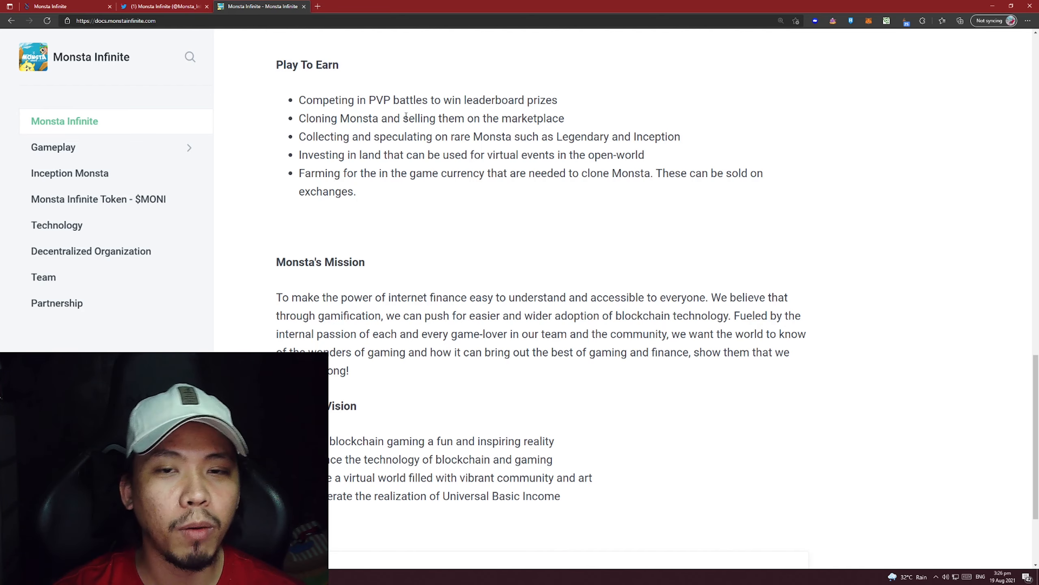
pyautogui.moveTo(403, 118); pyautogui.dragTo(564, 118)
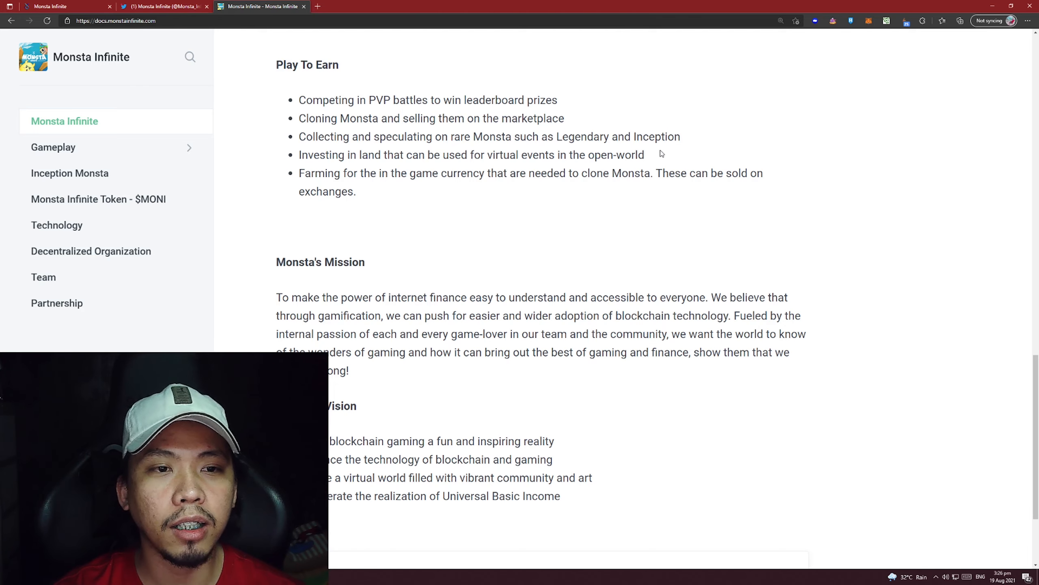
pyautogui.moveTo(536, 136); pyautogui.dragTo(679, 136)
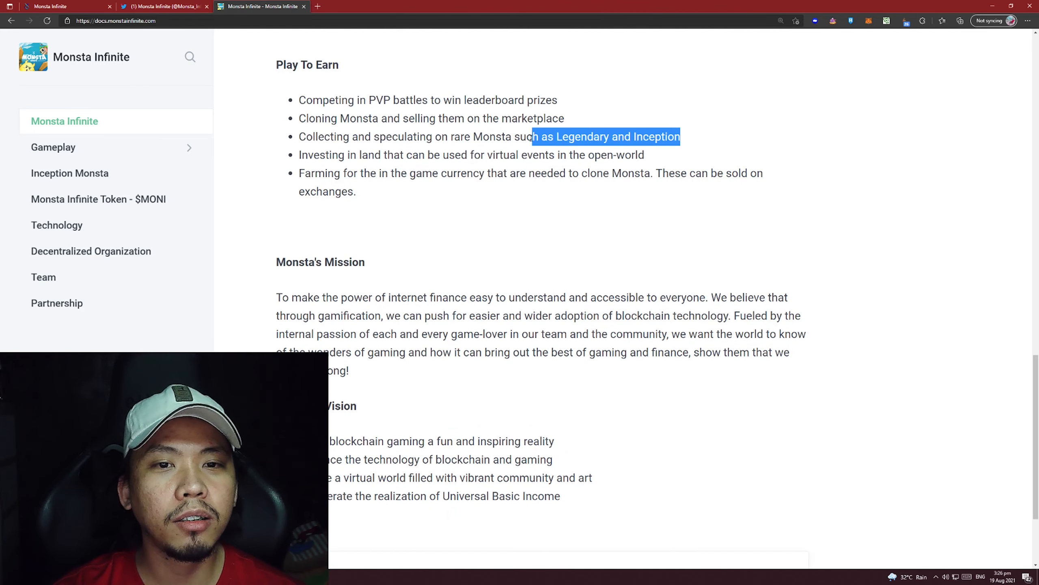
pyautogui.click(531, 188)
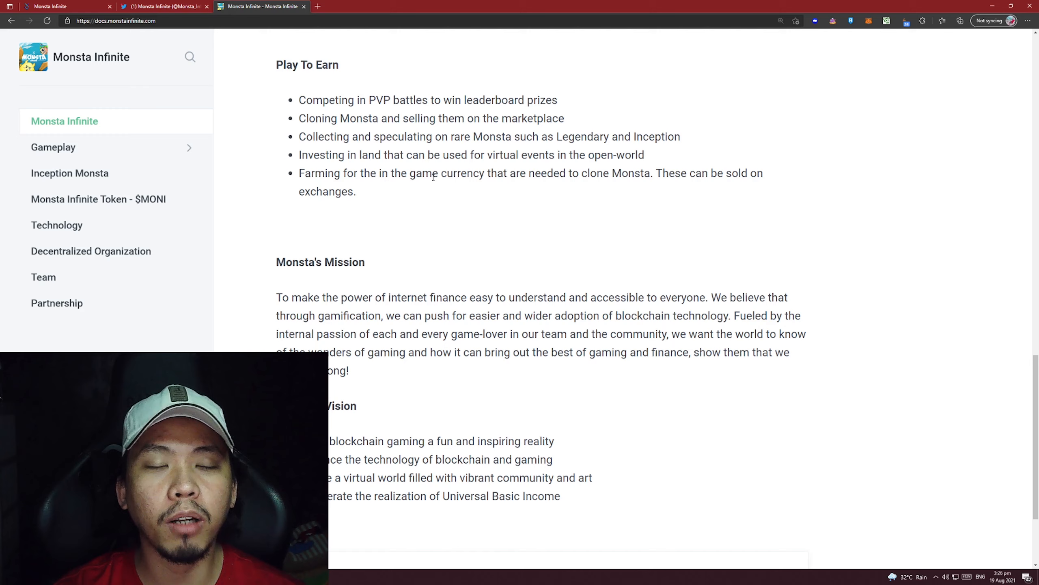
# Scroll to Monsta's Mission and Vision, highlight the first vision statement, then head to Gameplay
pyautogui.scroll(-3)
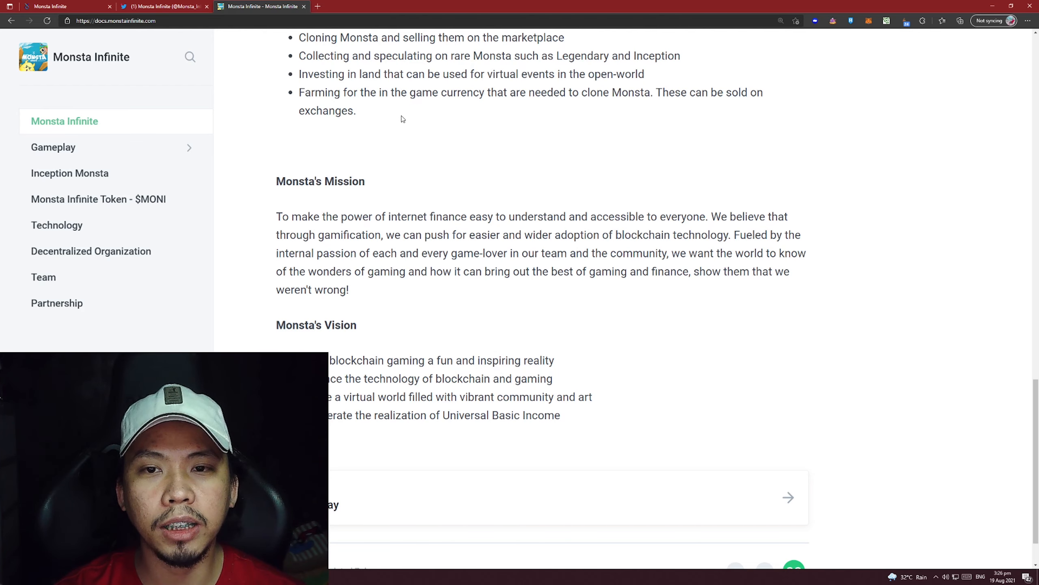
pyautogui.moveTo(501, 132)
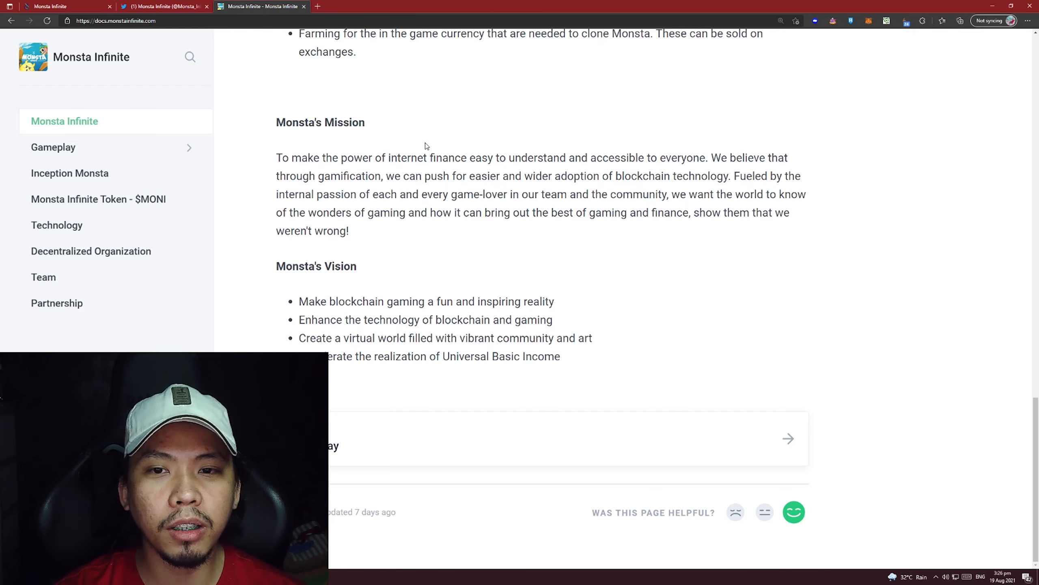
pyautogui.moveTo(455, 131)
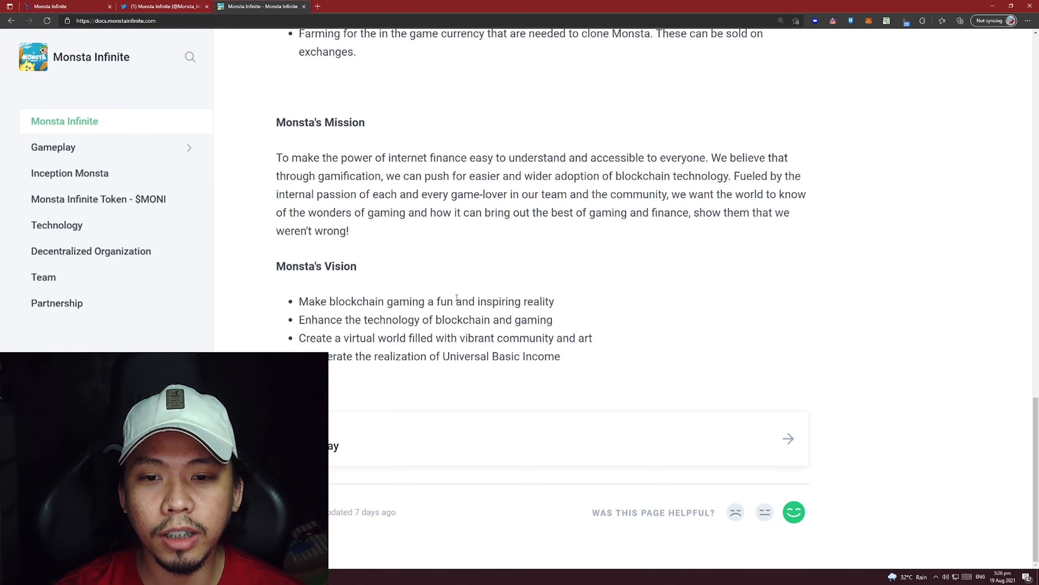
pyautogui.moveTo(315, 301); pyautogui.dragTo(514, 302)
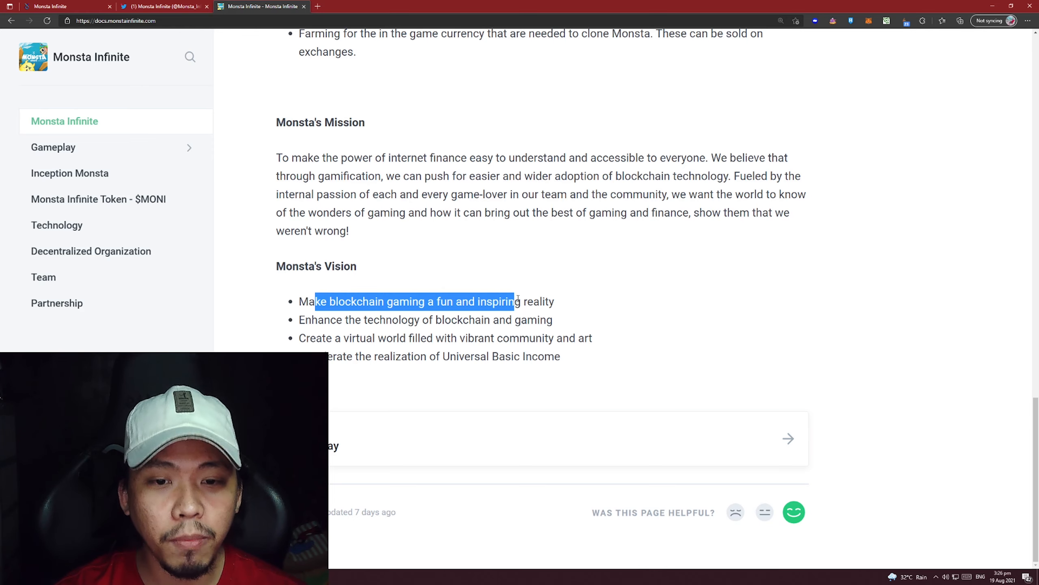
pyautogui.click(617, 300)
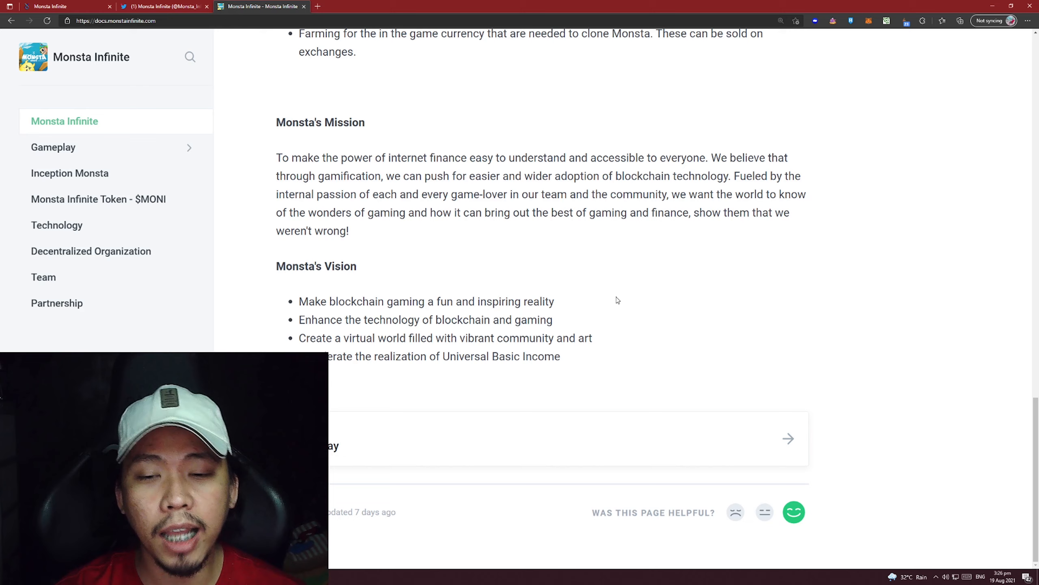
pyautogui.moveTo(596, 323)
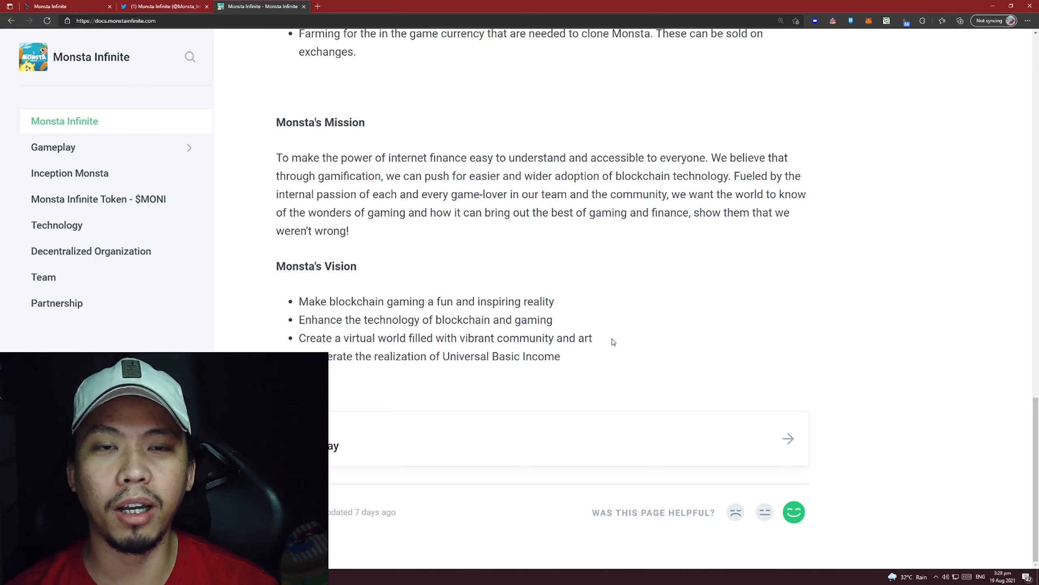
pyautogui.click(54, 147)
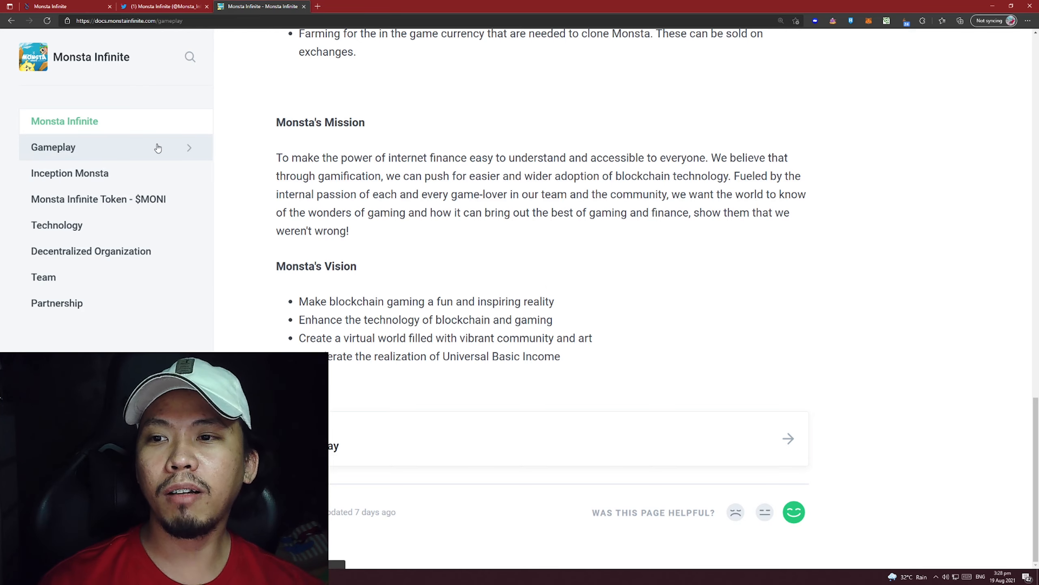
# Expand the Gameplay page in the sidebar and look over its Lore section about the Shani Planet
pyautogui.click(53, 148)
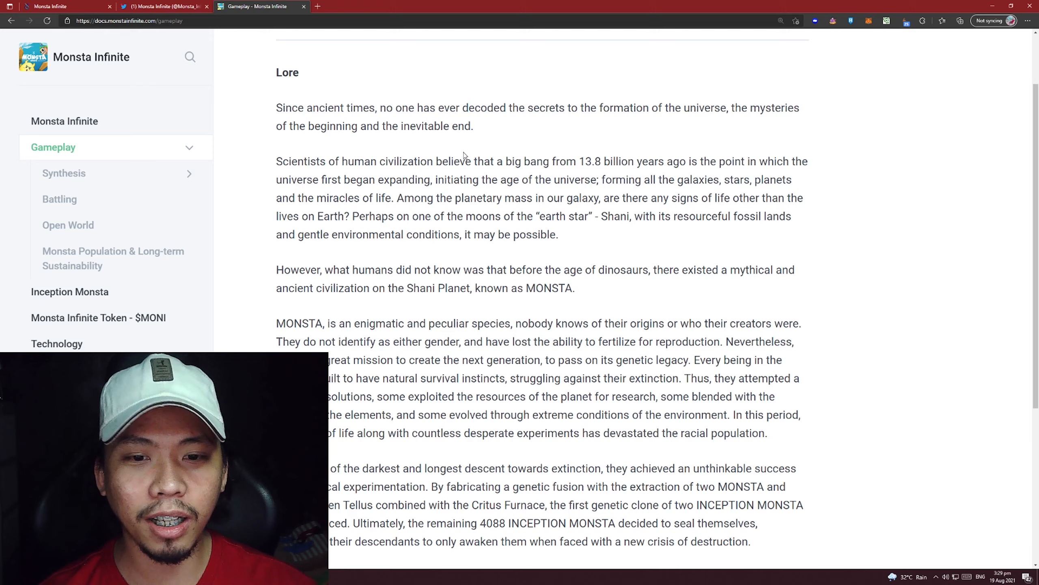
pyautogui.scroll(-3)
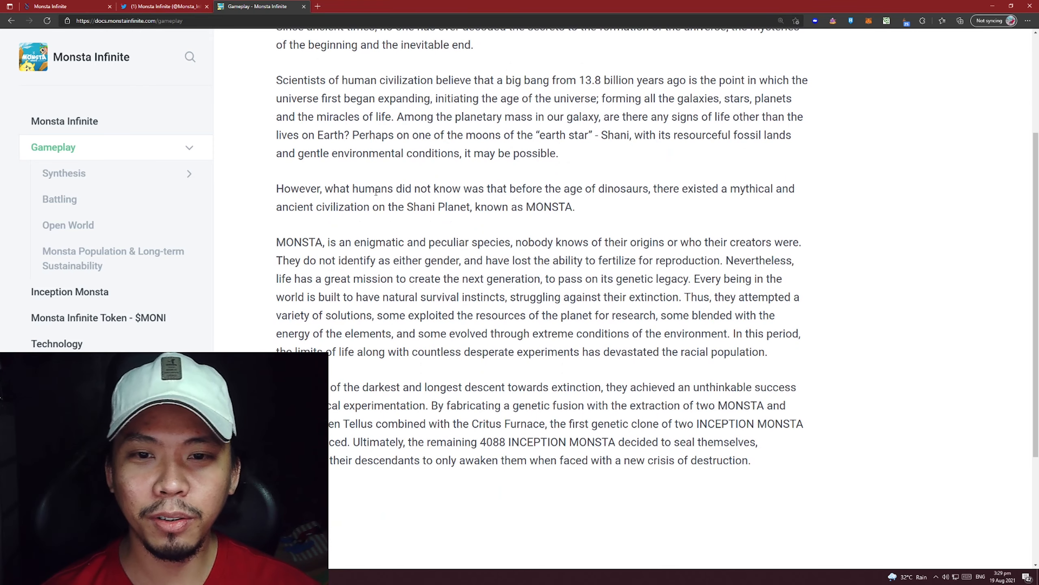
pyautogui.scroll(3)
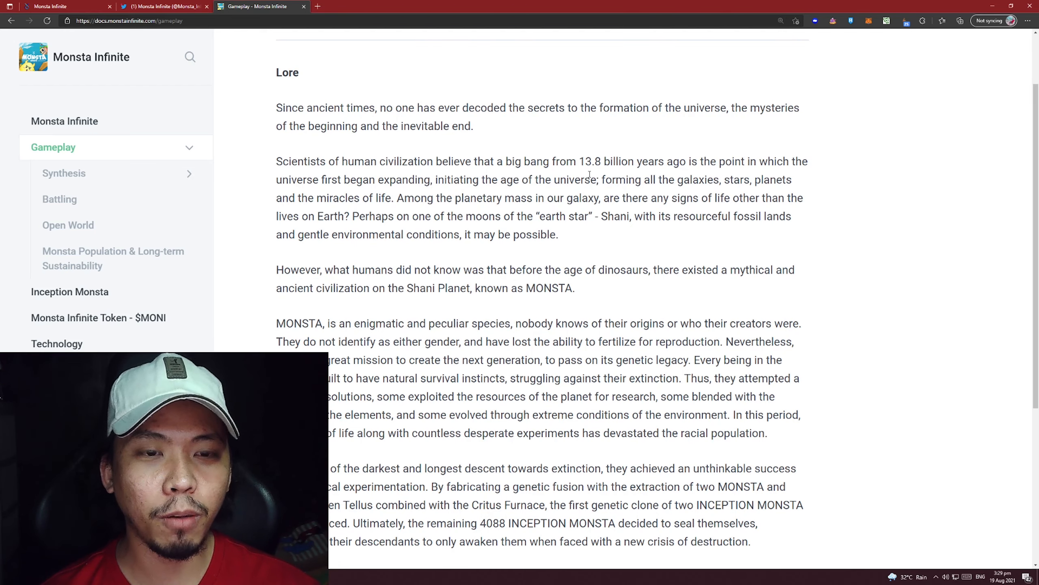
pyautogui.moveTo(685, 173)
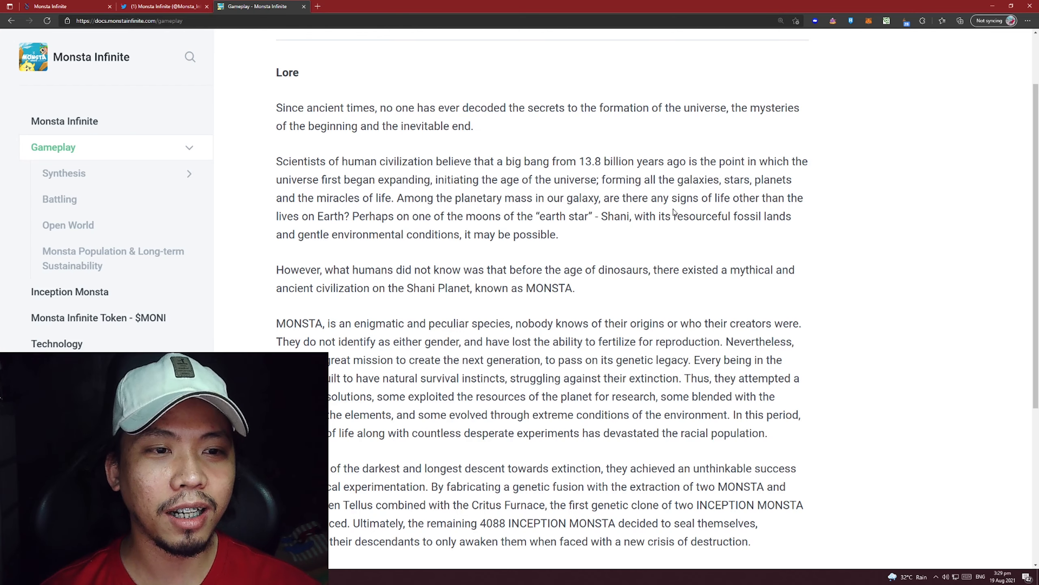
pyautogui.moveTo(552, 229)
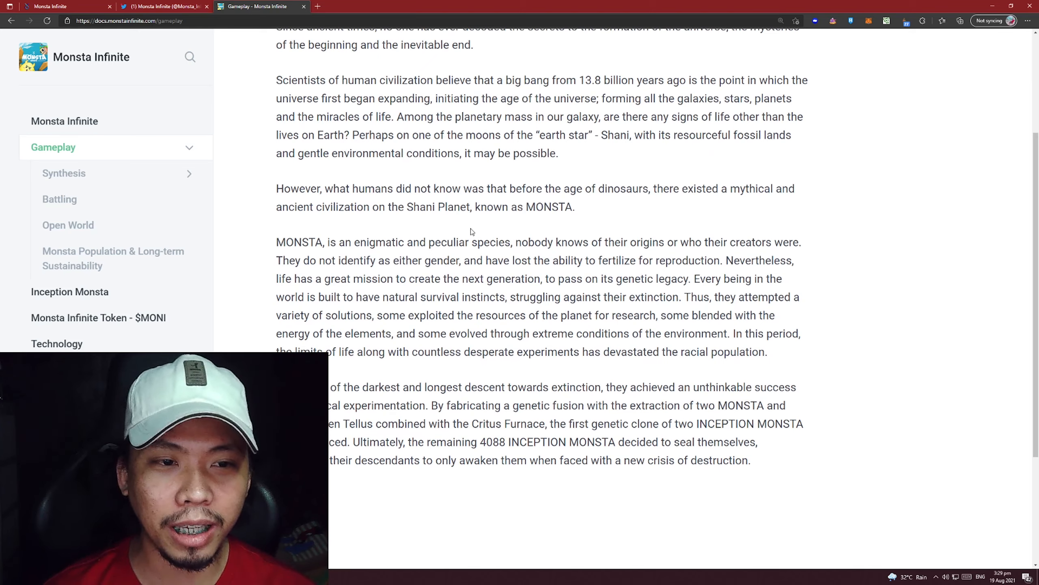
pyautogui.moveTo(407, 206); pyautogui.dragTo(456, 206)
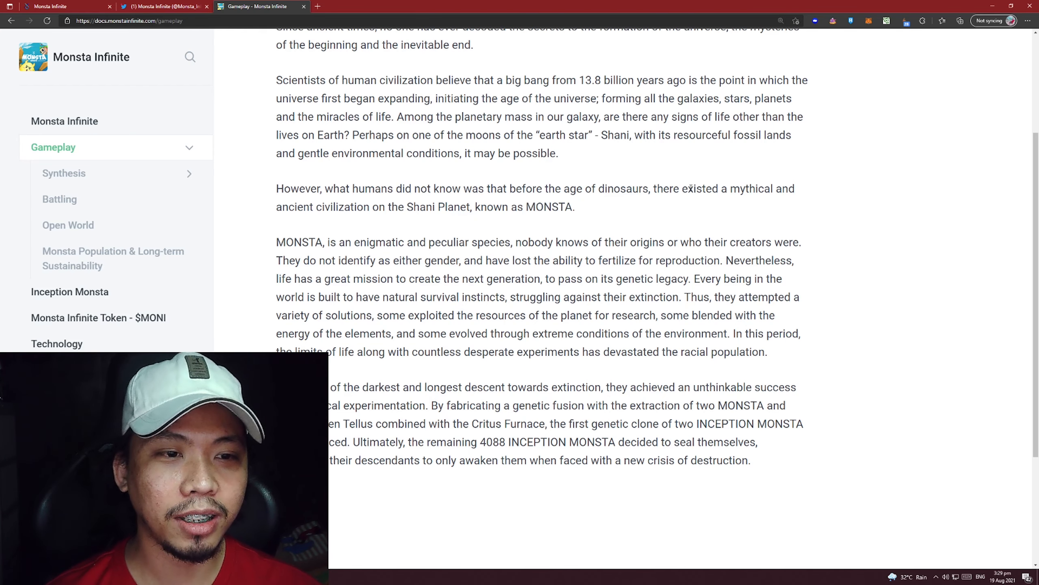
pyautogui.moveTo(731, 188); pyautogui.dragTo(790, 189)
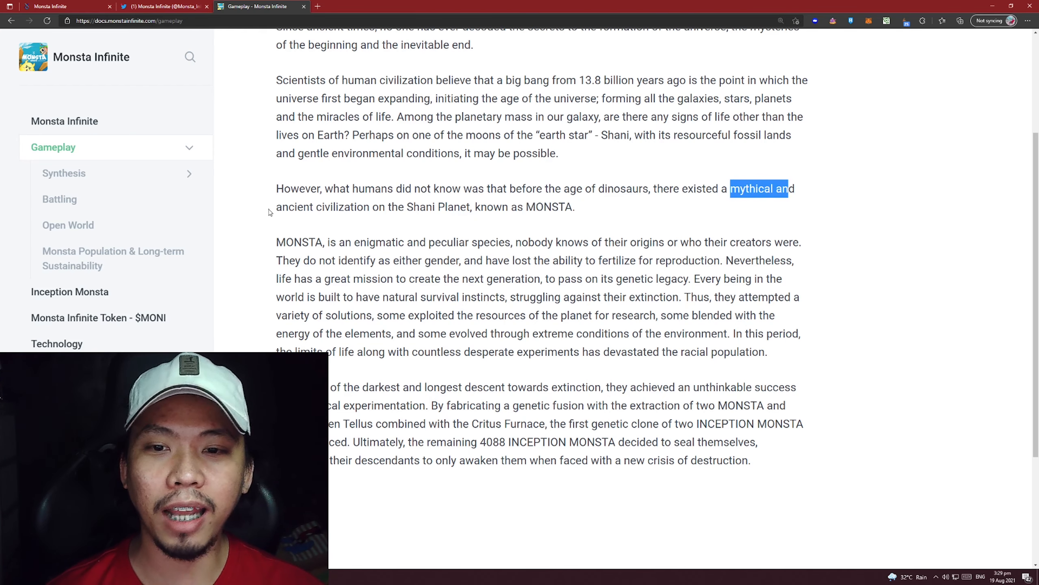
pyautogui.scroll(-3)
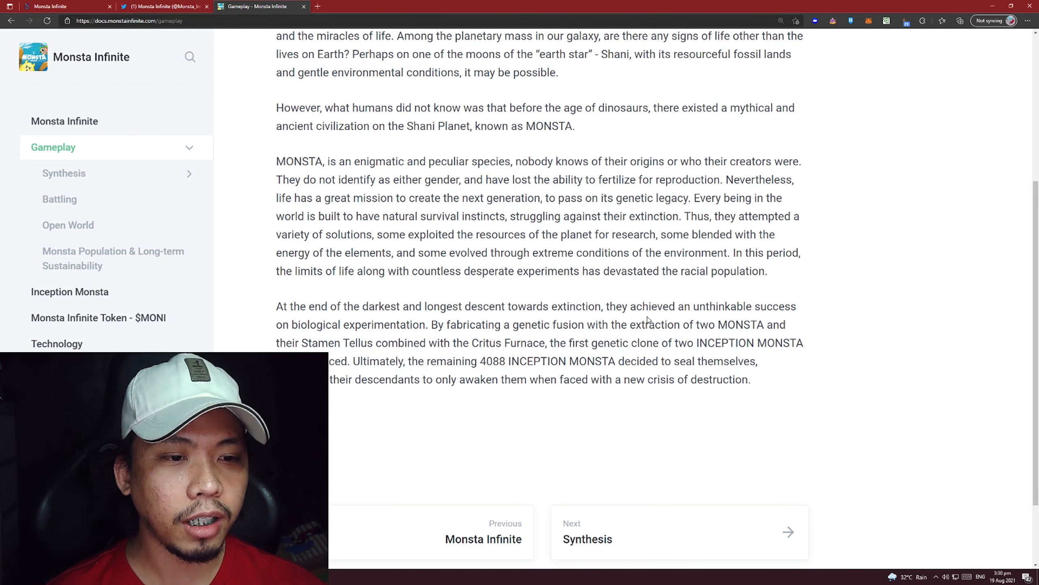
pyautogui.moveTo(393, 338)
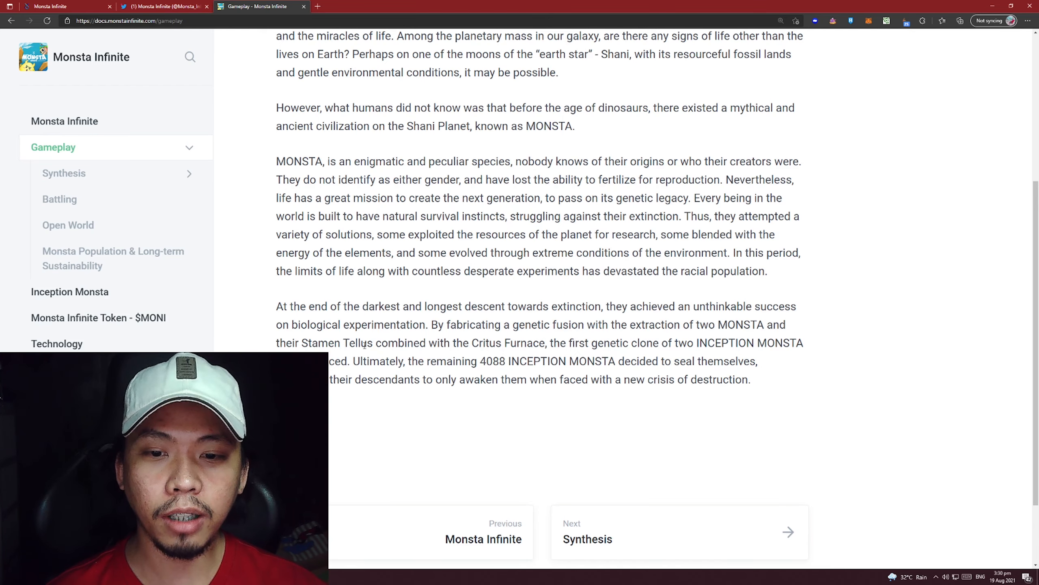
pyautogui.moveTo(302, 343); pyautogui.dragTo(373, 343)
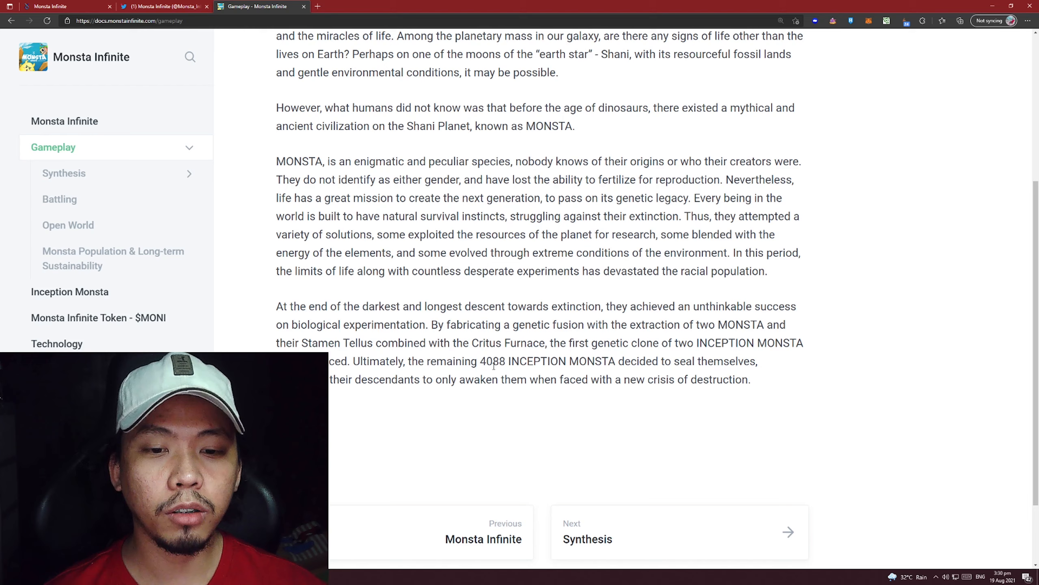
pyautogui.doubleClick(492, 360)
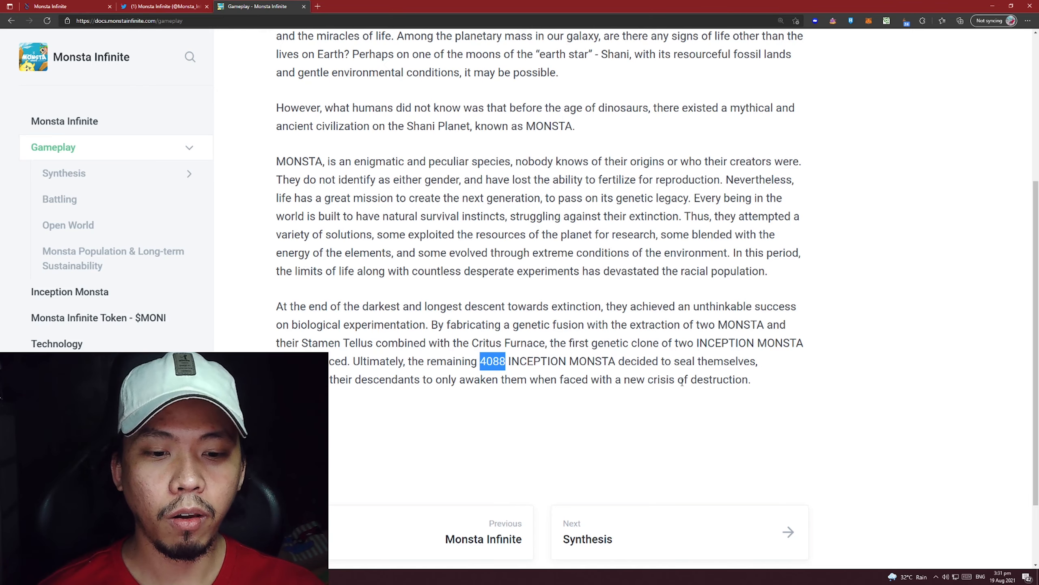
pyautogui.scroll(3)
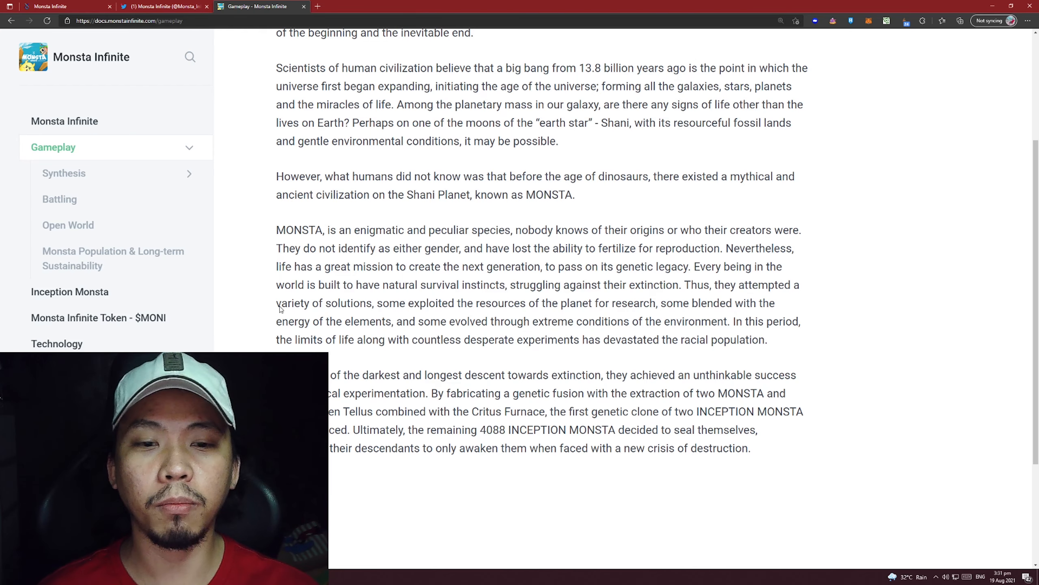
pyautogui.moveTo(131, 177)
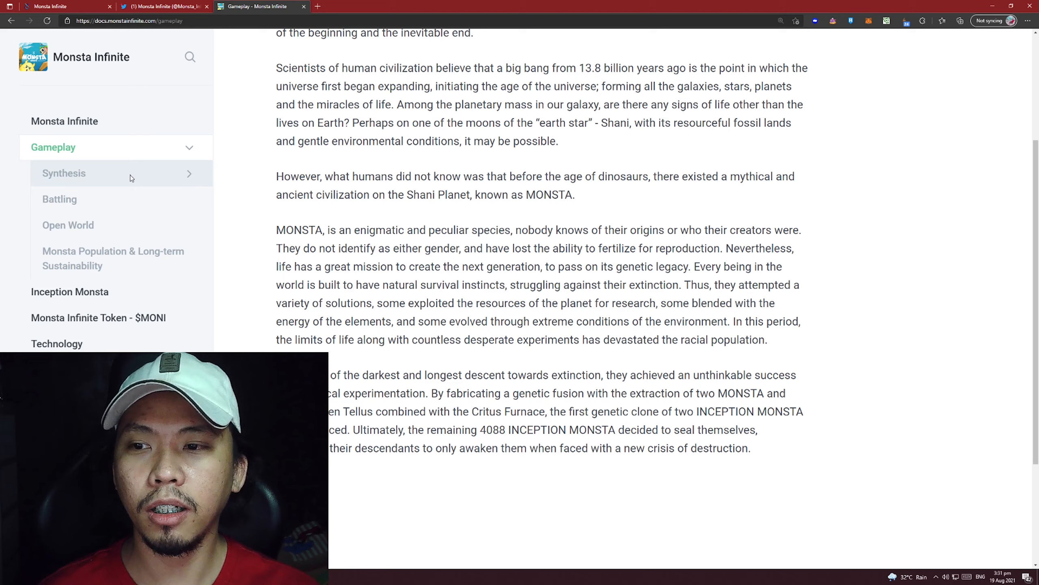
pyautogui.click(63, 173)
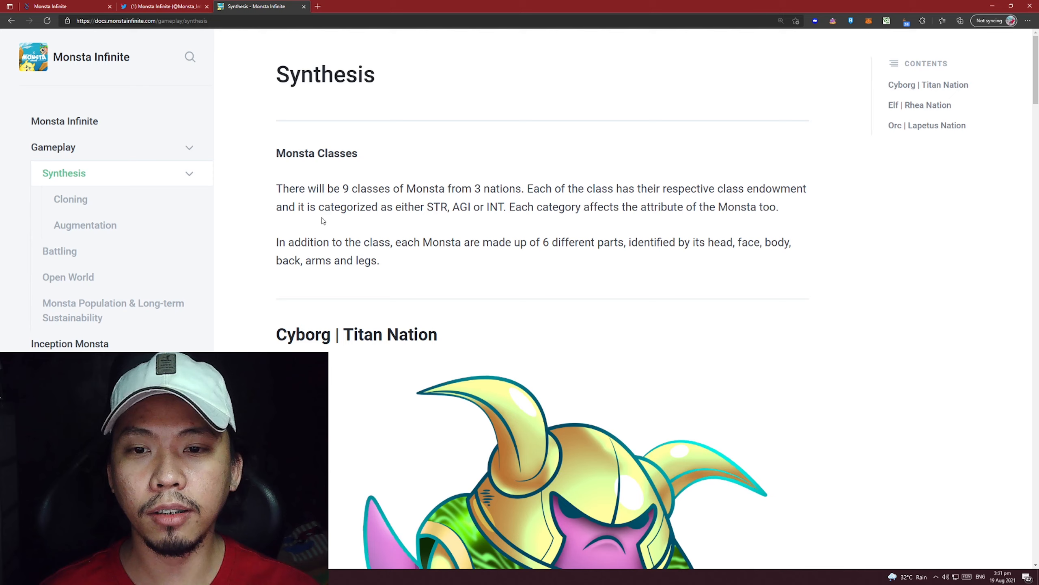
pyautogui.moveTo(491, 220)
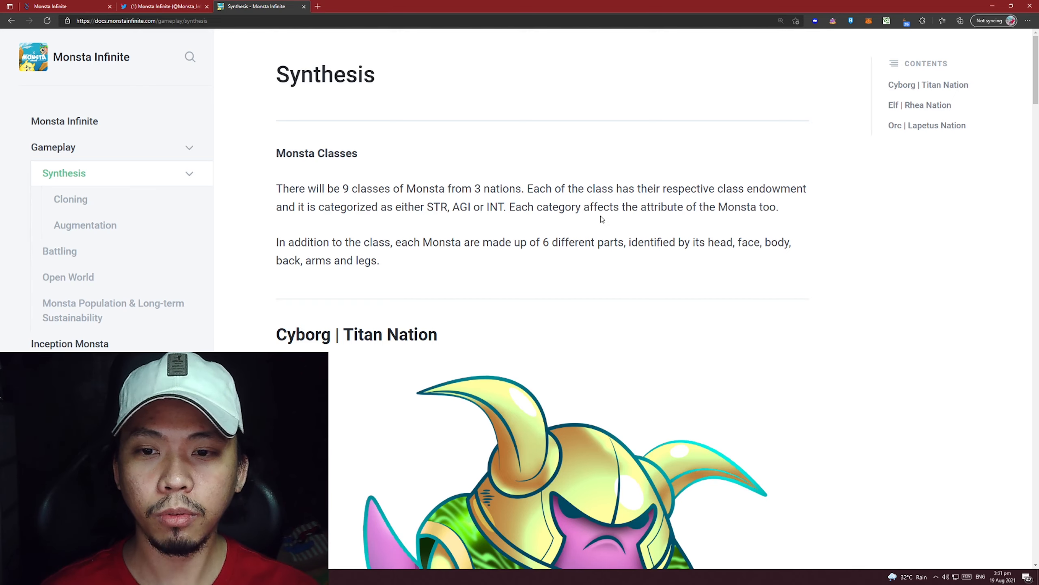
# Scroll the Synthesis page down through the Cyborg Titan Nation class portraits
pyautogui.scroll(-3)
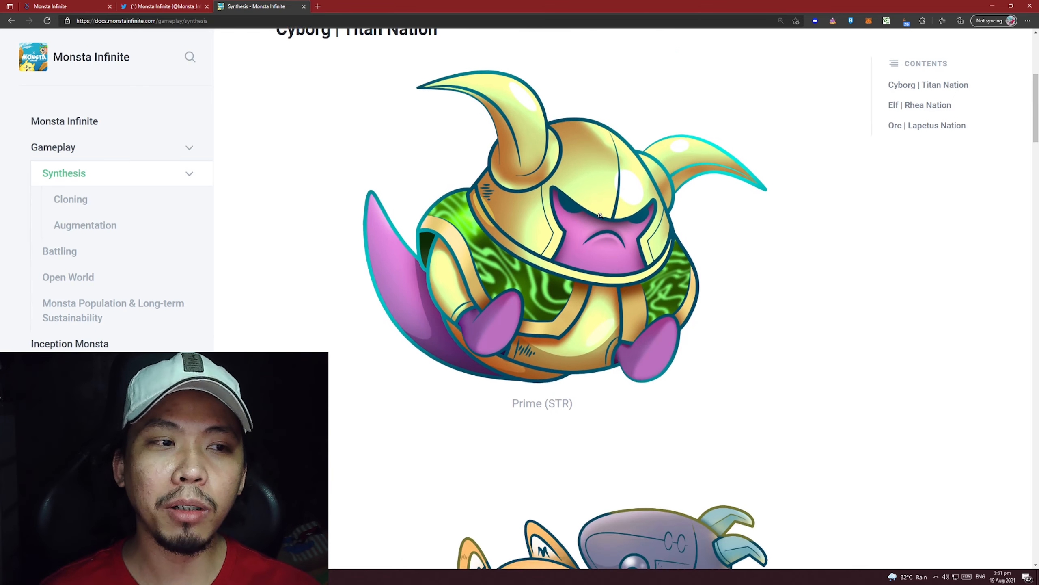
pyautogui.scroll(-3)
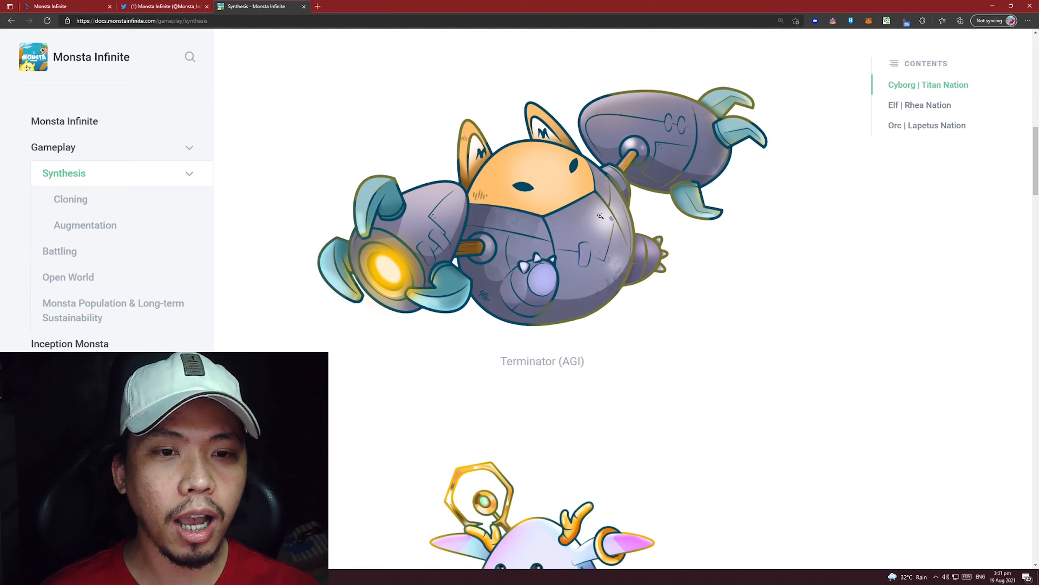
pyautogui.scroll(-3)
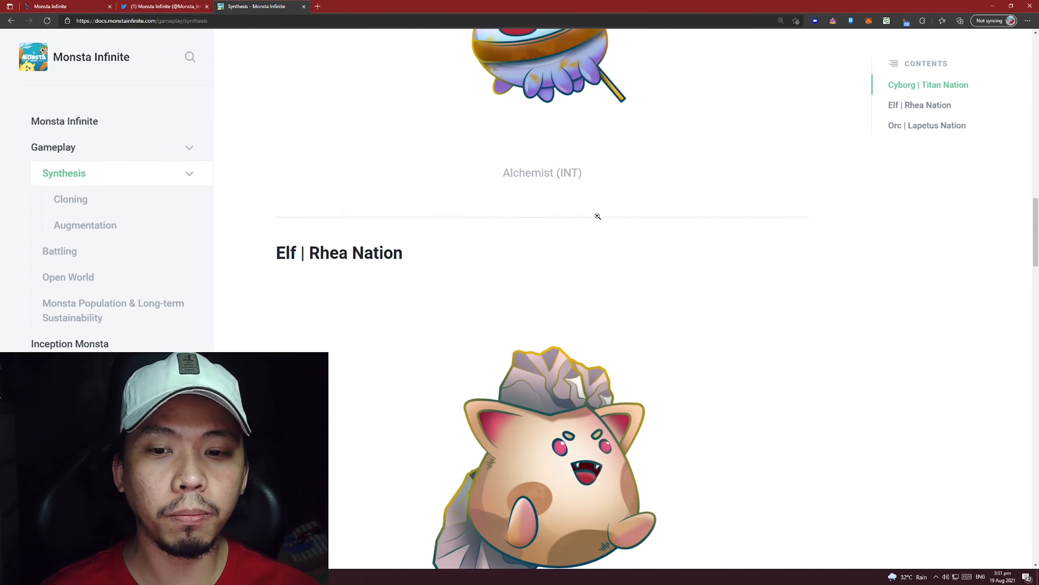
pyautogui.scroll(-3)
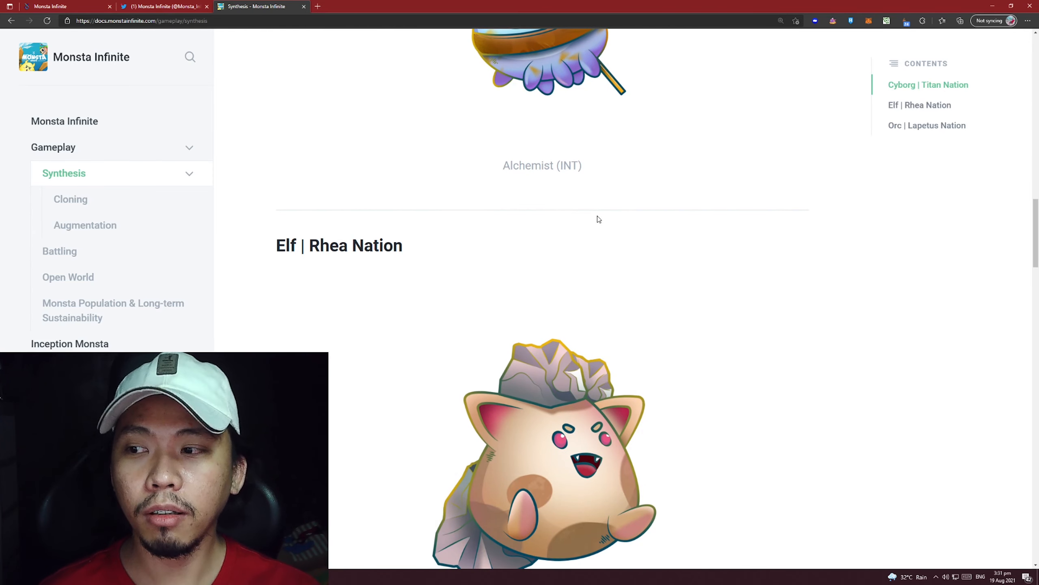
pyautogui.scroll(-3)
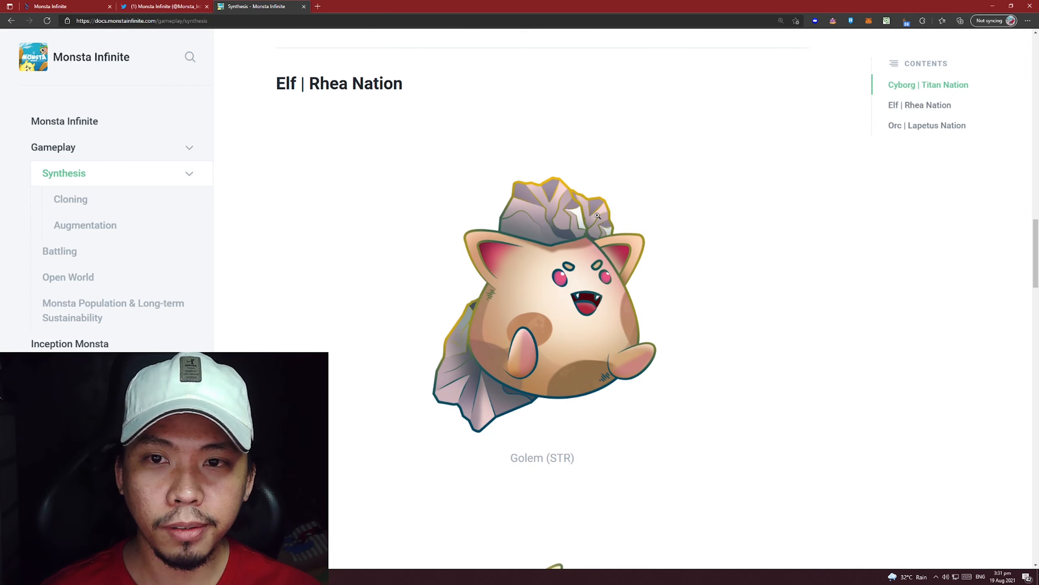
pyautogui.scroll(-3)
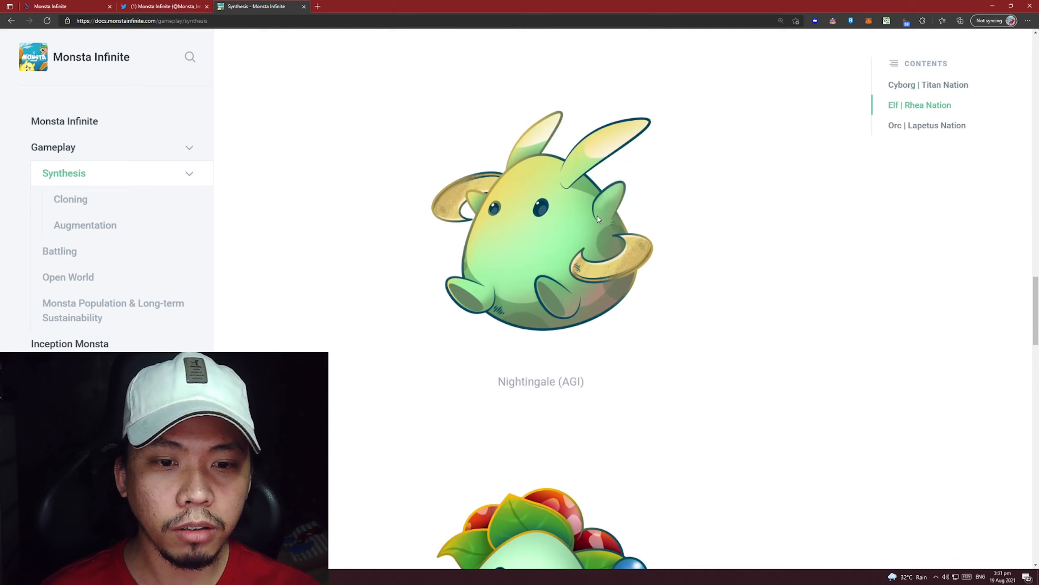
pyautogui.scroll(-3)
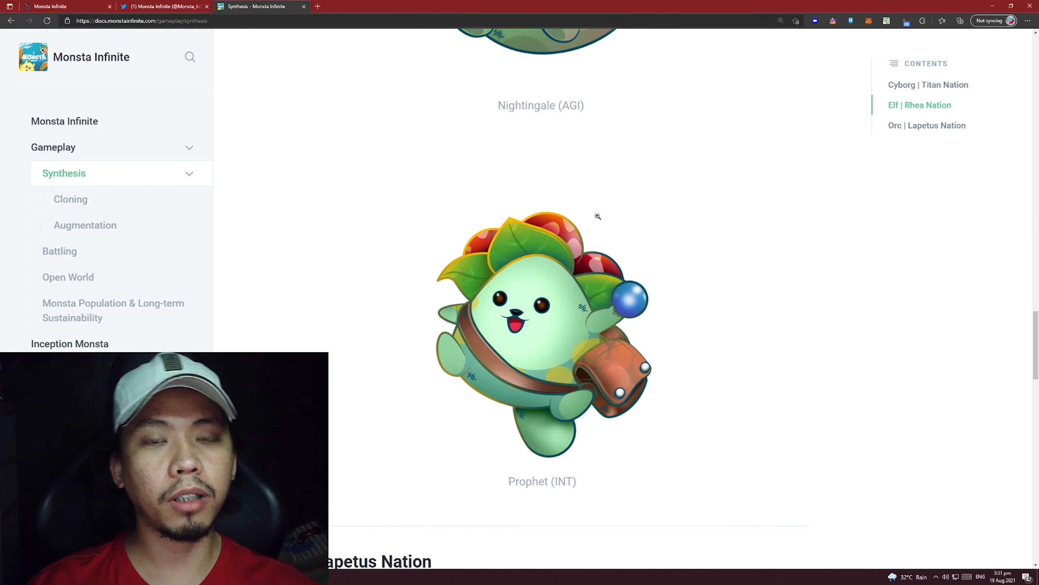
pyautogui.scroll(3)
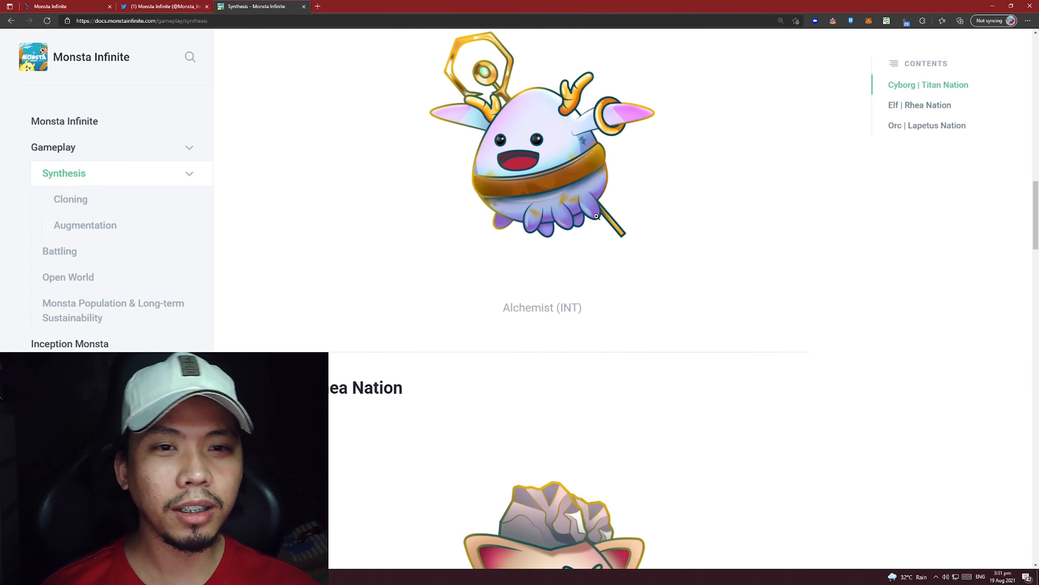
pyautogui.scroll(3)
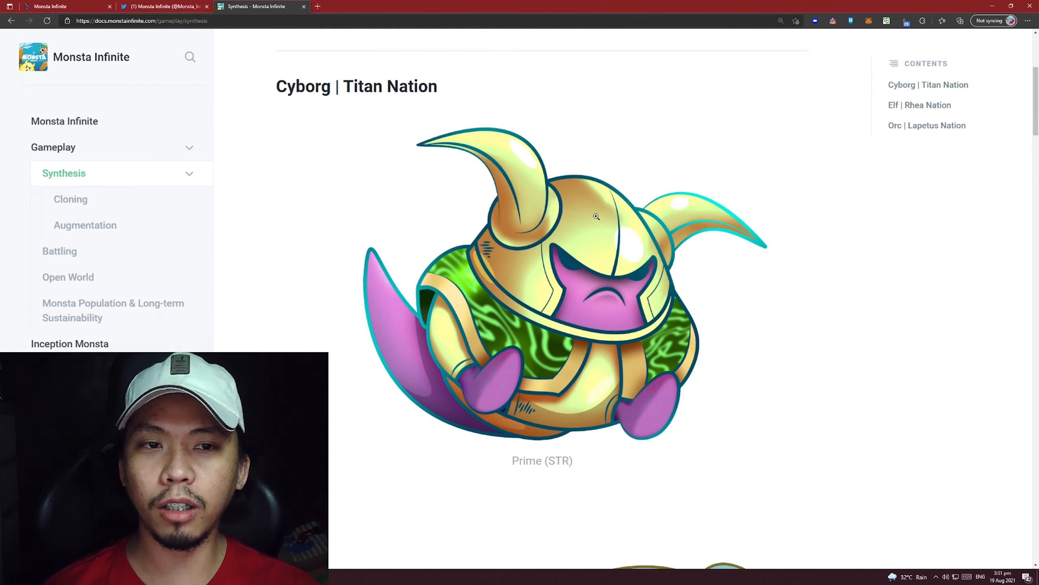
# Continue through the Elf Rhea Nation classes, then scroll back toward the Monsta Classes overview
pyautogui.scroll(-3)
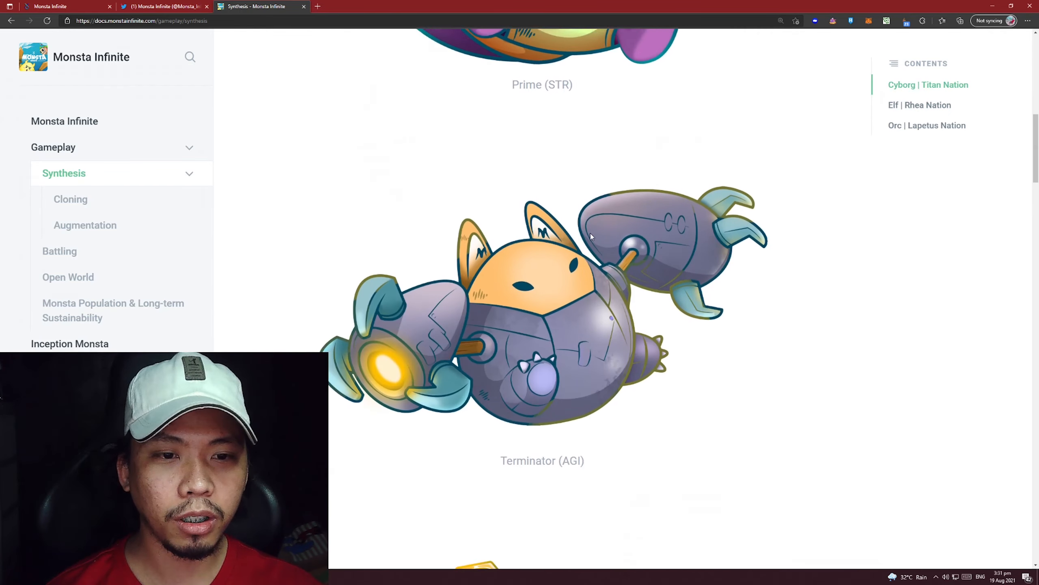
pyautogui.scroll(-3)
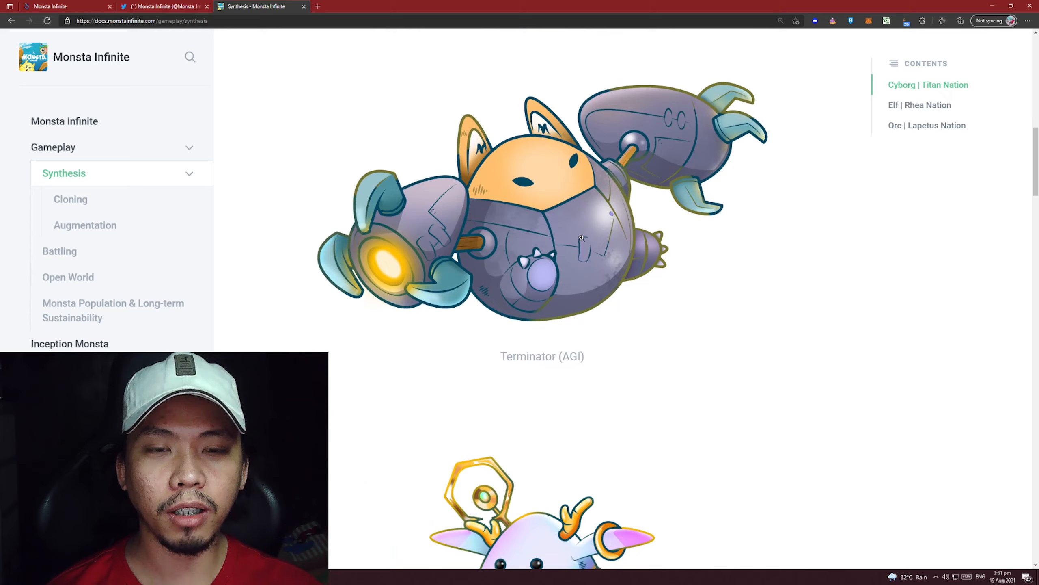
pyautogui.scroll(-3)
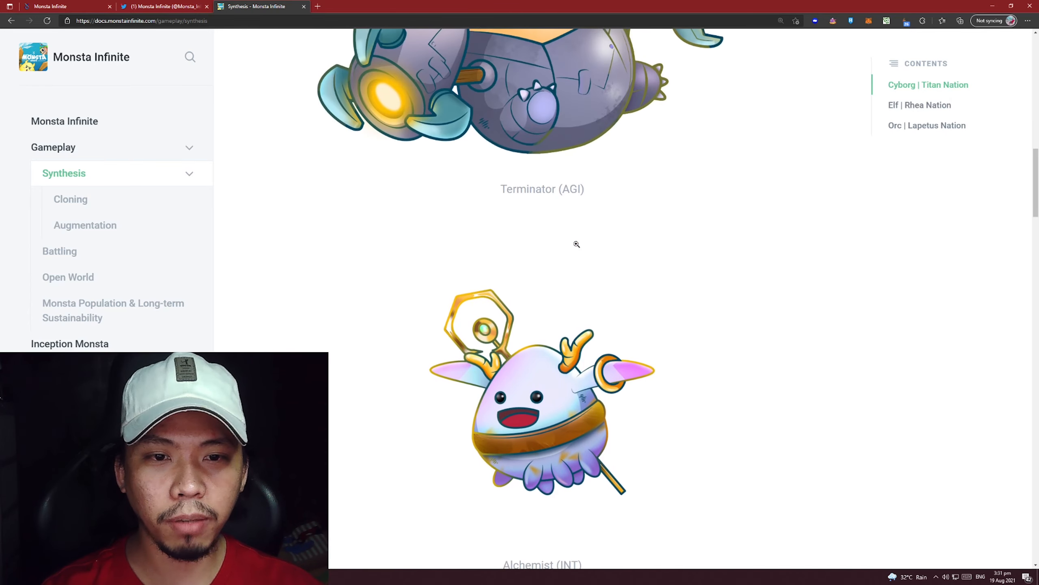
pyautogui.scroll(-3)
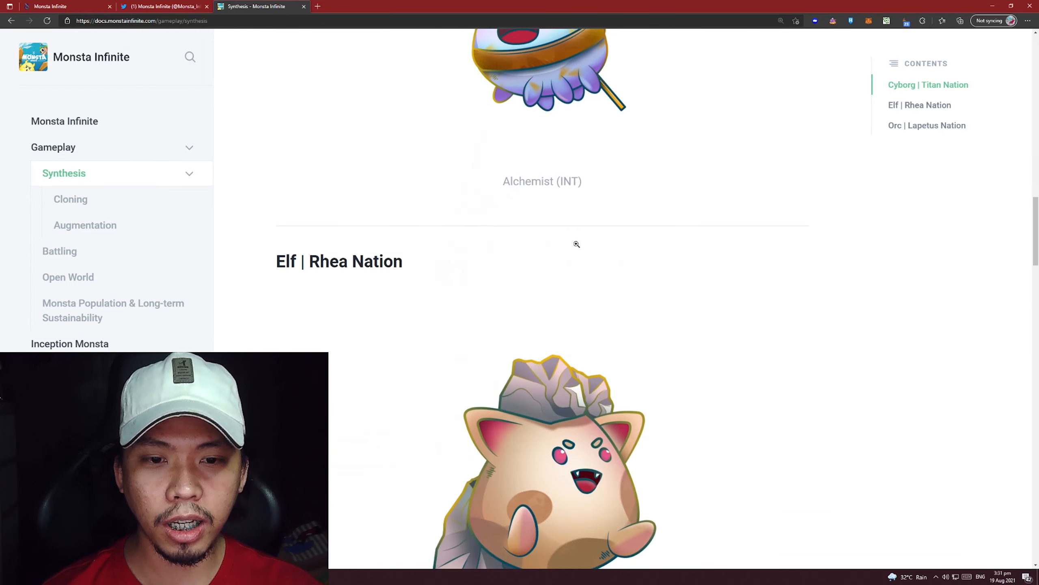
pyautogui.scroll(-3)
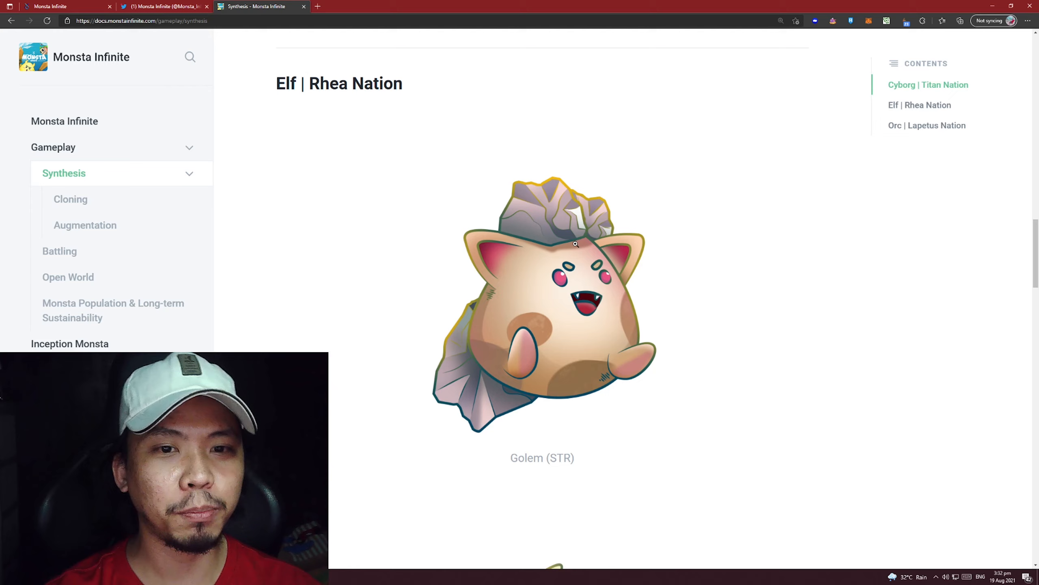
pyautogui.scroll(-3)
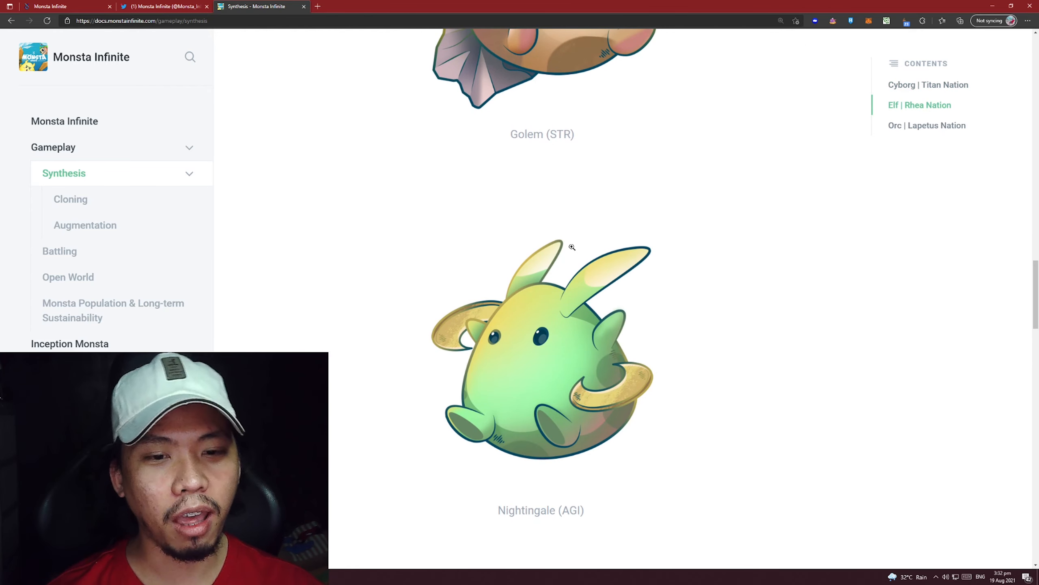
pyautogui.scroll(-3)
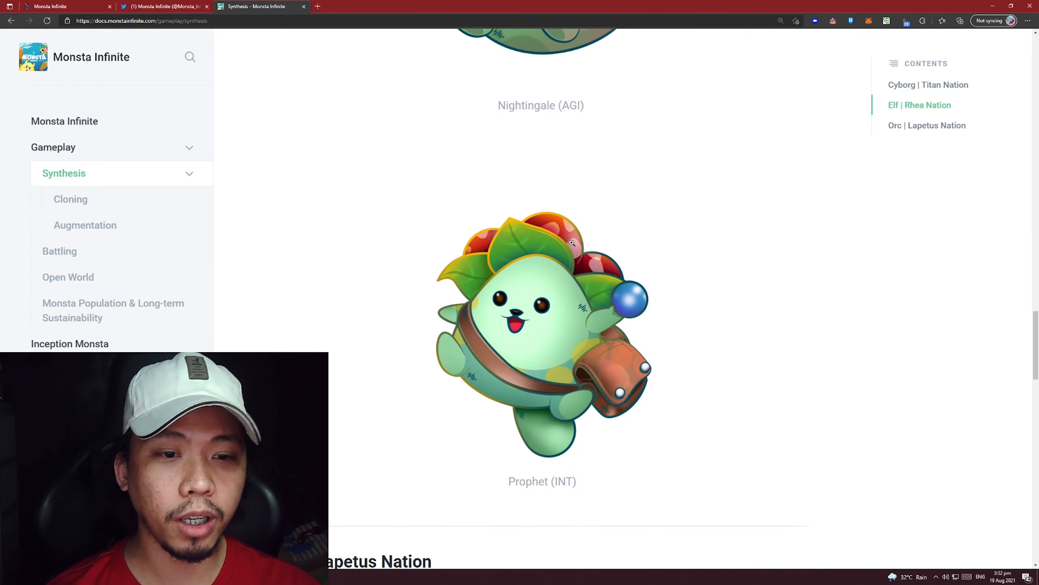
pyautogui.scroll(-3)
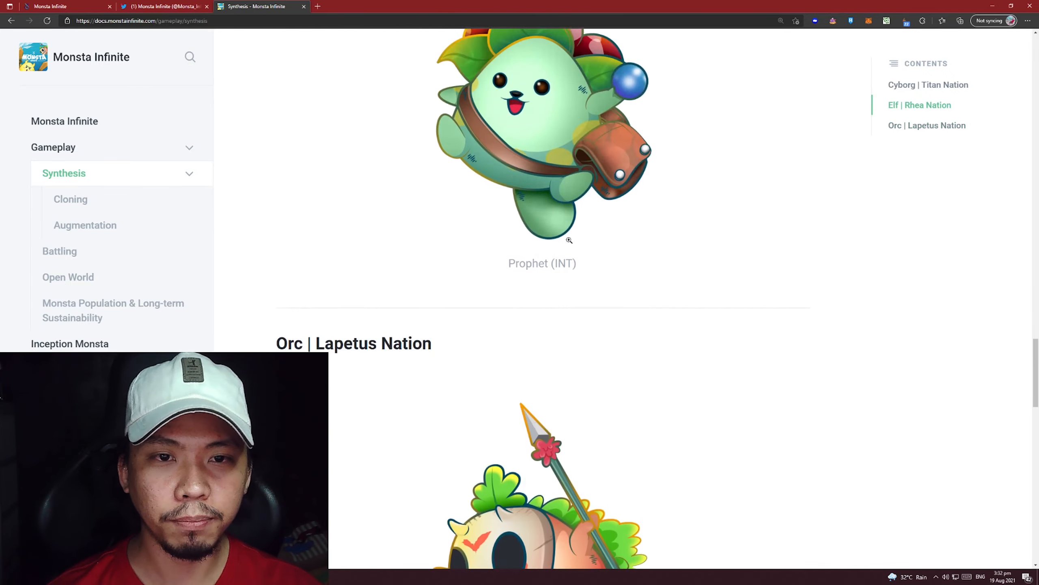
pyautogui.scroll(3)
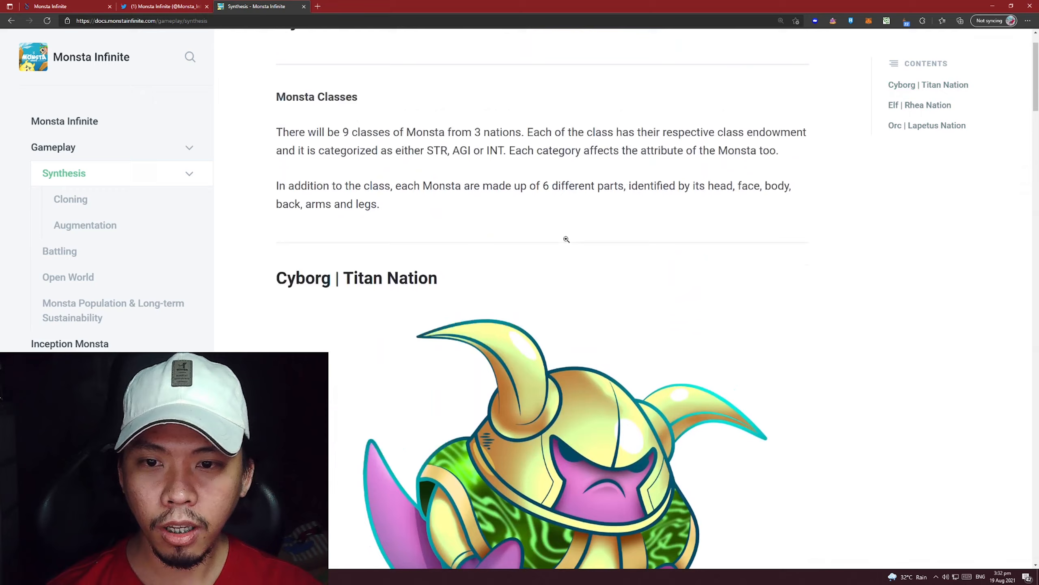
# Scroll down the Synthesis page again through the Cyborg and Elf nation sections
pyautogui.scroll(-3)
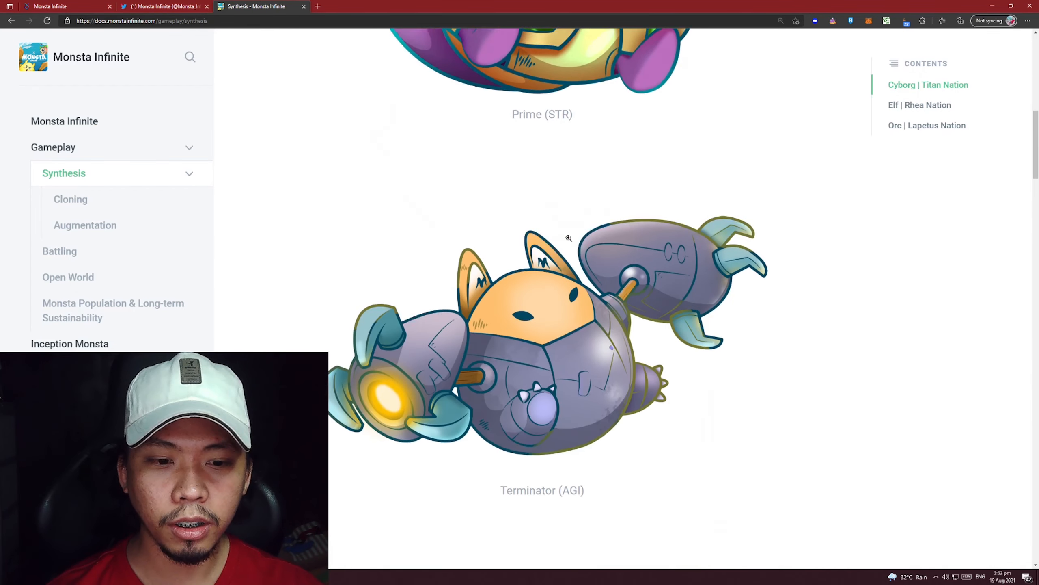
pyautogui.scroll(-3)
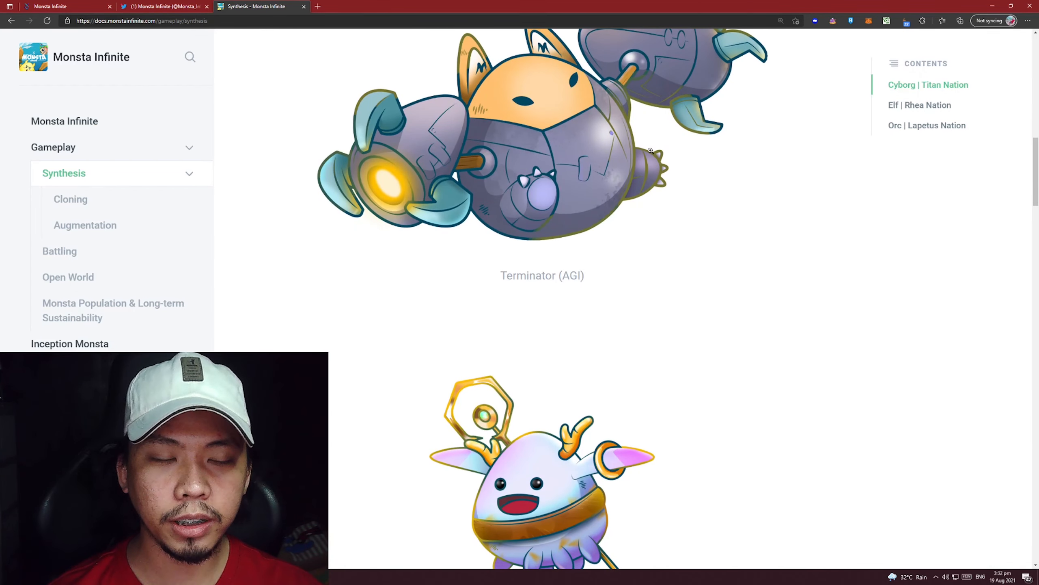
pyautogui.scroll(-3)
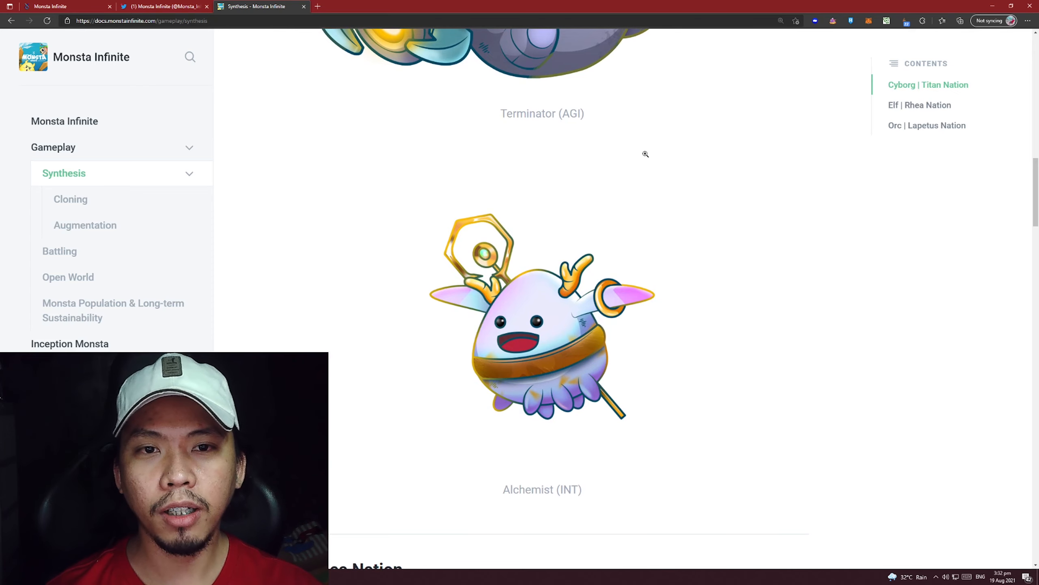
pyautogui.scroll(-3)
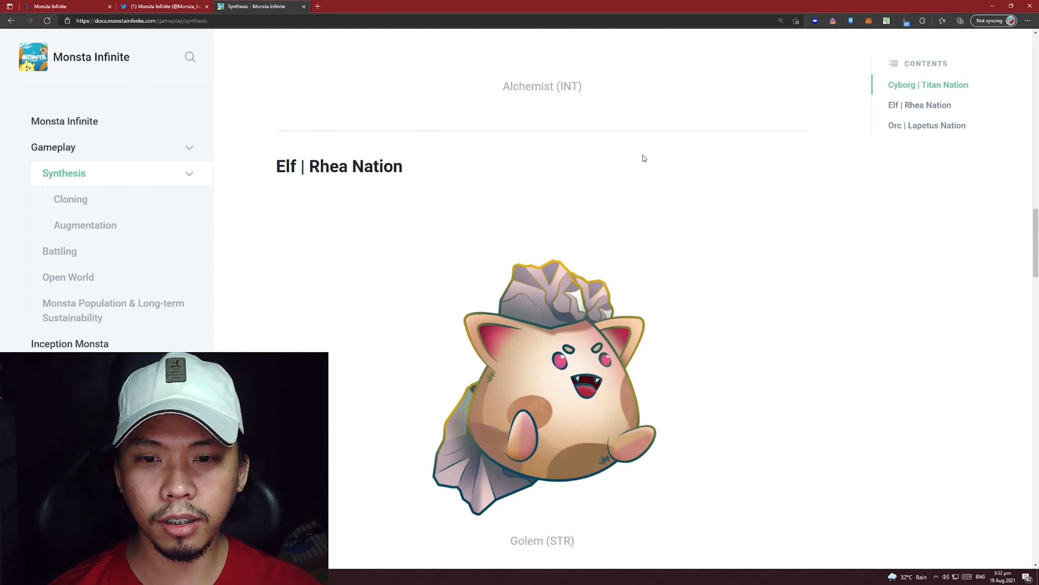
pyautogui.scroll(-3)
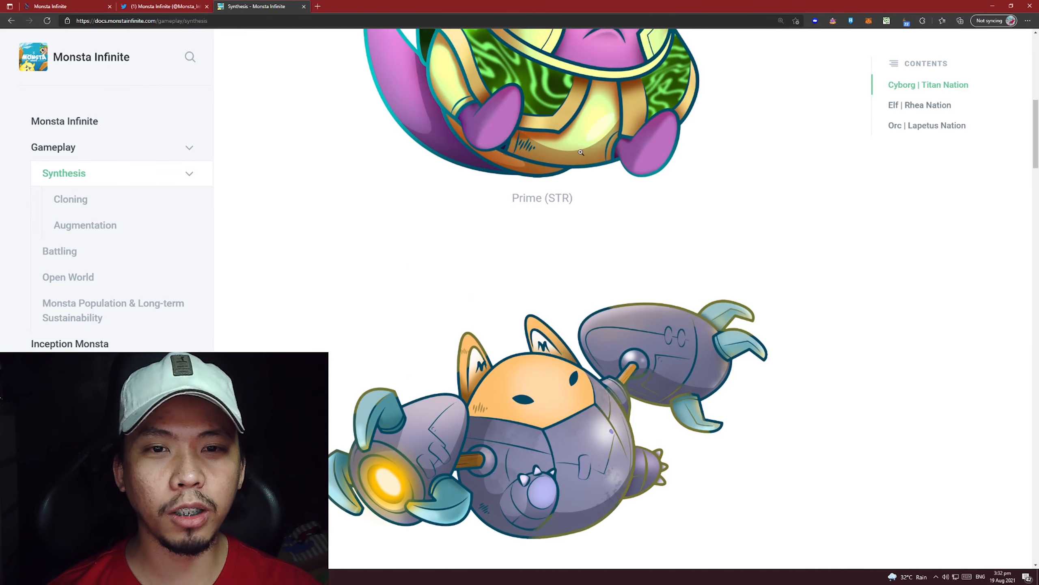
pyautogui.scroll(-3)
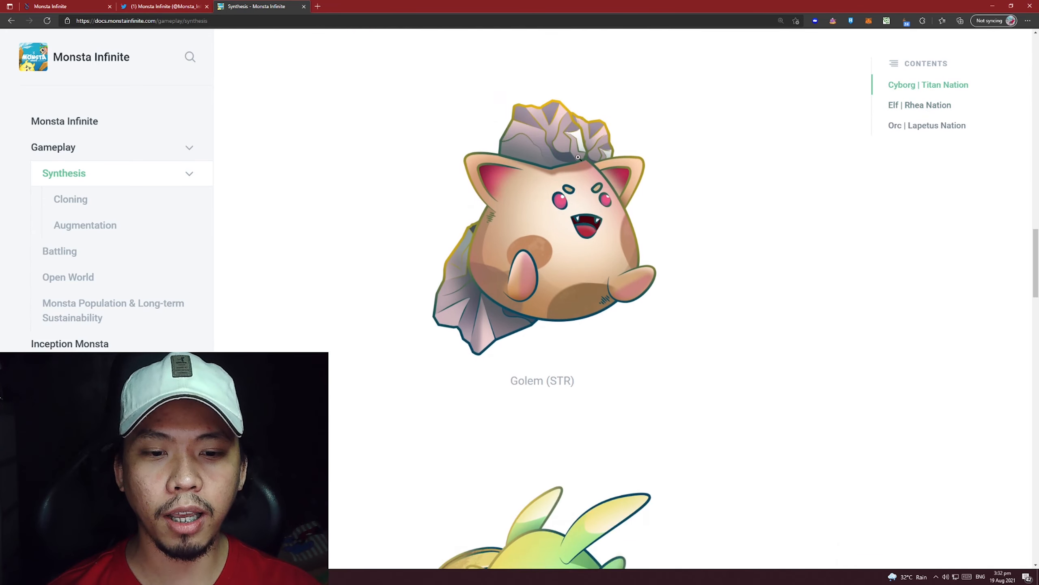
pyautogui.scroll(-3)
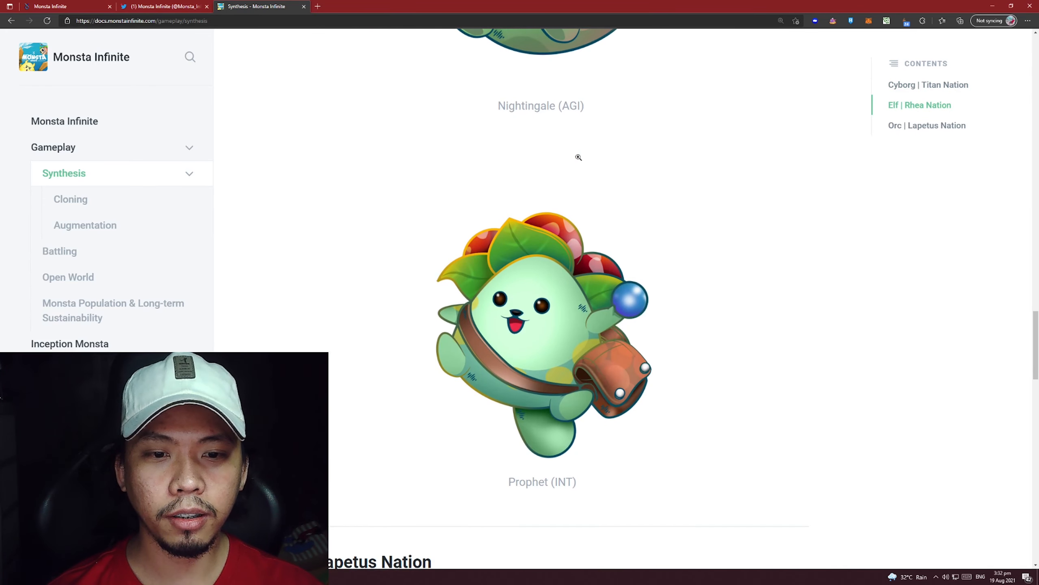
# Continue scrolling to the Orc Lapetus Nation classes: Grognak, Juggernaut and Bomoh
pyautogui.scroll(-3)
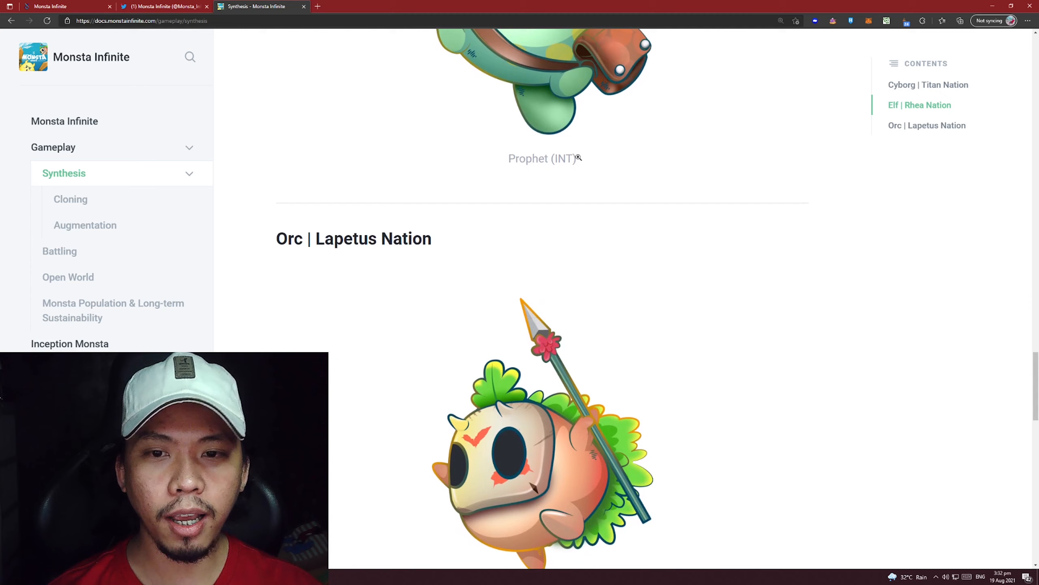
pyautogui.scroll(-3)
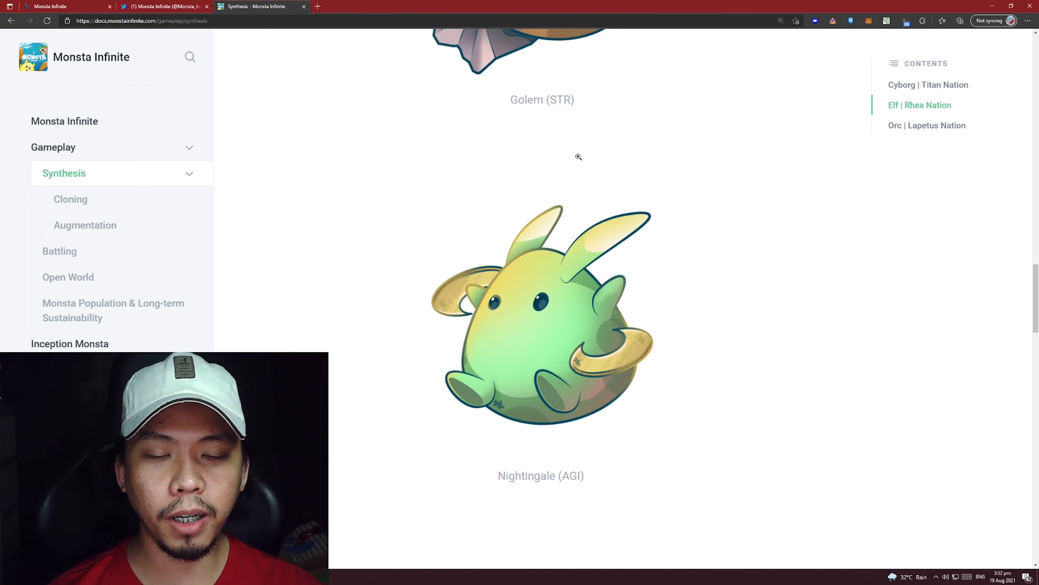
pyautogui.scroll(3)
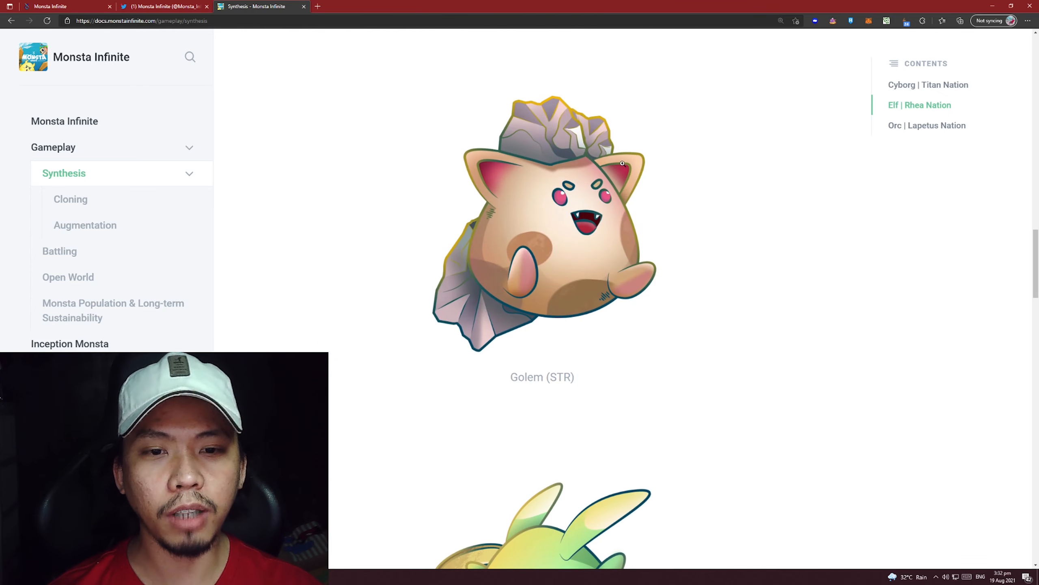
pyautogui.scroll(-3)
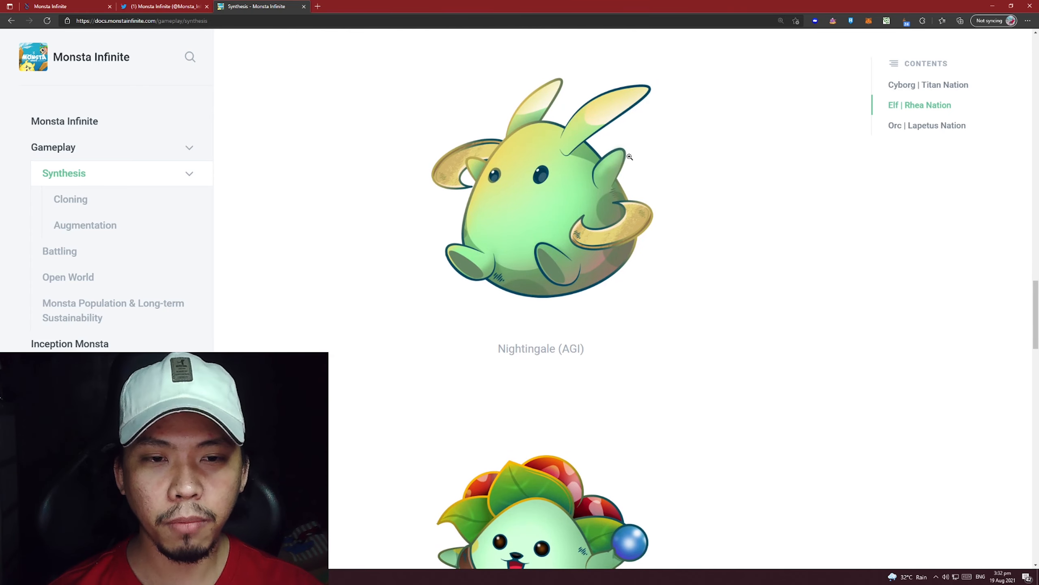
pyautogui.scroll(-3)
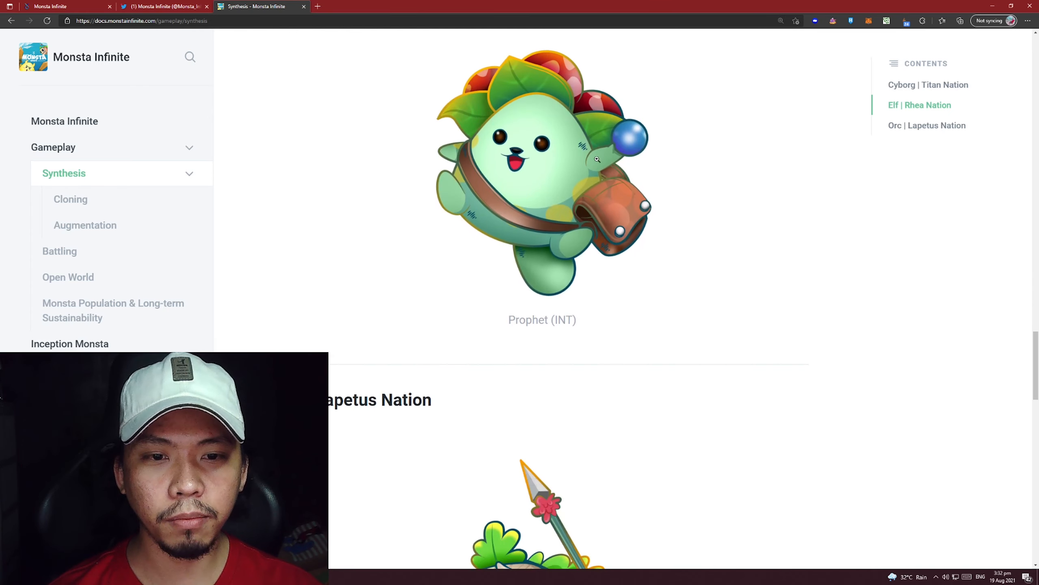
pyautogui.scroll(-3)
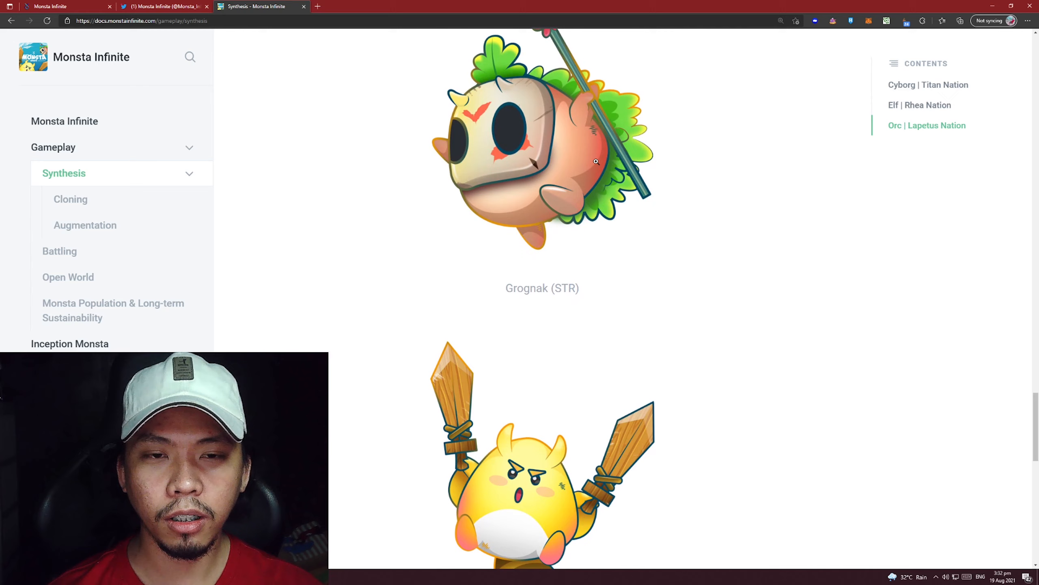
pyautogui.scroll(-3)
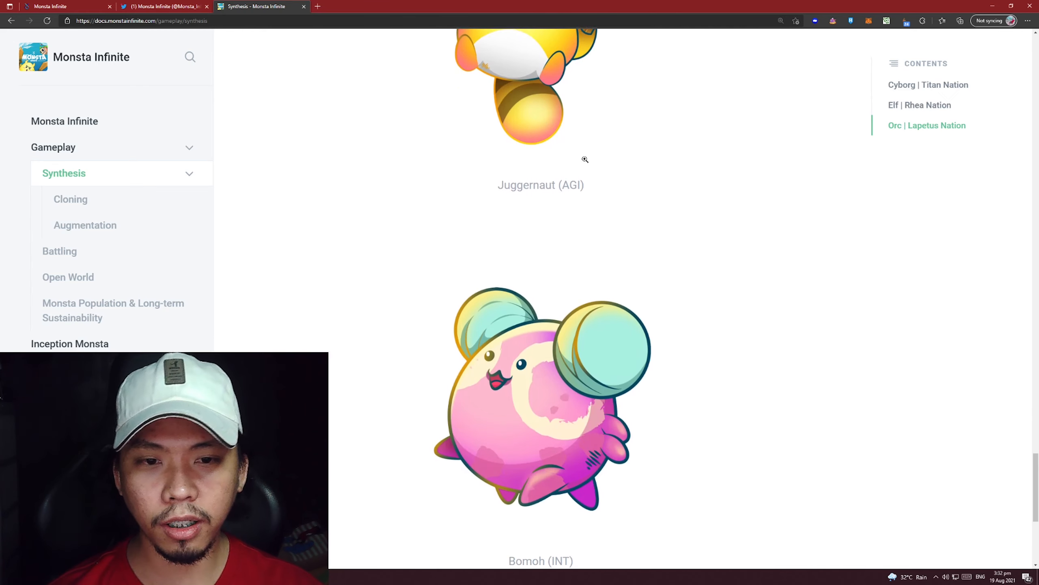
# Scroll into the Cloning page's Stamen Tellus Token ($STT) section and clear the heading highlight
pyautogui.scroll(-3)
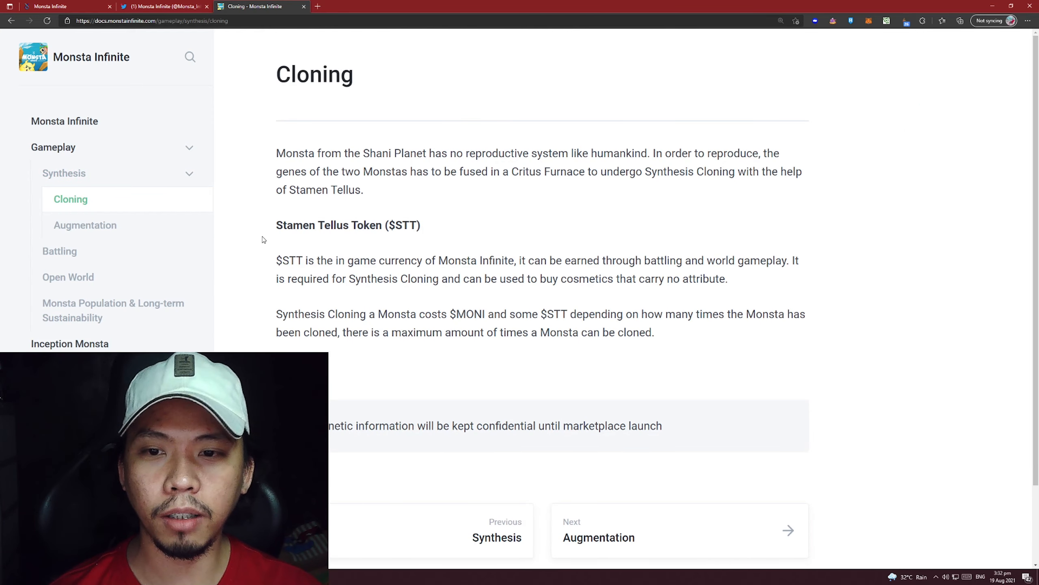
pyautogui.moveTo(454, 232)
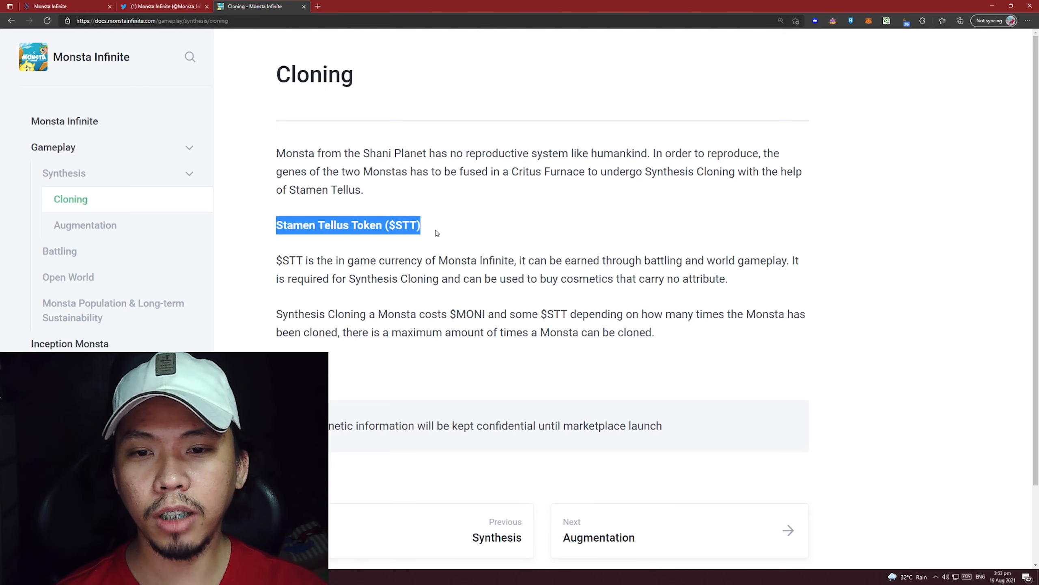
pyautogui.scroll(-3)
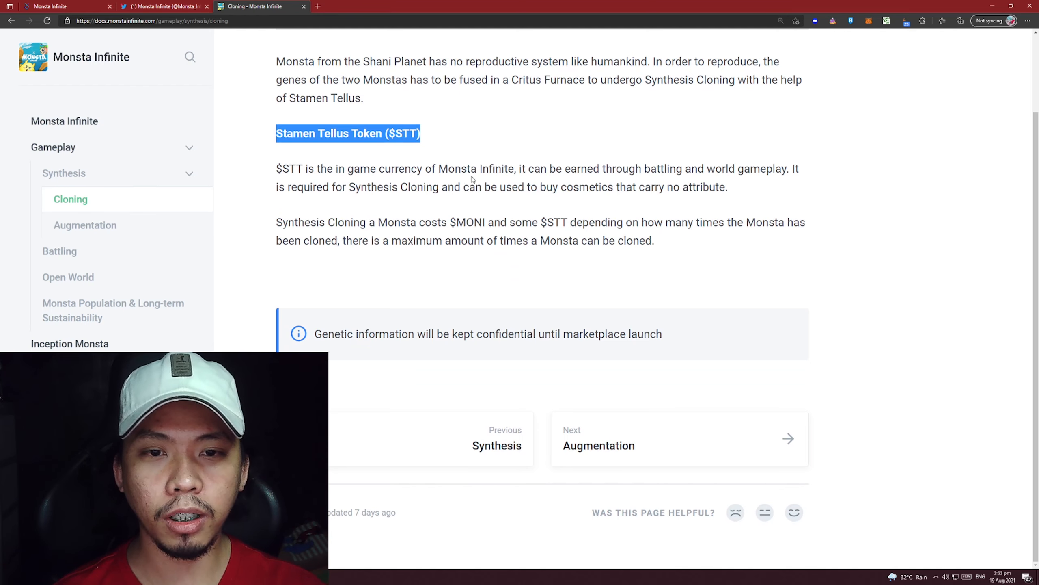
pyautogui.click(436, 137)
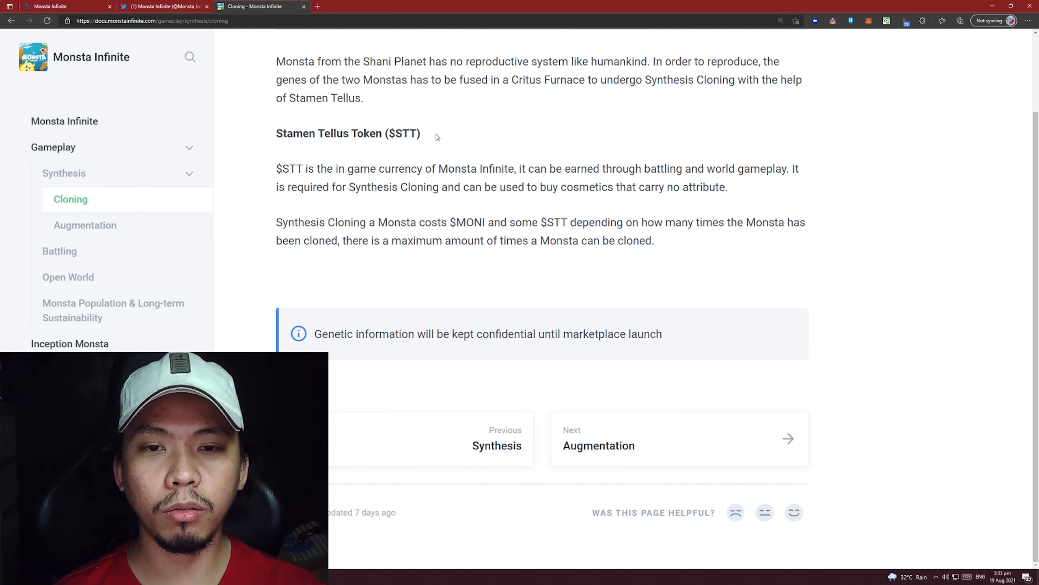
pyautogui.moveTo(583, 182)
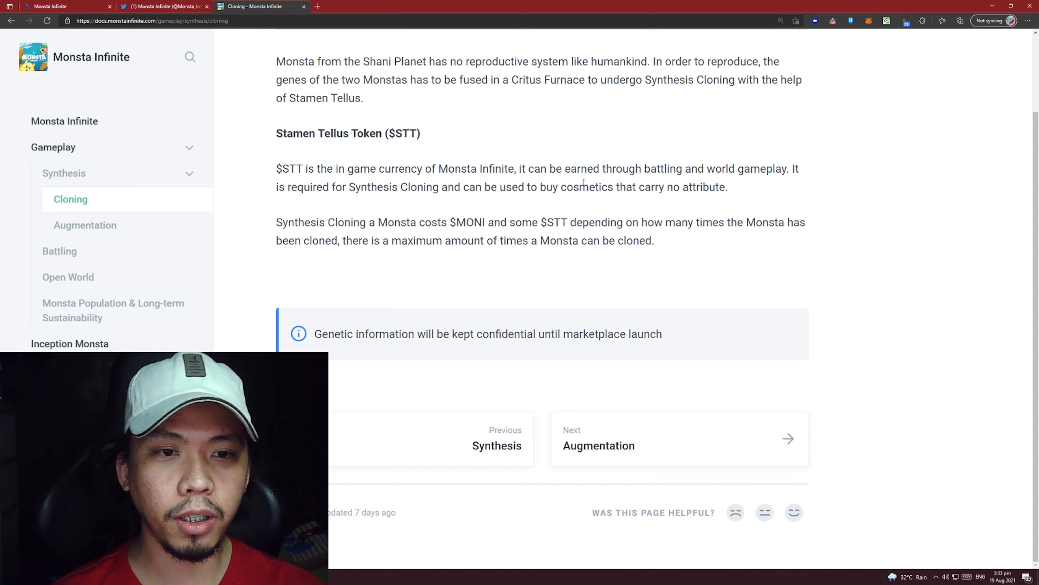
# Highlight 'Synthesis' in the cloning cost text, then head to the Augmentation page
pyautogui.doubleClick(300, 223)
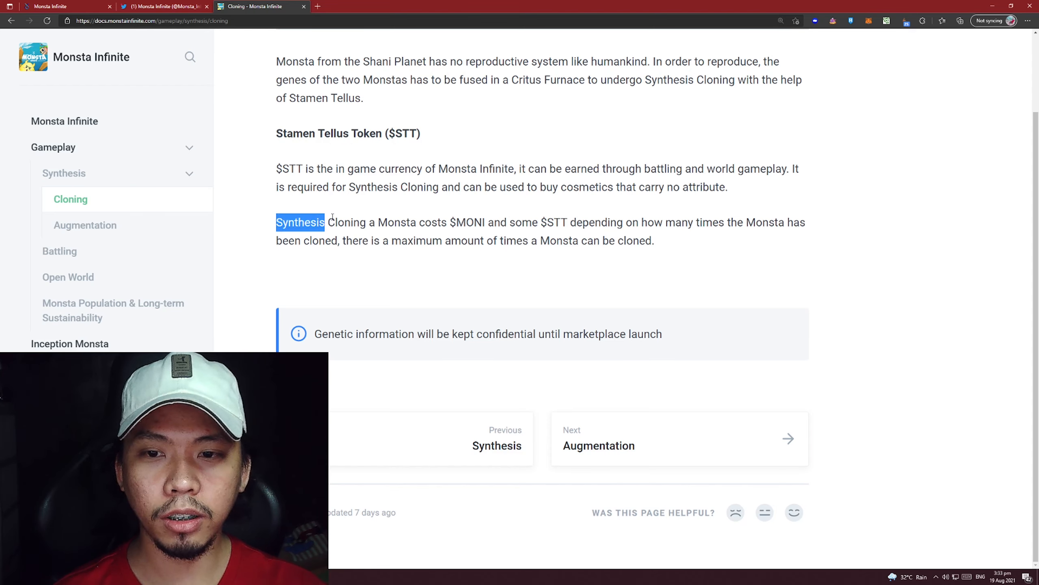
pyautogui.moveTo(325, 221); pyautogui.dragTo(376, 222)
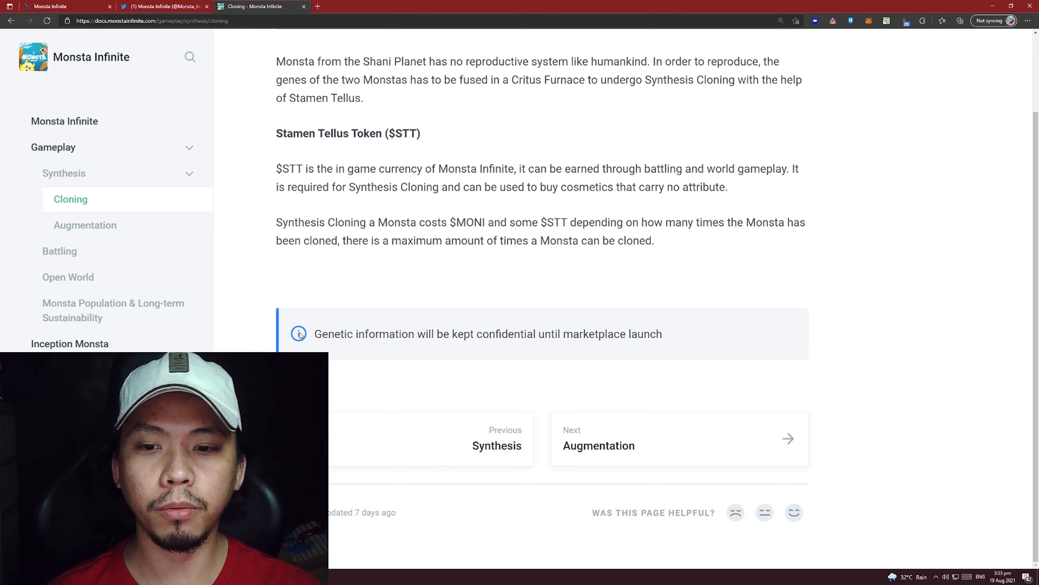
pyautogui.click(85, 226)
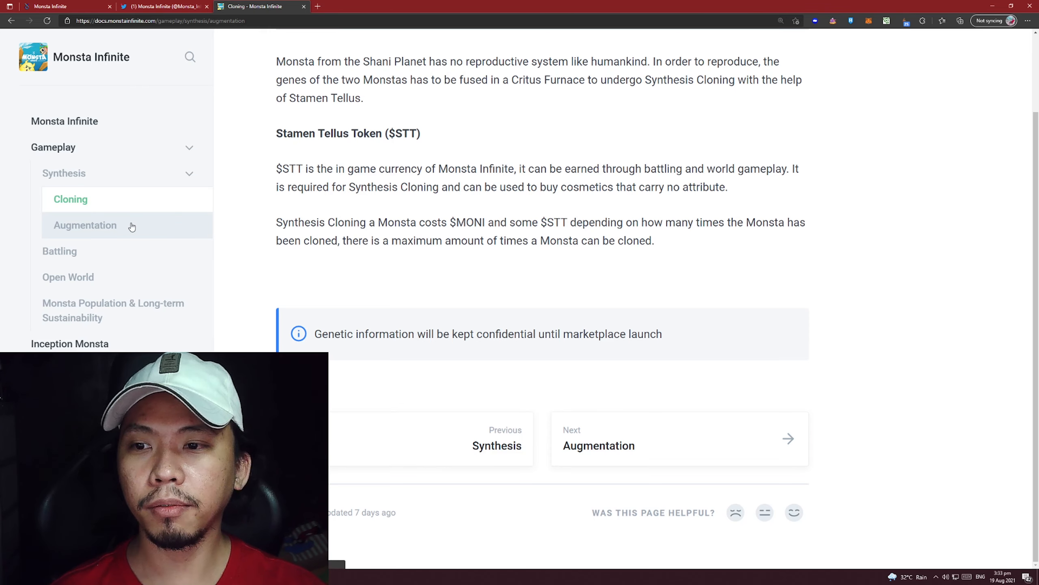
# Read the Augmentation page on sacrificing Monsta to augment six body parts, highlighting a phrase
pyautogui.click(85, 225)
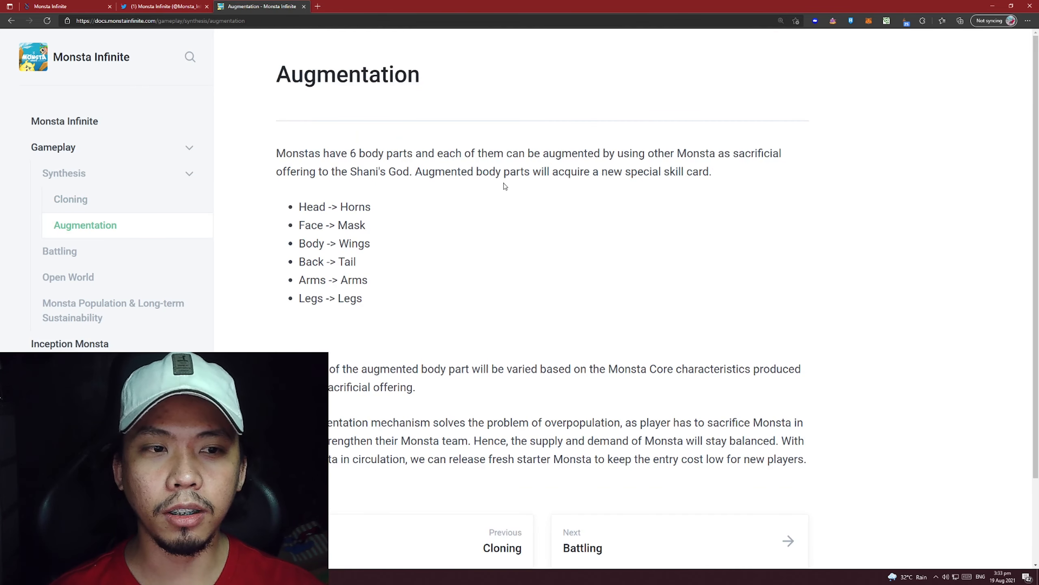
pyautogui.moveTo(409, 184)
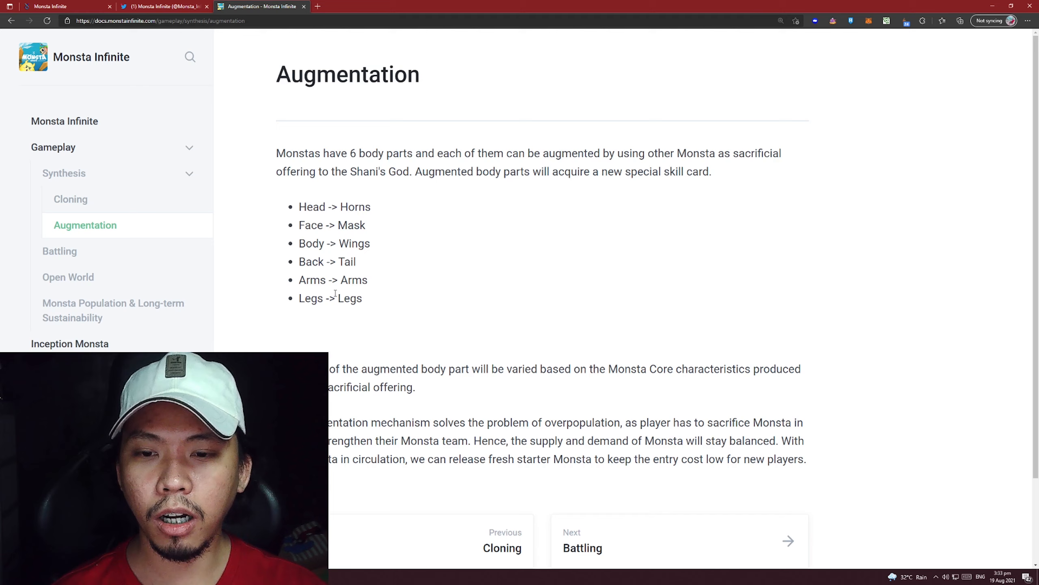
pyautogui.scroll(-3)
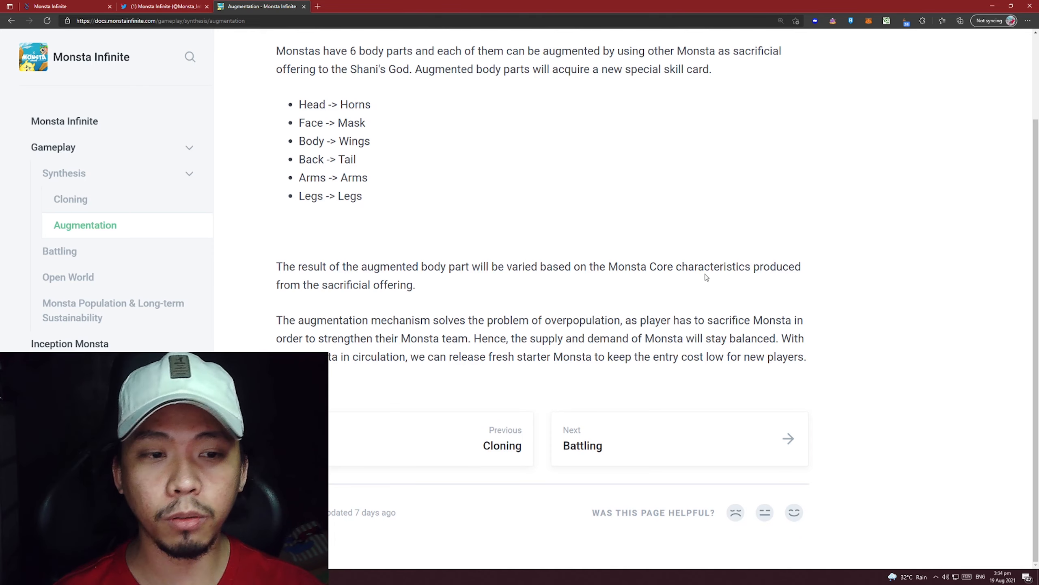
pyautogui.moveTo(649, 266); pyautogui.dragTo(753, 265)
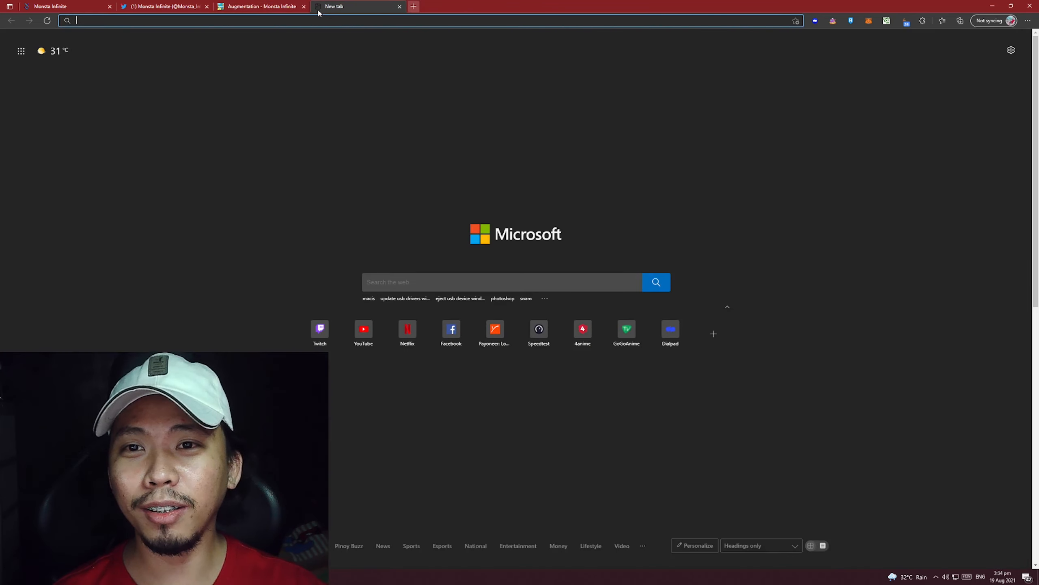
# Close the blank new tab and open the Battling page under Gameplay
pyautogui.click(262, 6)
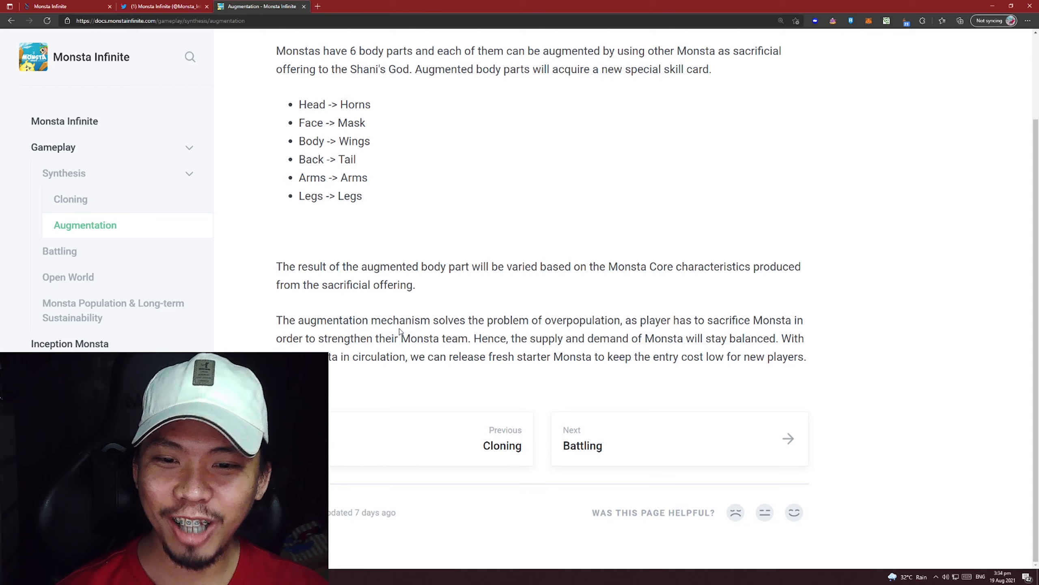
pyautogui.moveTo(557, 334)
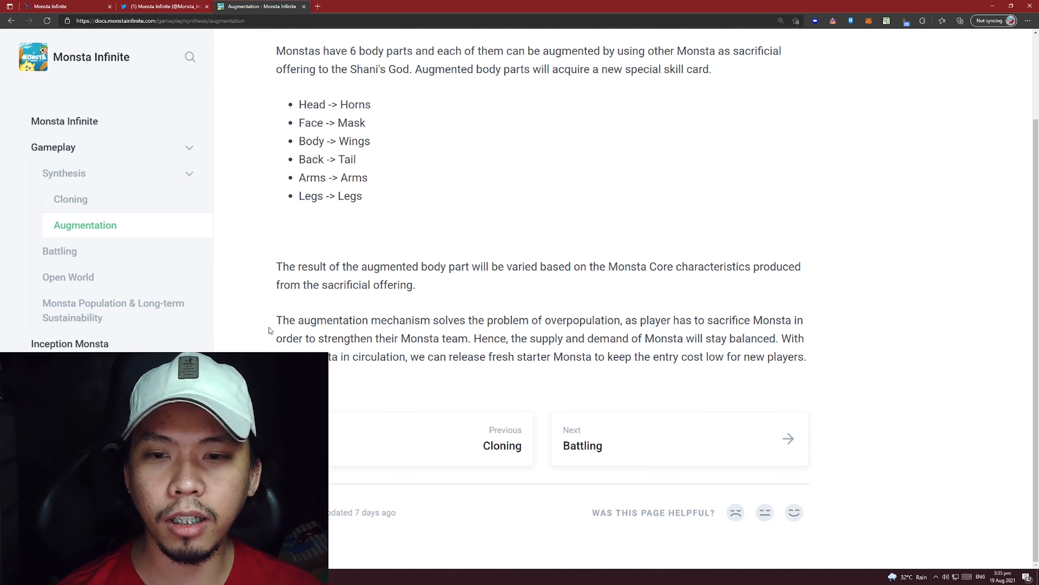
pyautogui.click(60, 251)
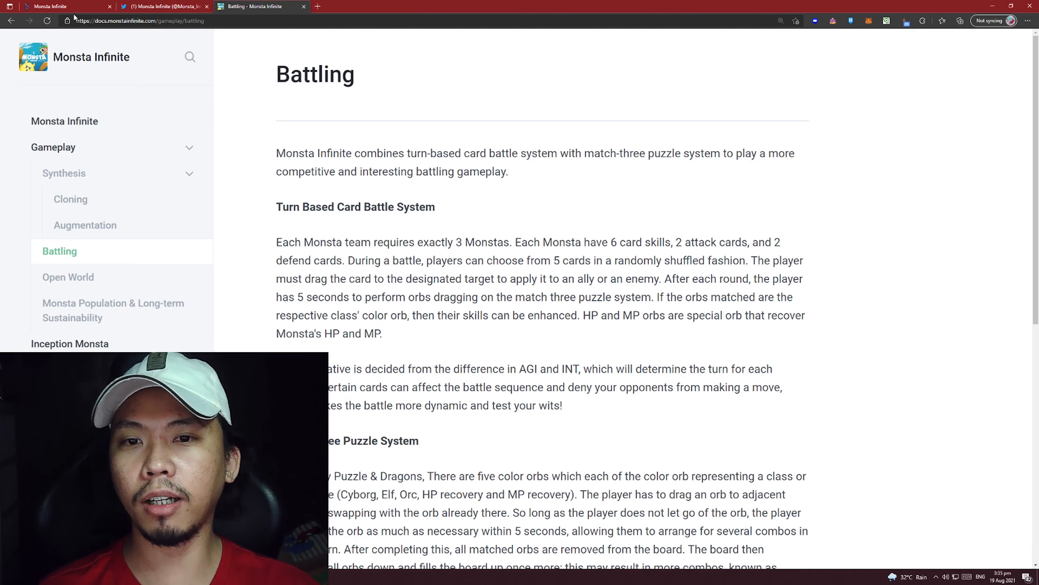
# Switch to the Monsta Infinite website and read down through the Runestone Align section
pyautogui.click(53, 7)
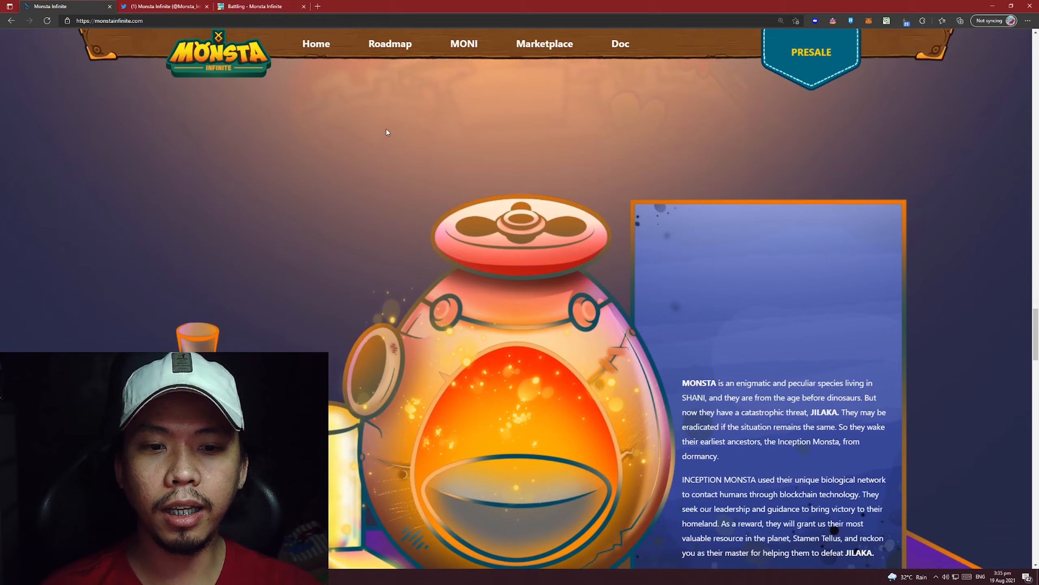
pyautogui.scroll(-3)
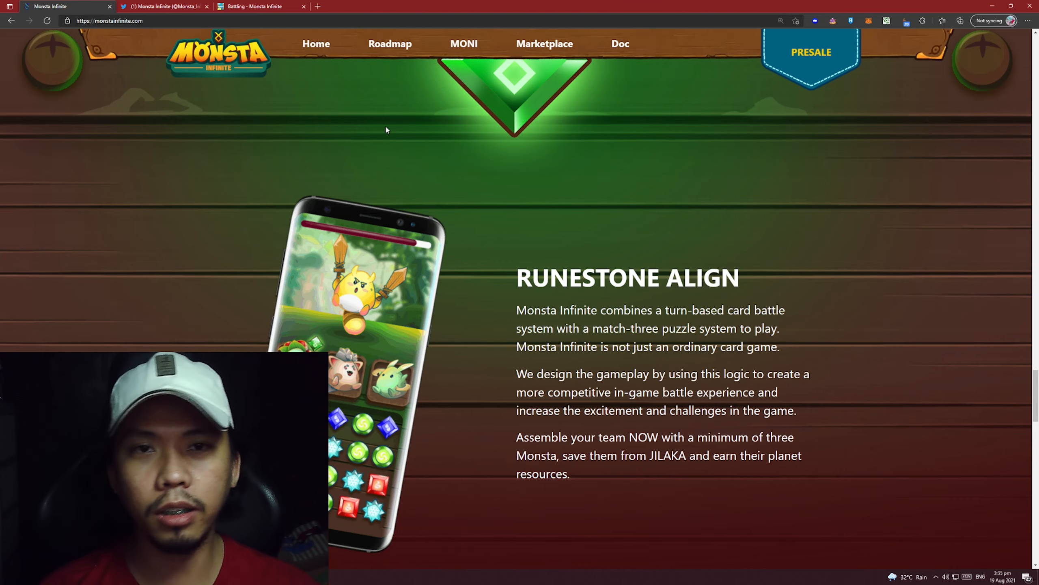
pyautogui.scroll(-3)
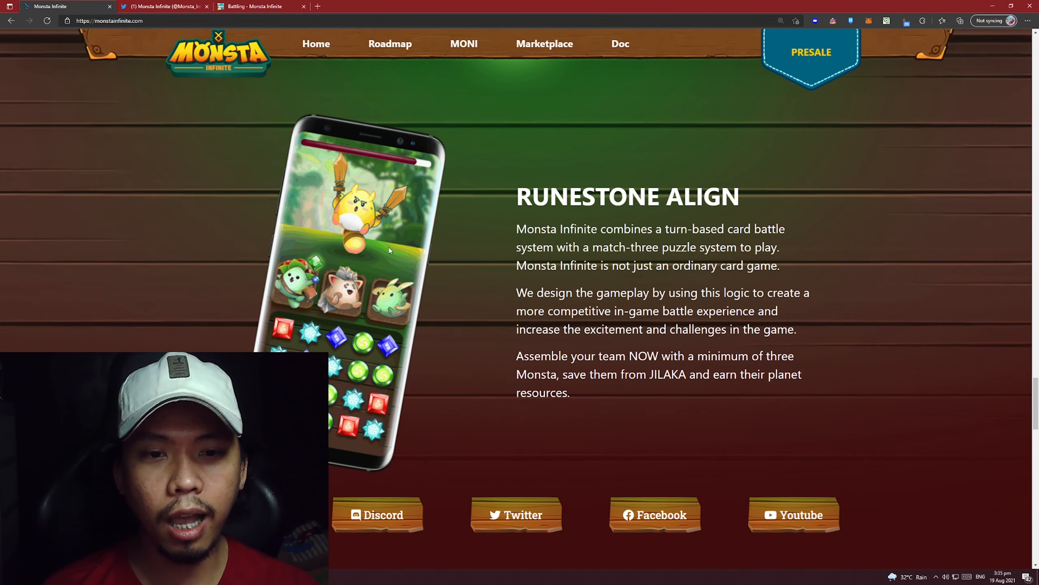
pyautogui.scroll(-3)
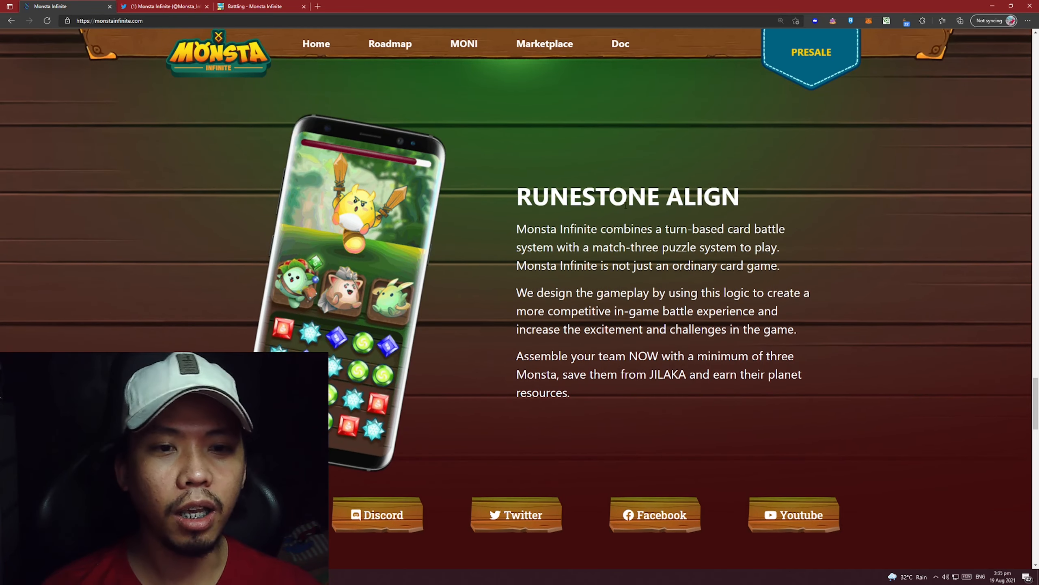
pyautogui.scroll(-3)
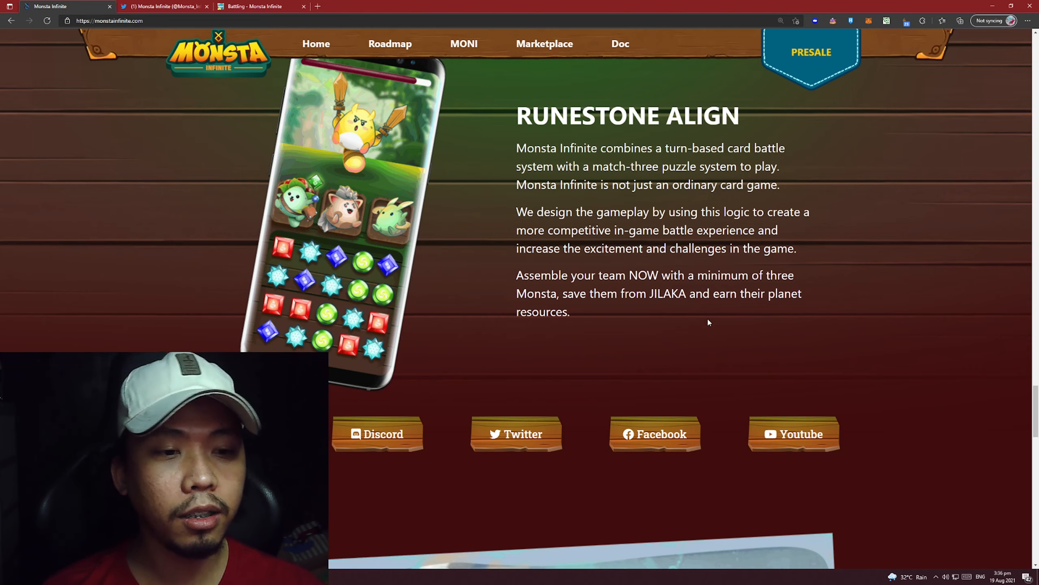
# Continue past Survival, Monsta War and Synthesis Cloning to the newsletter footer
pyautogui.scroll(-3)
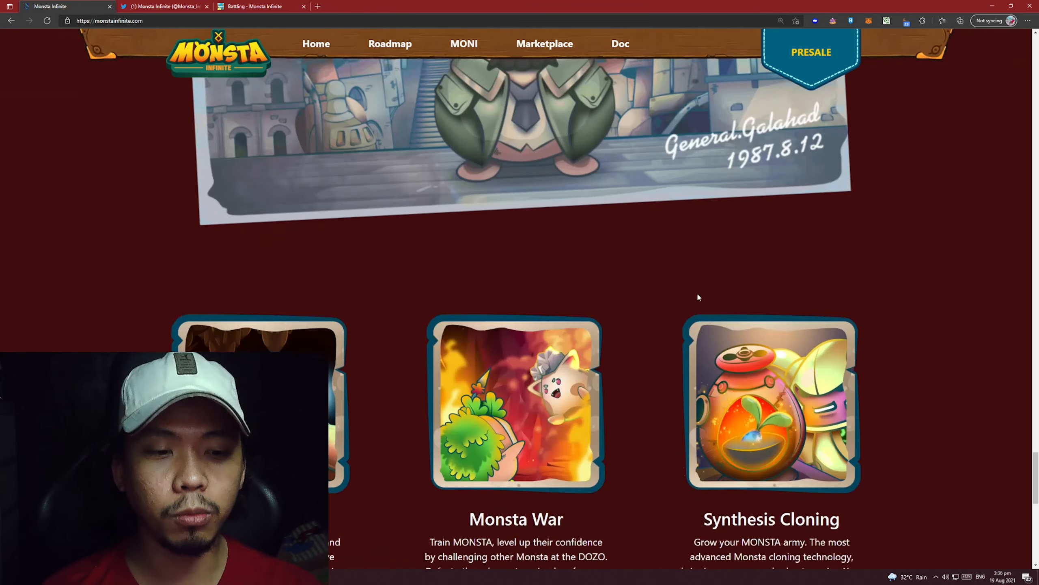
pyautogui.scroll(-3)
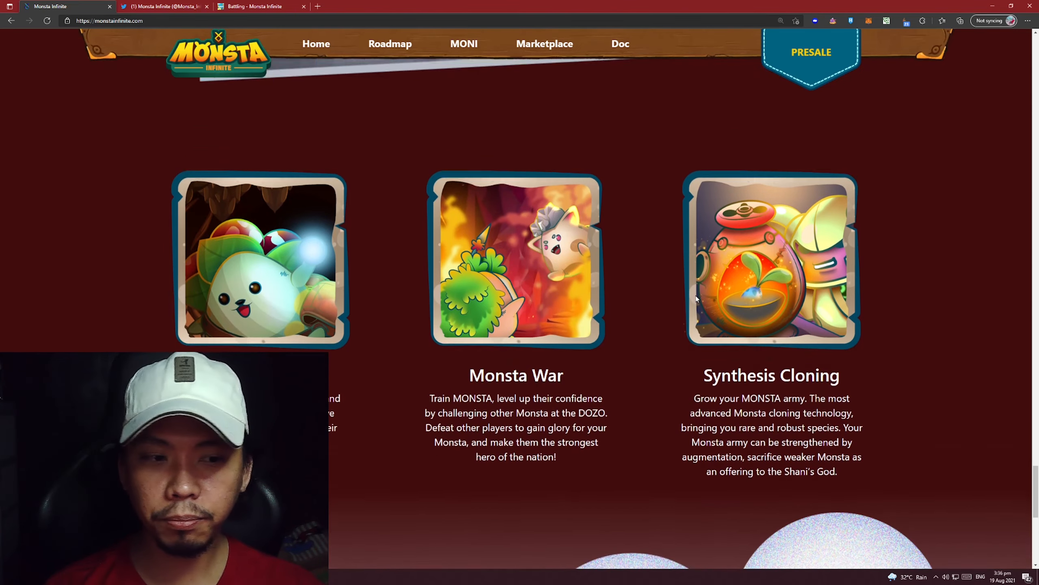
pyautogui.scroll(-3)
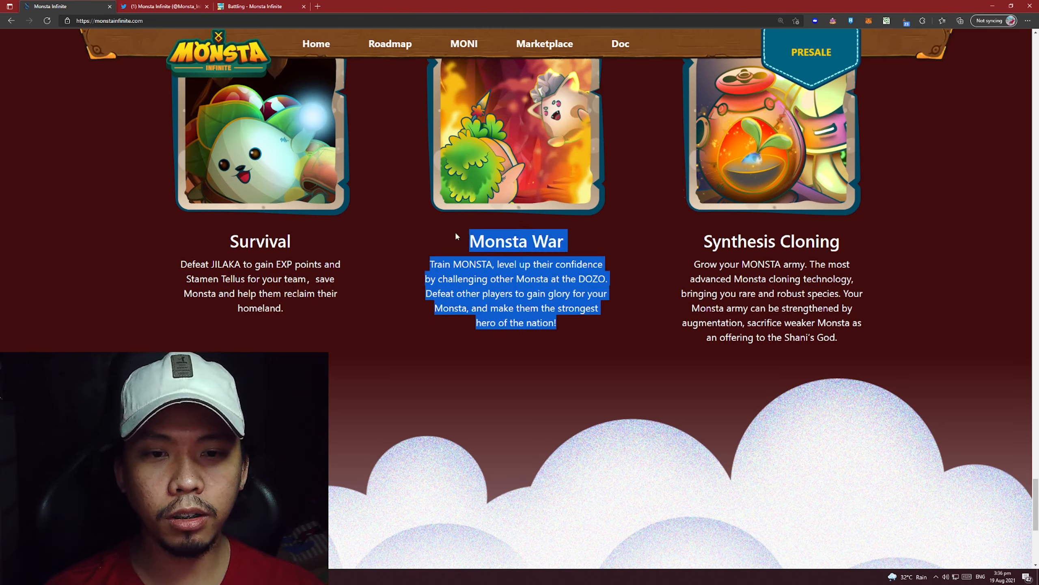
pyautogui.click(624, 323)
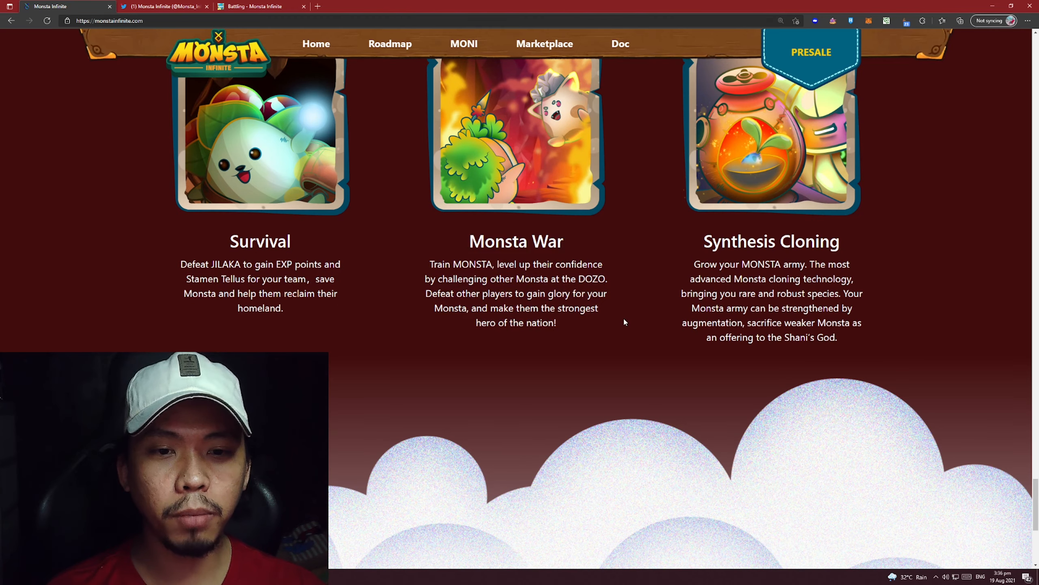
pyautogui.scroll(-3)
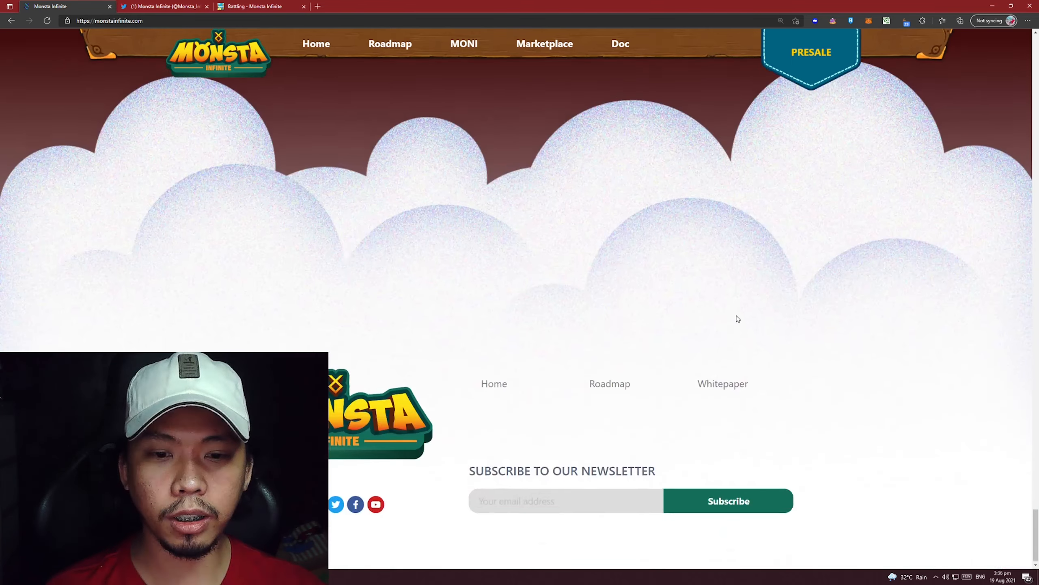
# Return to the whitepaper Battling page and read through Matchmaking and Rank toward Open World
pyautogui.click(262, 6)
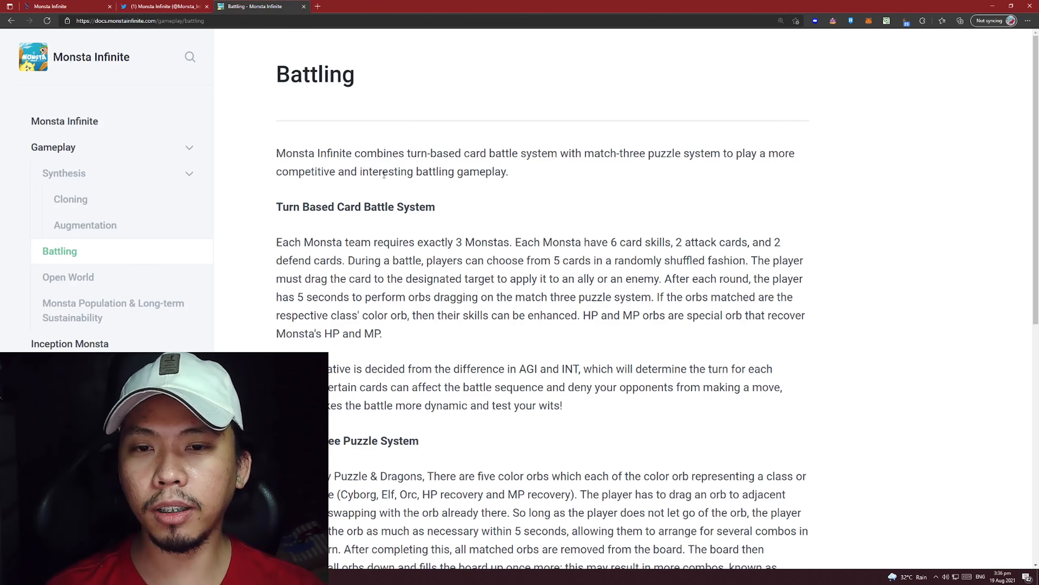
pyautogui.scroll(-3)
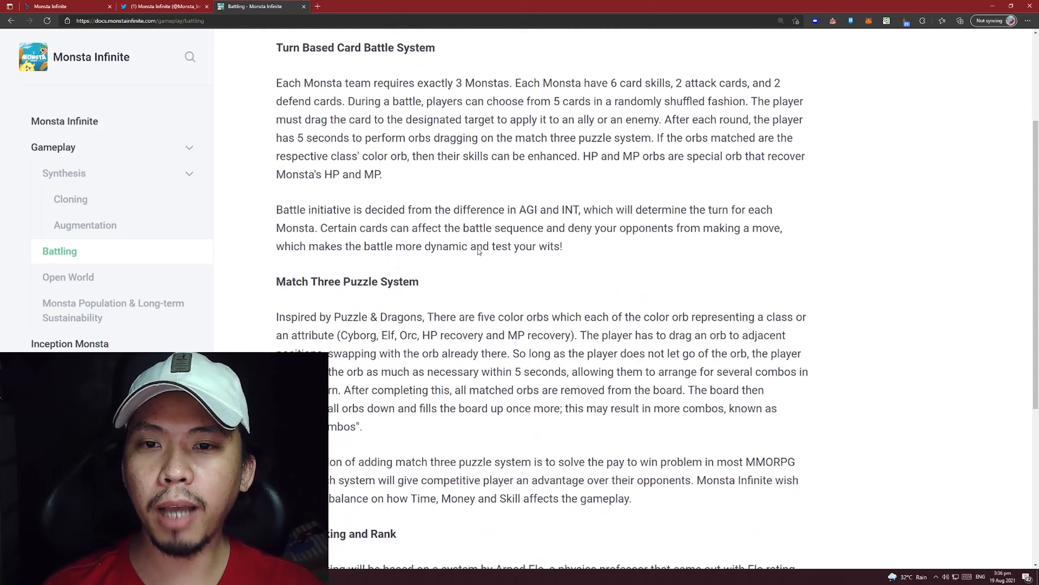
pyautogui.scroll(3)
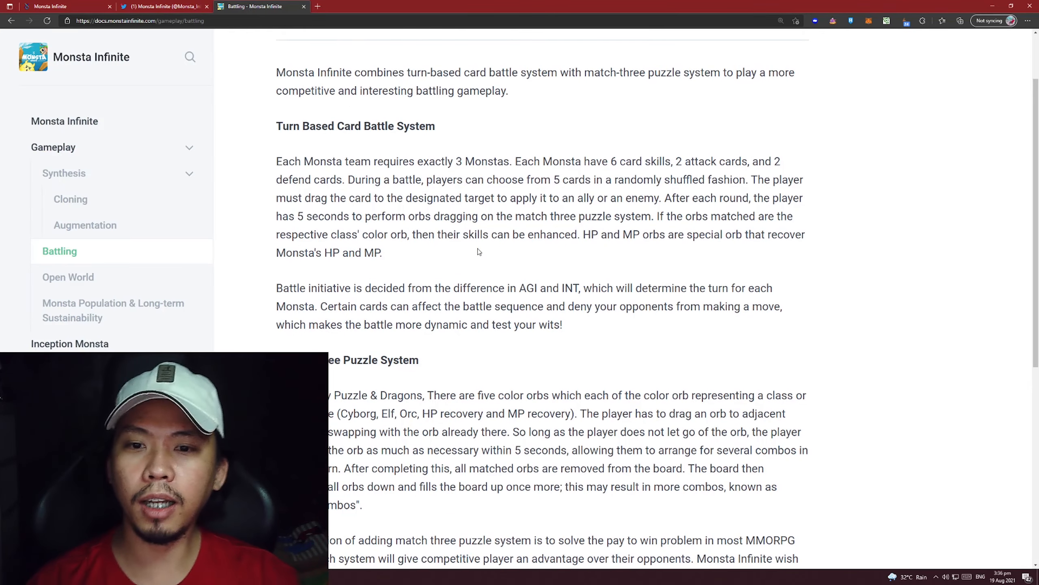
pyautogui.scroll(-3)
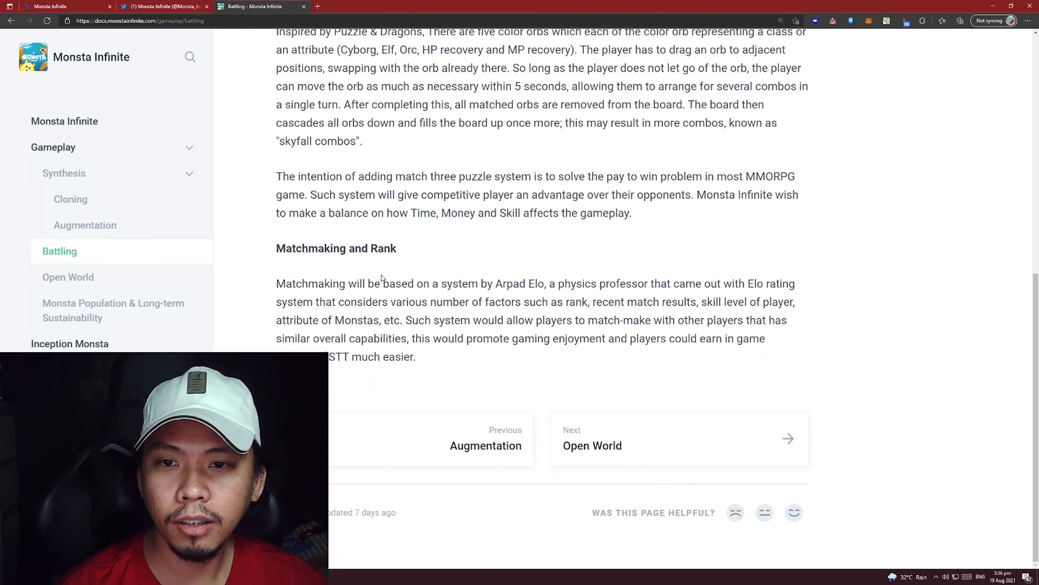
pyautogui.scroll(3)
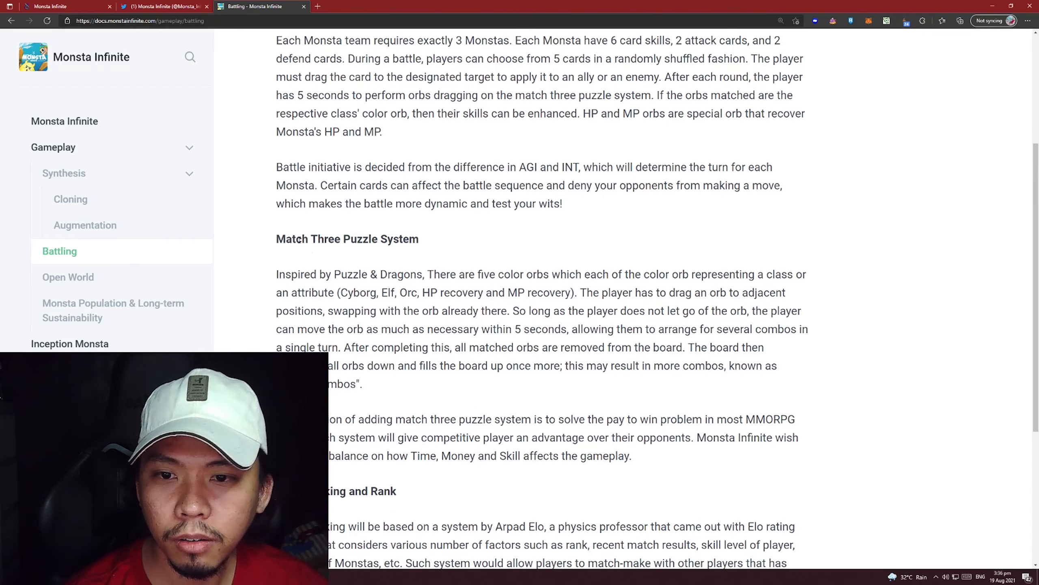
pyautogui.moveTo(474, 263)
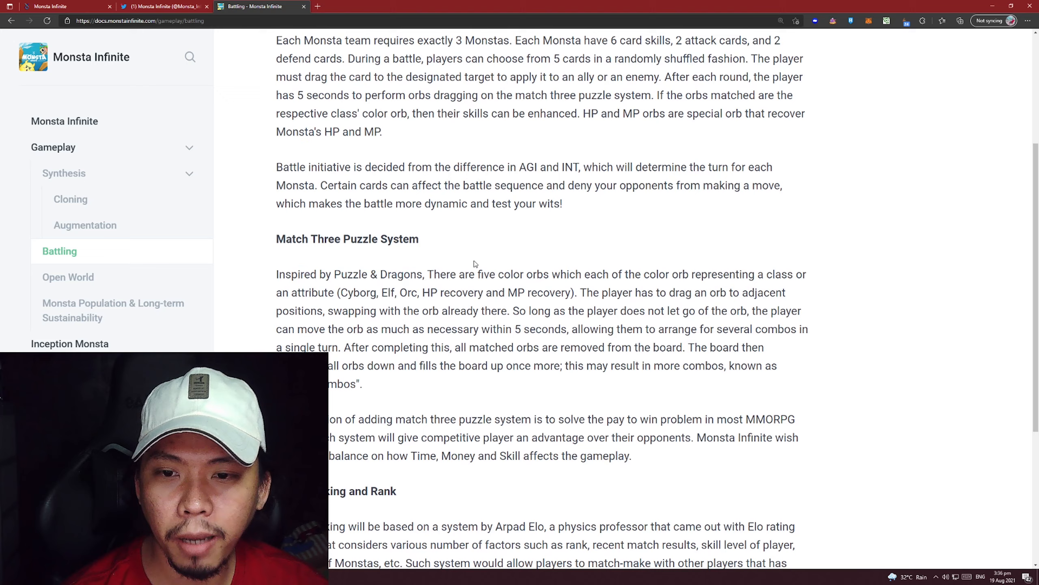
pyautogui.scroll(-3)
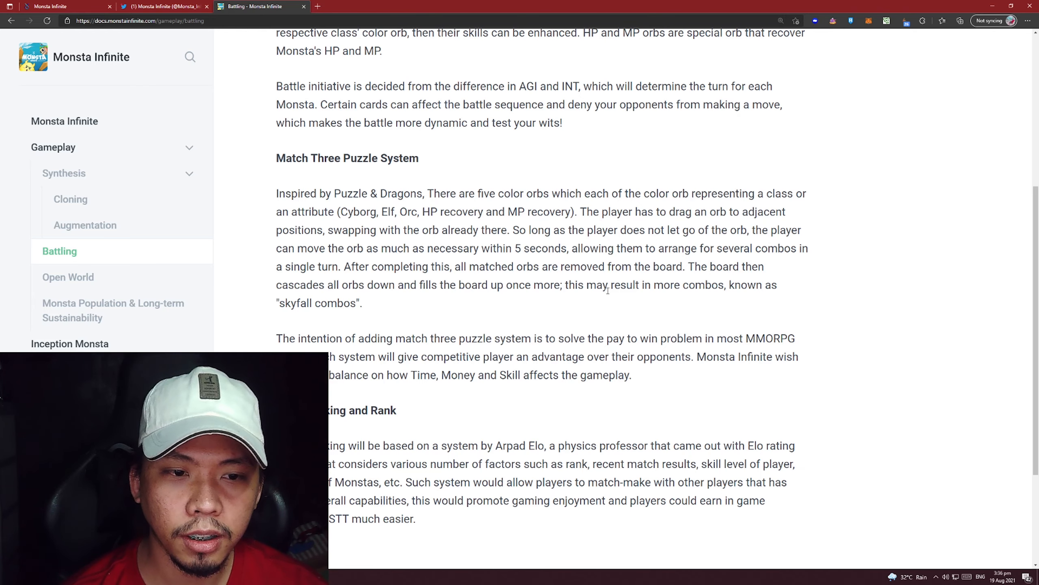
pyautogui.scroll(-3)
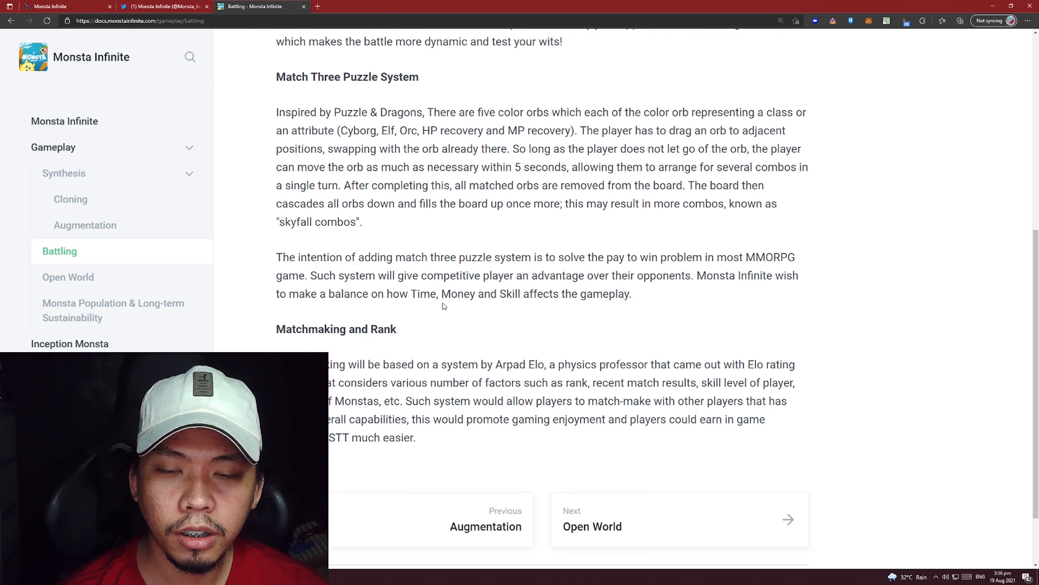
pyautogui.scroll(-3)
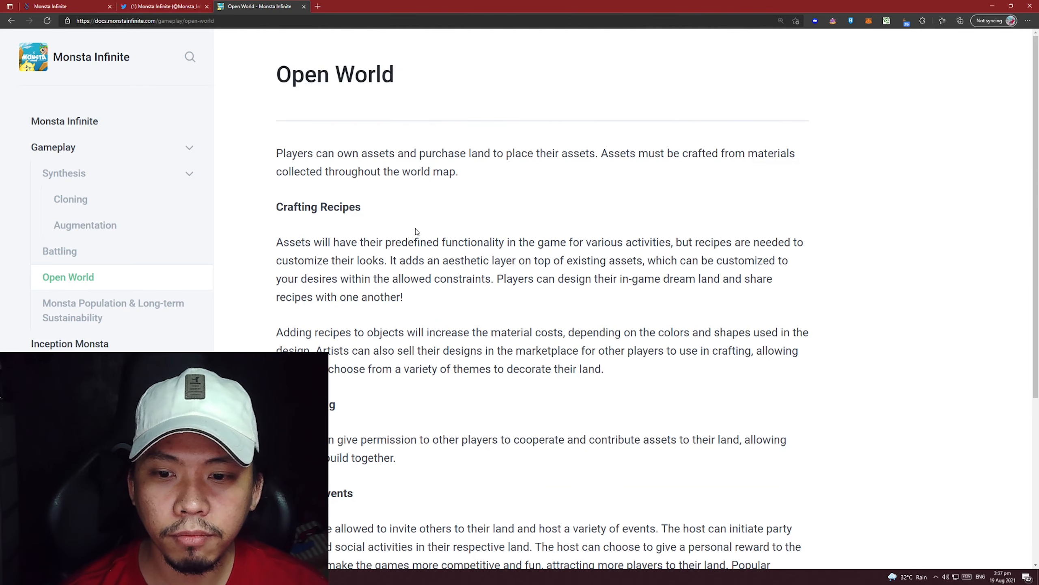
# Read the Open World Co-building and Hosting Events paragraphs, highlighting them, down to the Next link
pyautogui.scroll(-3)
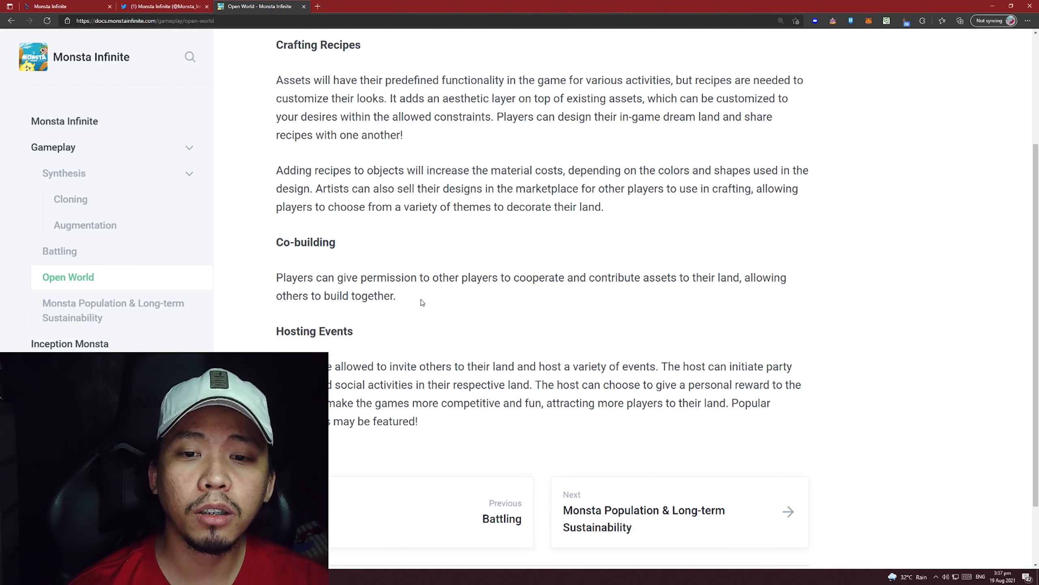
pyautogui.moveTo(276, 277); pyautogui.dragTo(396, 295)
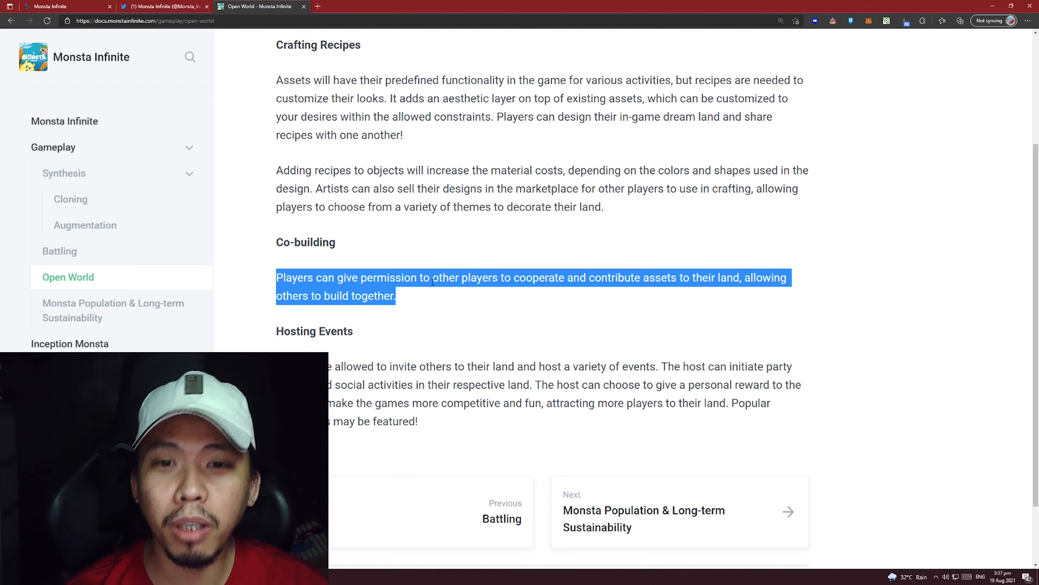
pyautogui.click(514, 317)
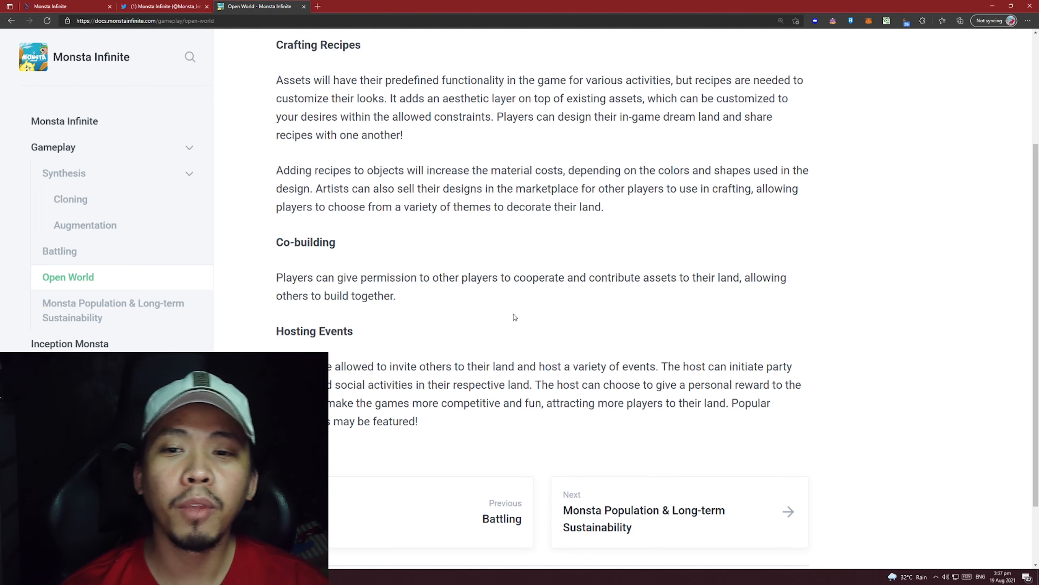
pyautogui.moveTo(276, 277); pyautogui.dragTo(395, 296)
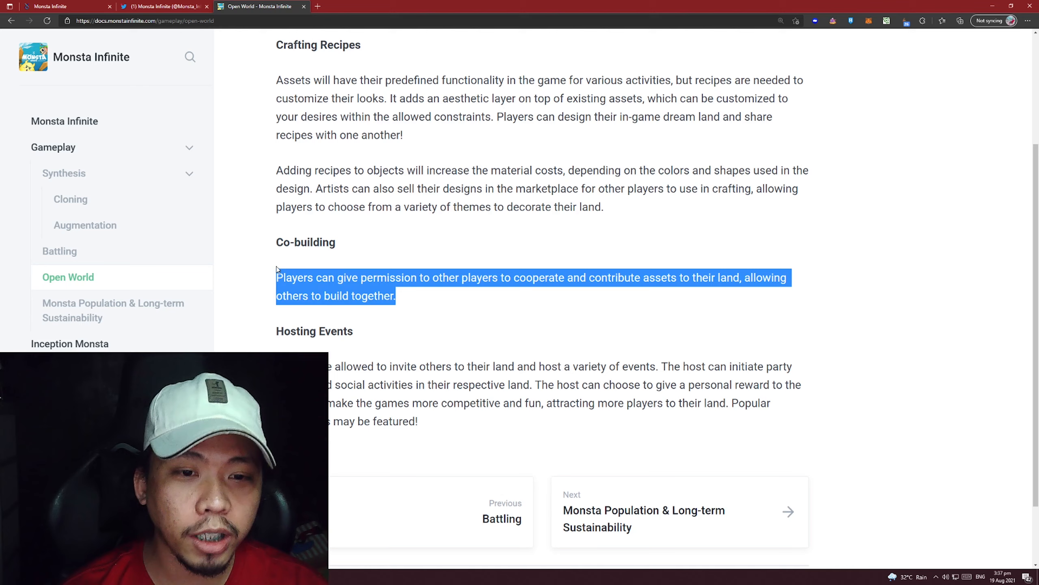
pyautogui.click(454, 304)
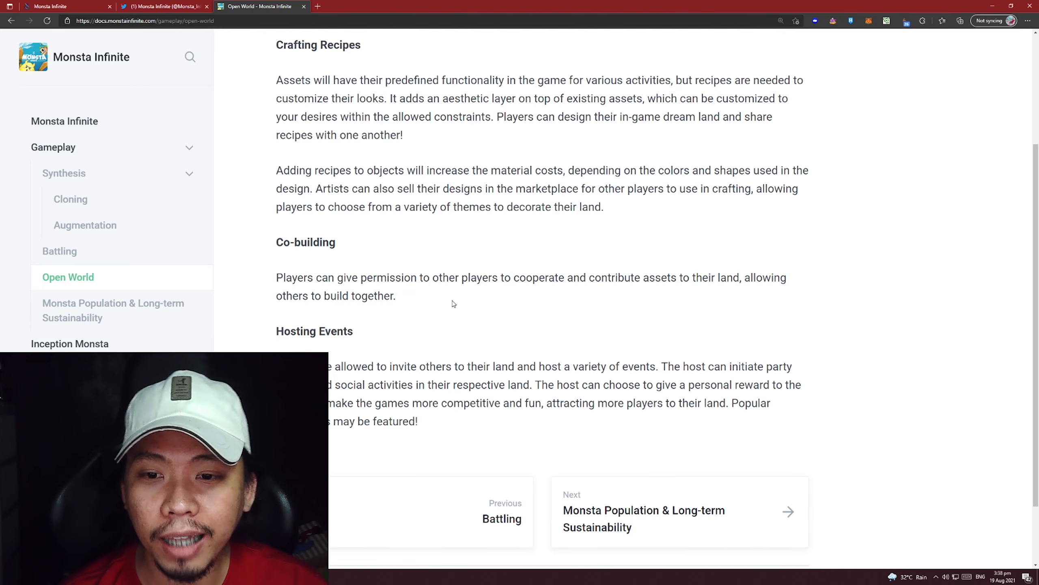
pyautogui.scroll(-3)
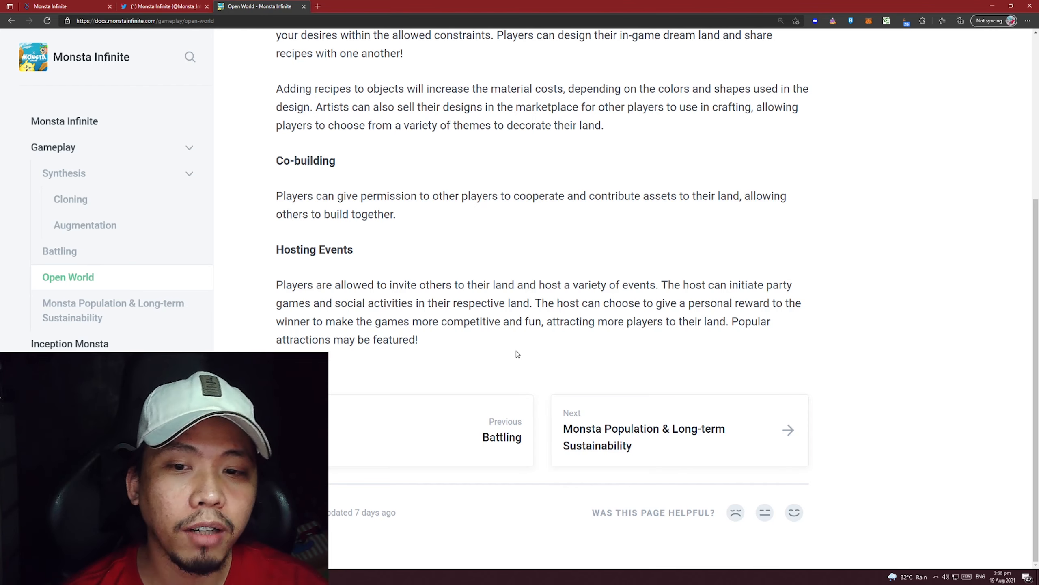
pyautogui.moveTo(276, 284); pyautogui.dragTo(418, 339)
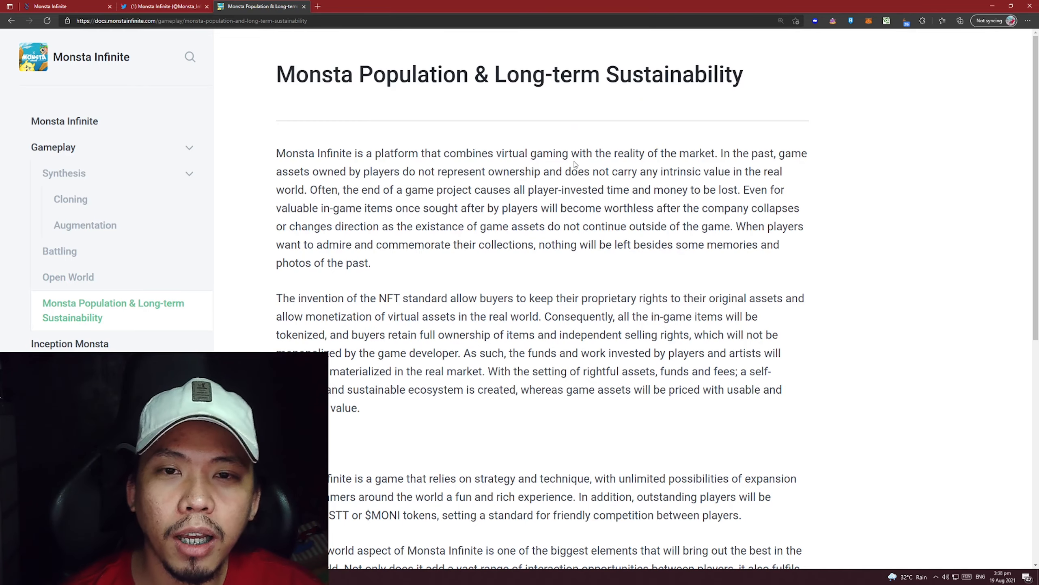
# Read the sustainability article to its end and move on to the Inception Monsta page
pyautogui.scroll(-3)
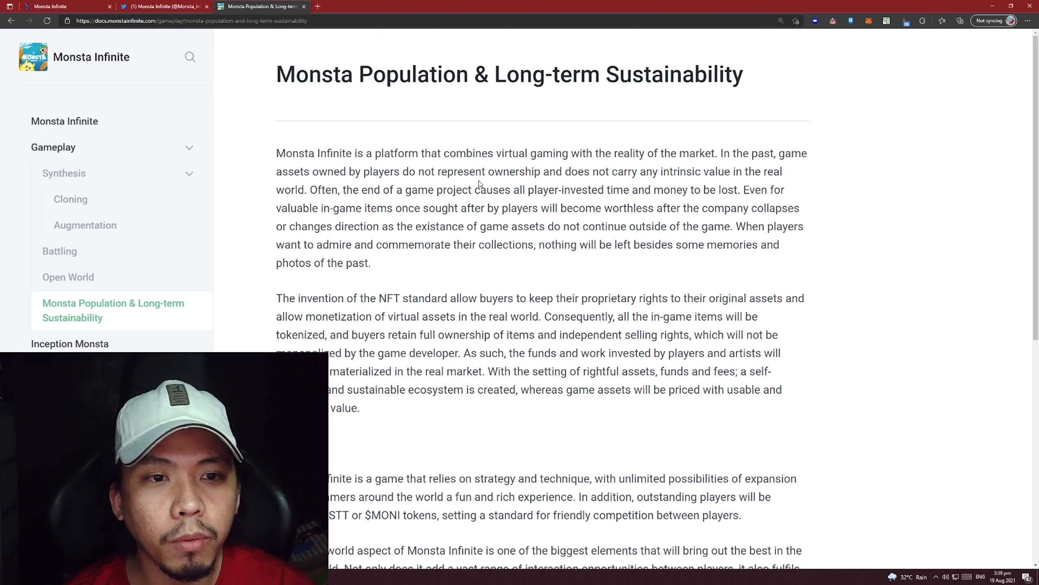
pyautogui.moveTo(949, 106)
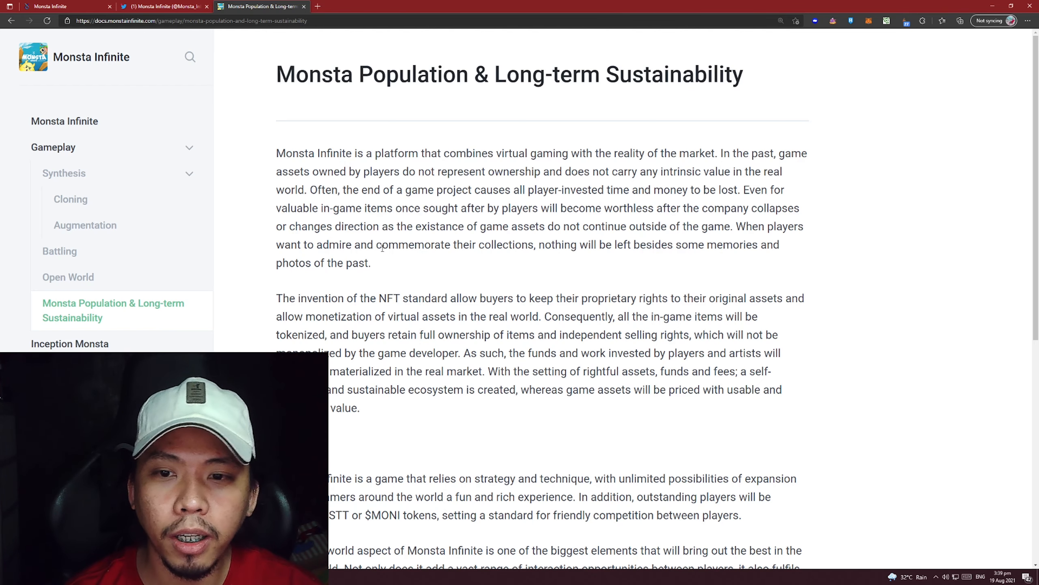
pyautogui.scroll(-3)
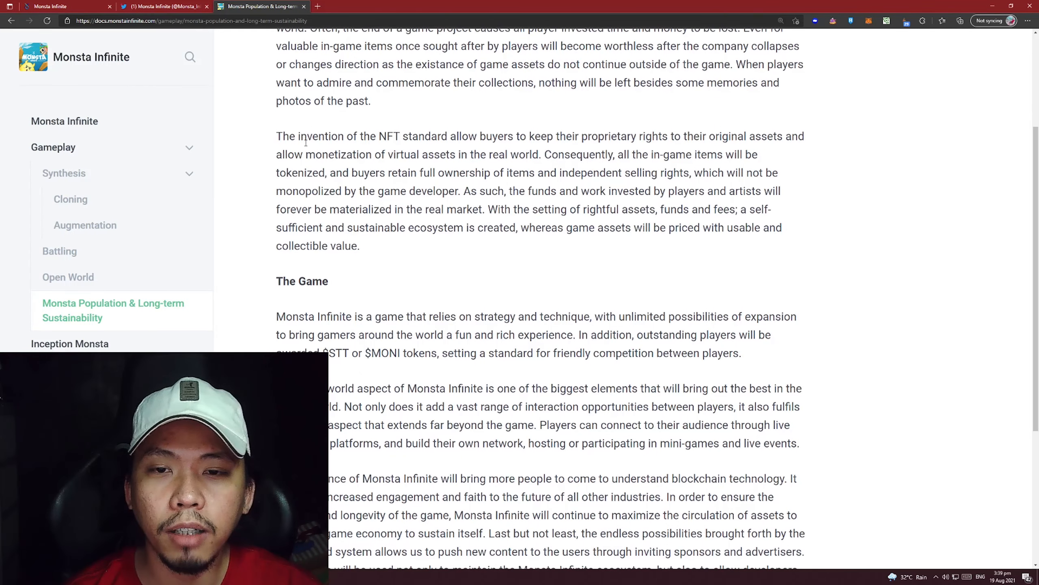
pyautogui.moveTo(548, 150)
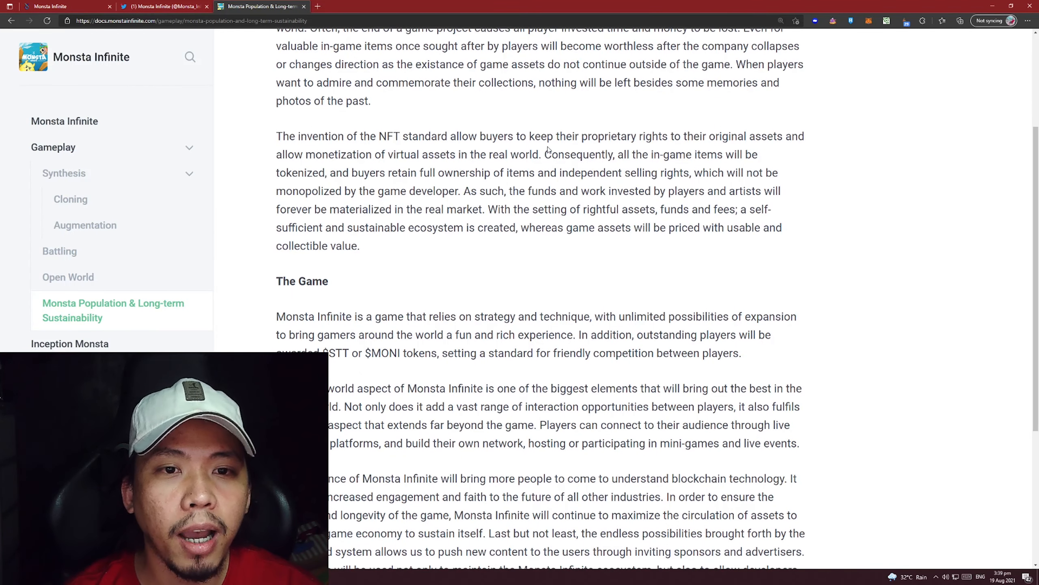
pyautogui.moveTo(690, 152)
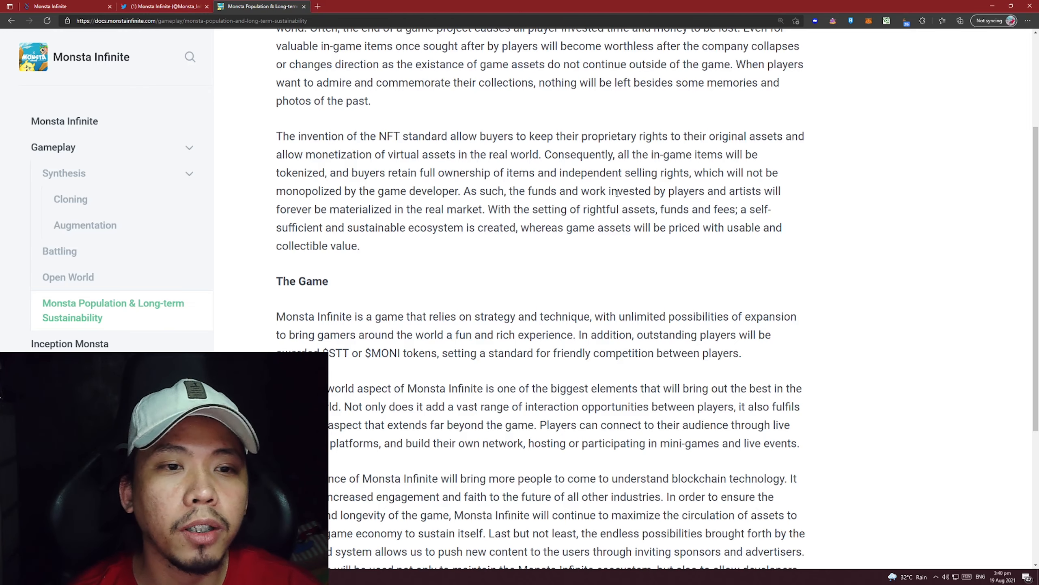
pyautogui.scroll(-3)
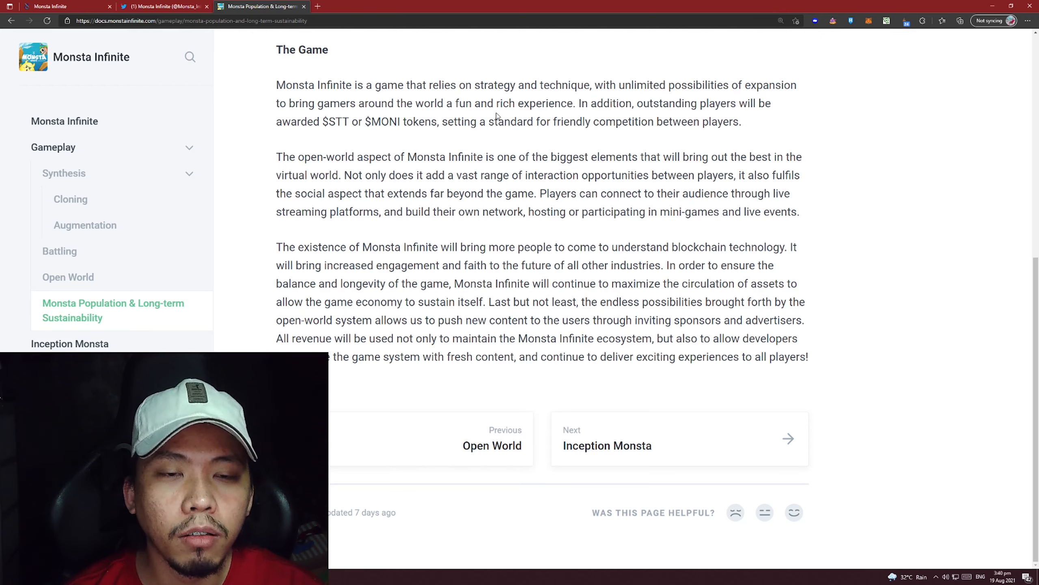
pyautogui.moveTo(747, 125)
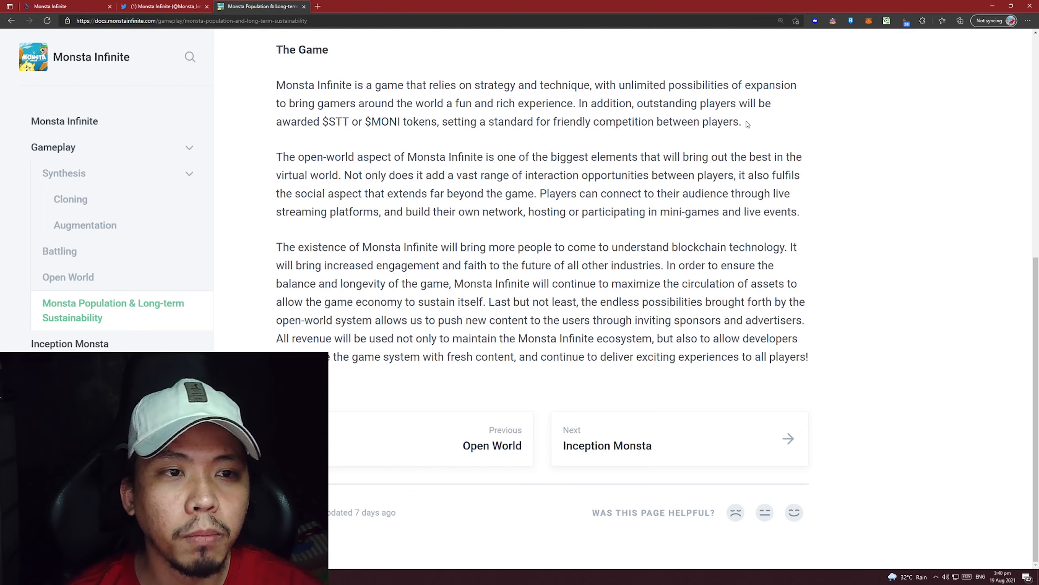
pyautogui.doubleClick(334, 122)
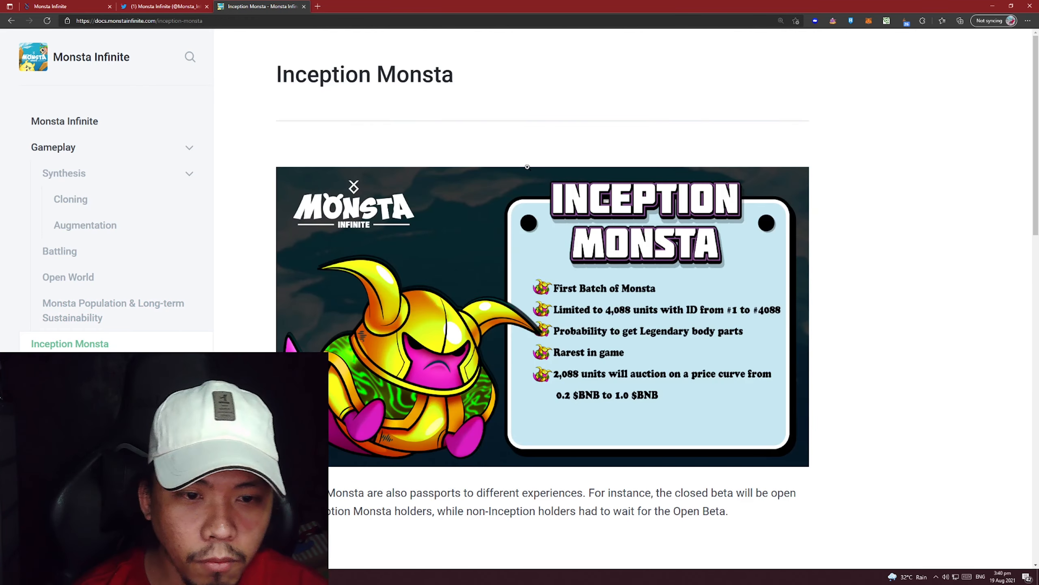
pyautogui.scroll(-3)
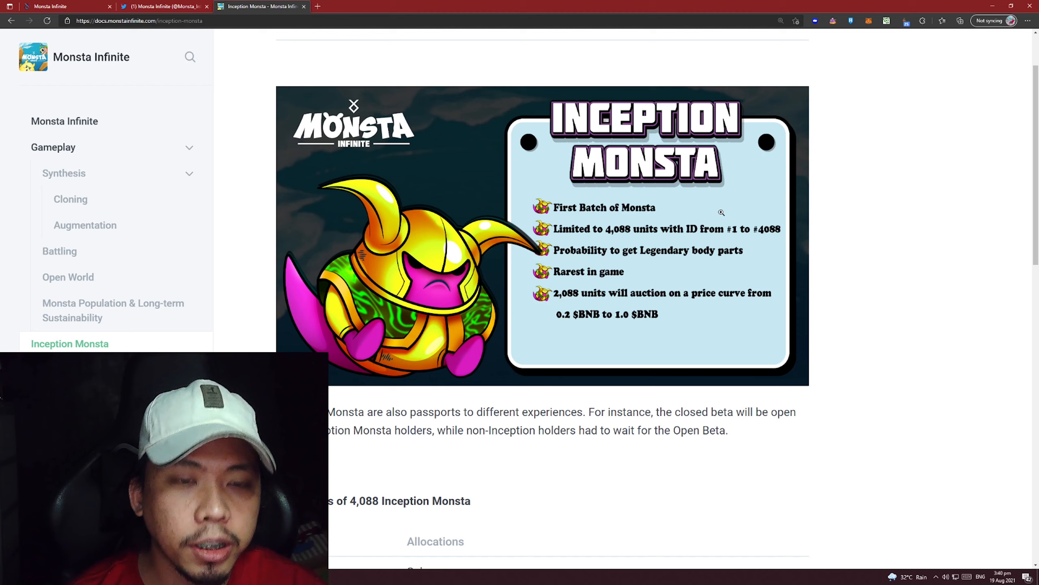
pyautogui.moveTo(632, 238)
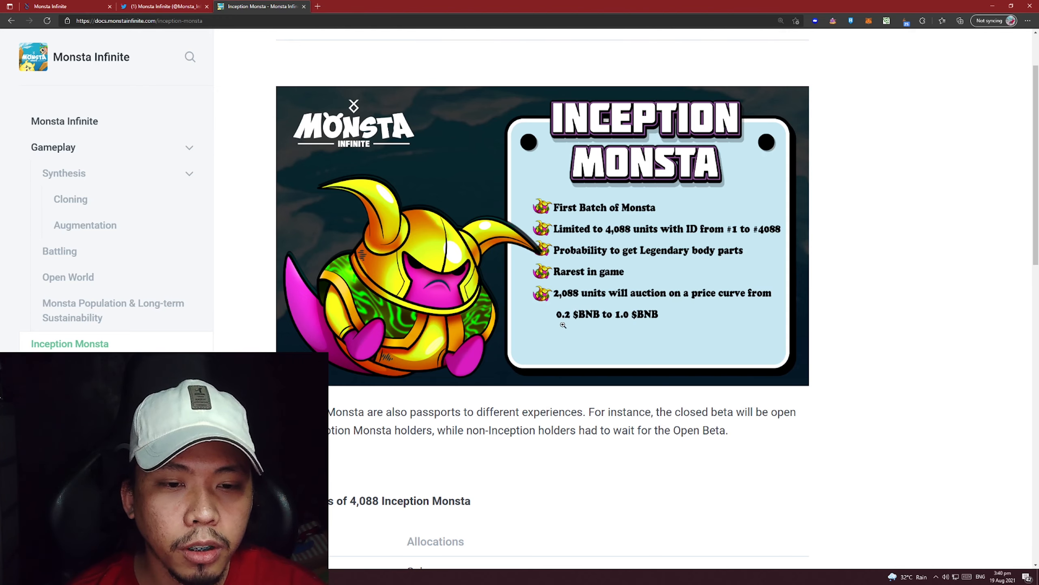
pyautogui.moveTo(612, 263)
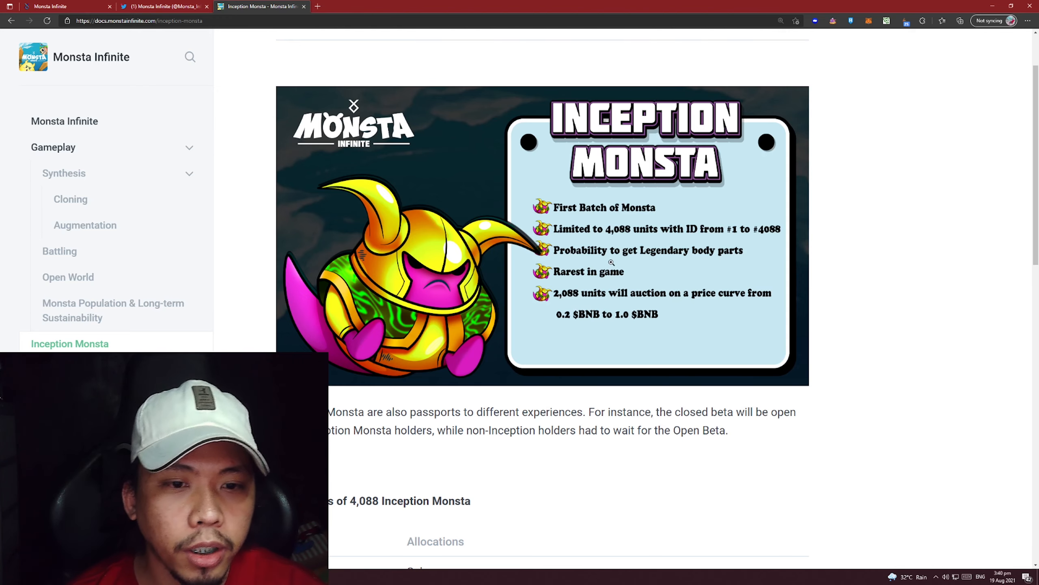
pyautogui.scroll(-3)
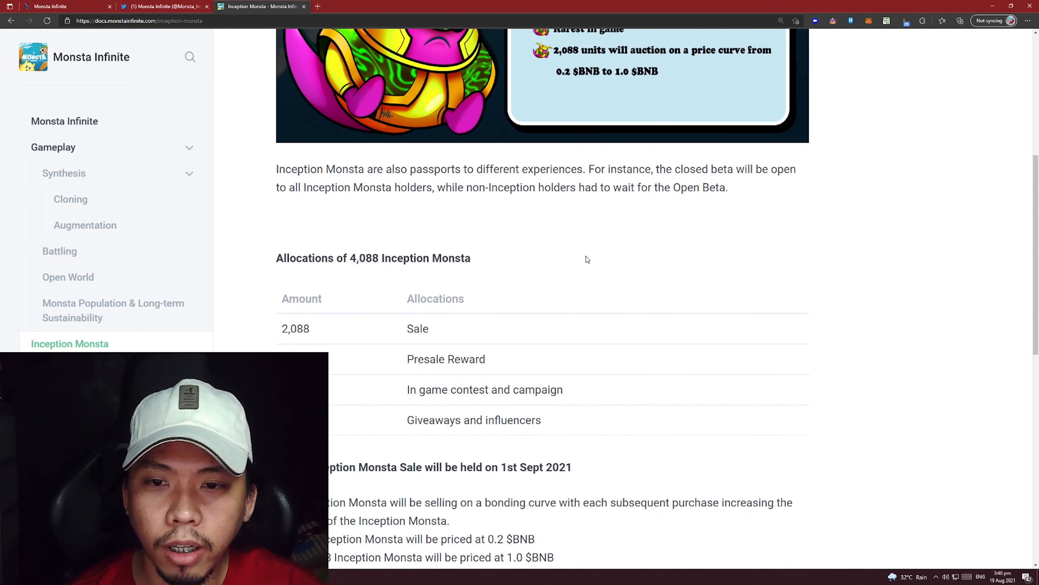
pyautogui.scroll(-3)
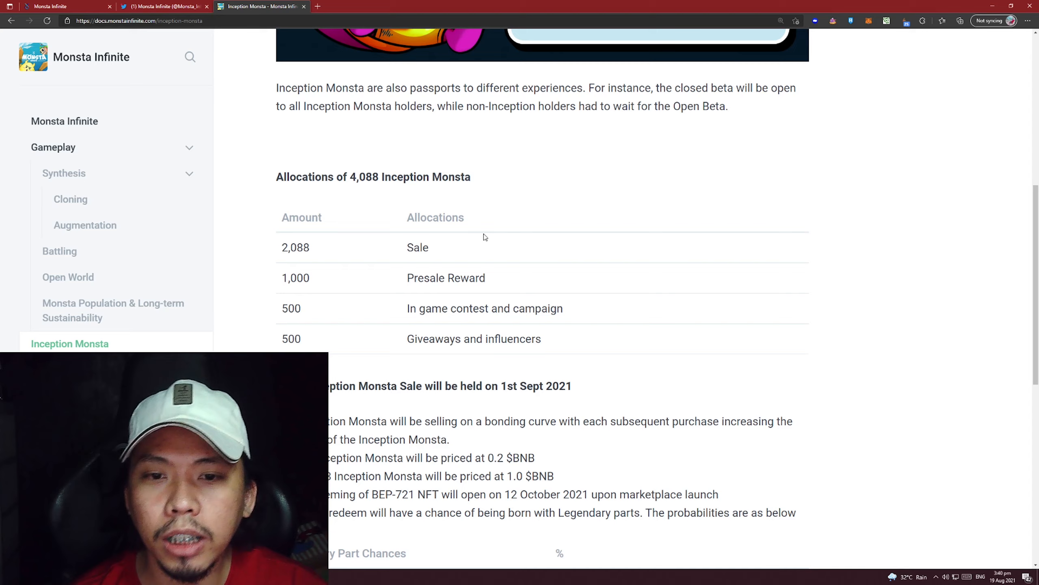
pyautogui.scroll(-3)
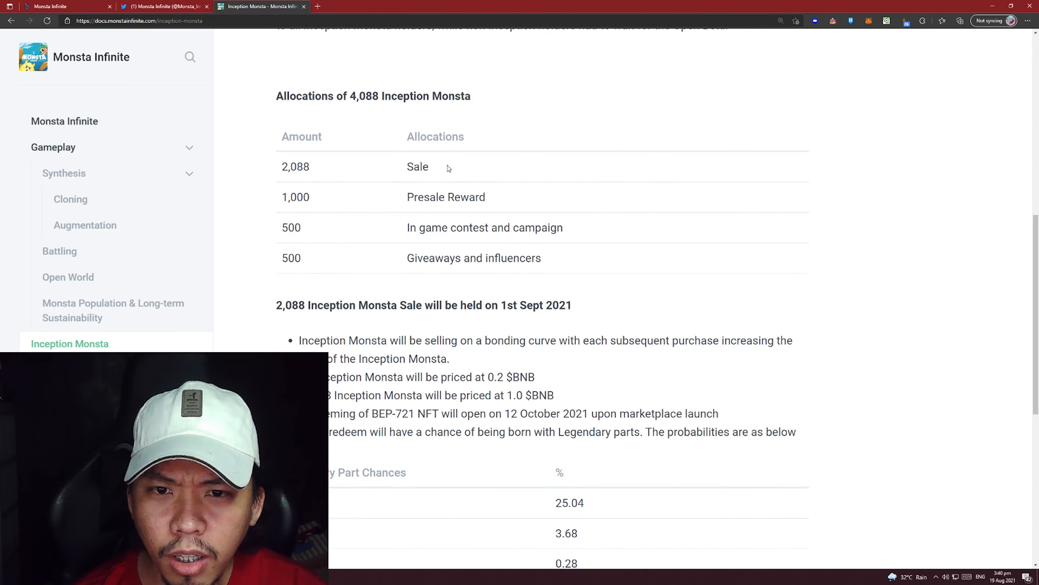
pyautogui.doubleClick(295, 167)
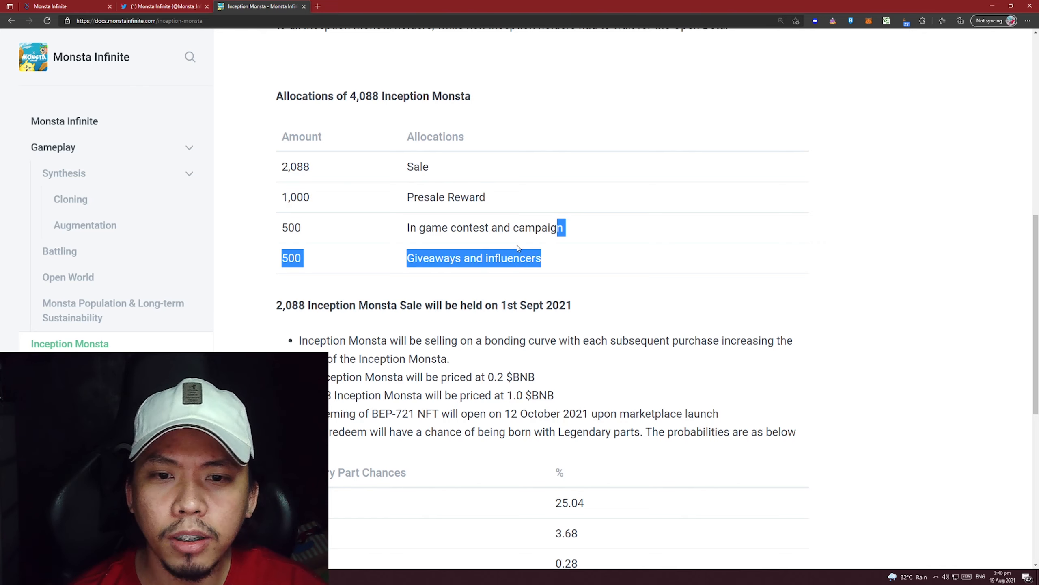
pyautogui.click(442, 268)
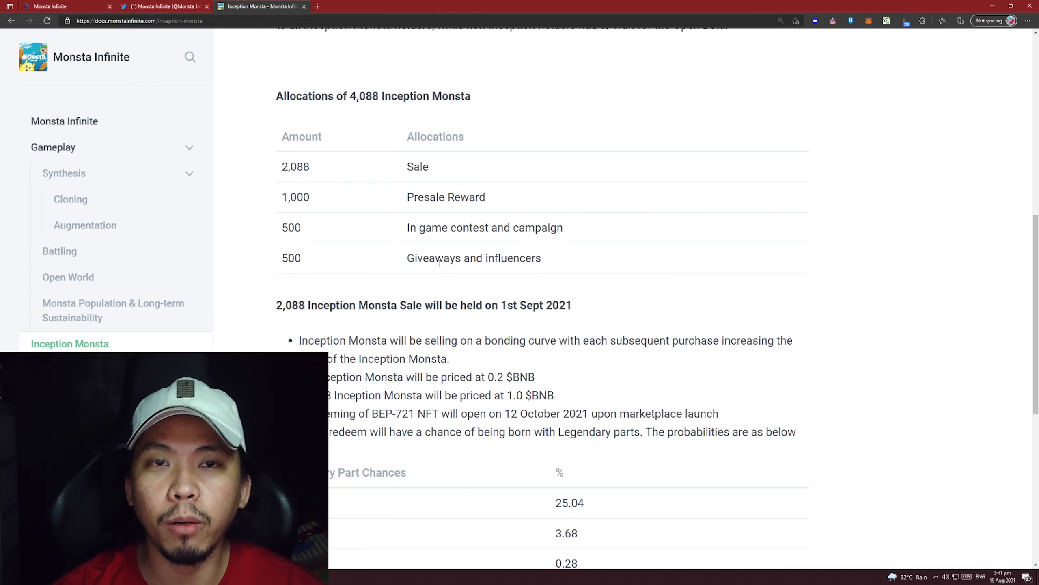
# Read the Inception Monsta sale terms, highlighting the 12 October redemption date, and the Legendary Part Chances table
pyautogui.scroll(-3)
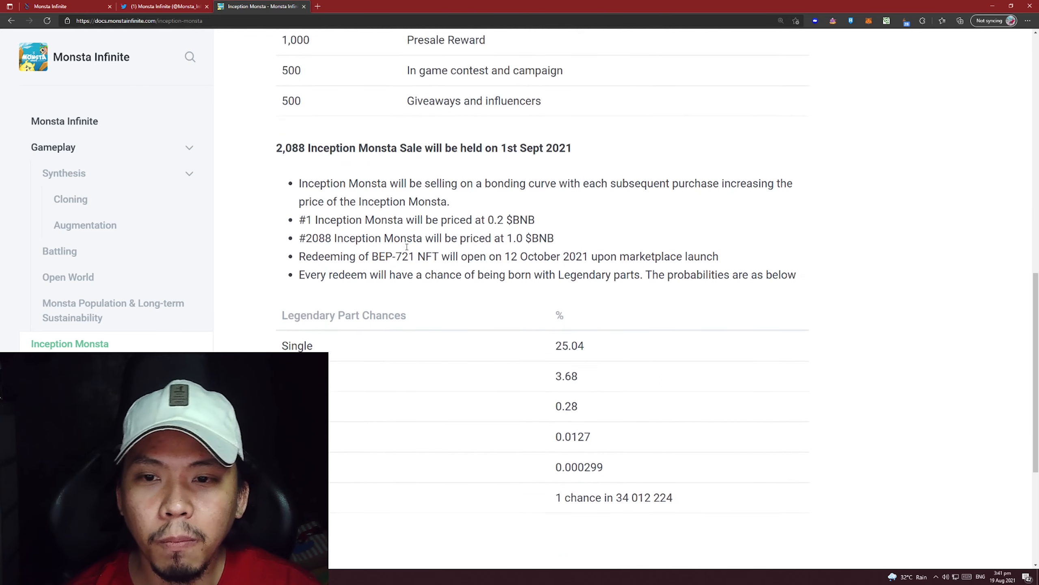
pyautogui.scroll(-3)
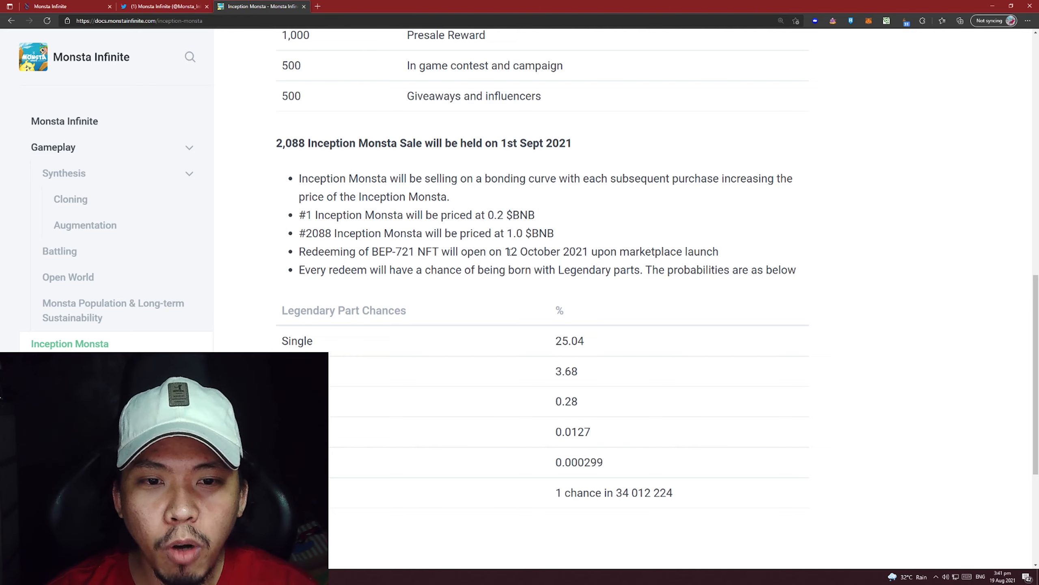
pyautogui.moveTo(505, 251); pyautogui.dragTo(583, 251)
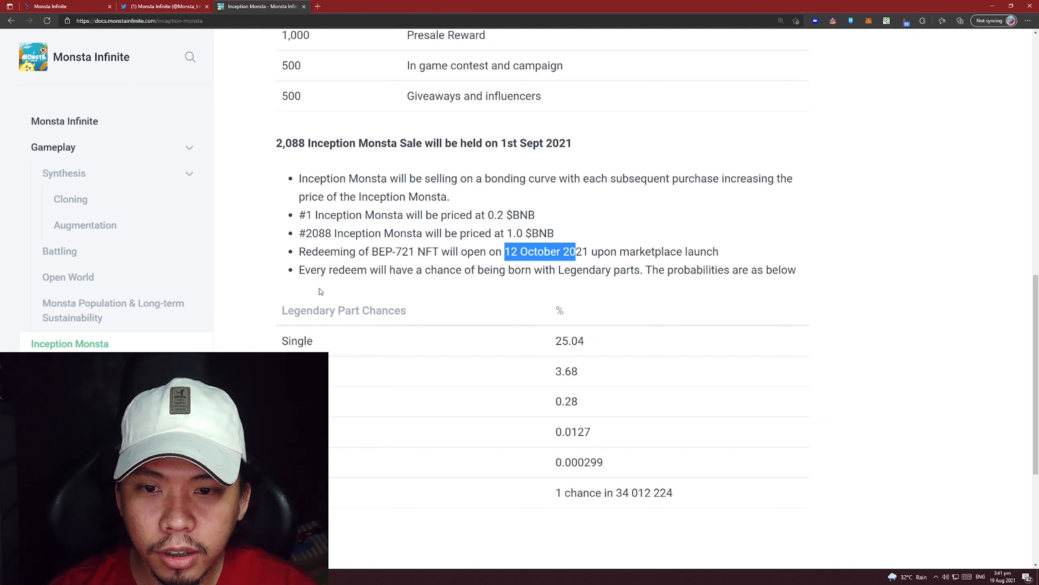
pyautogui.moveTo(481, 281)
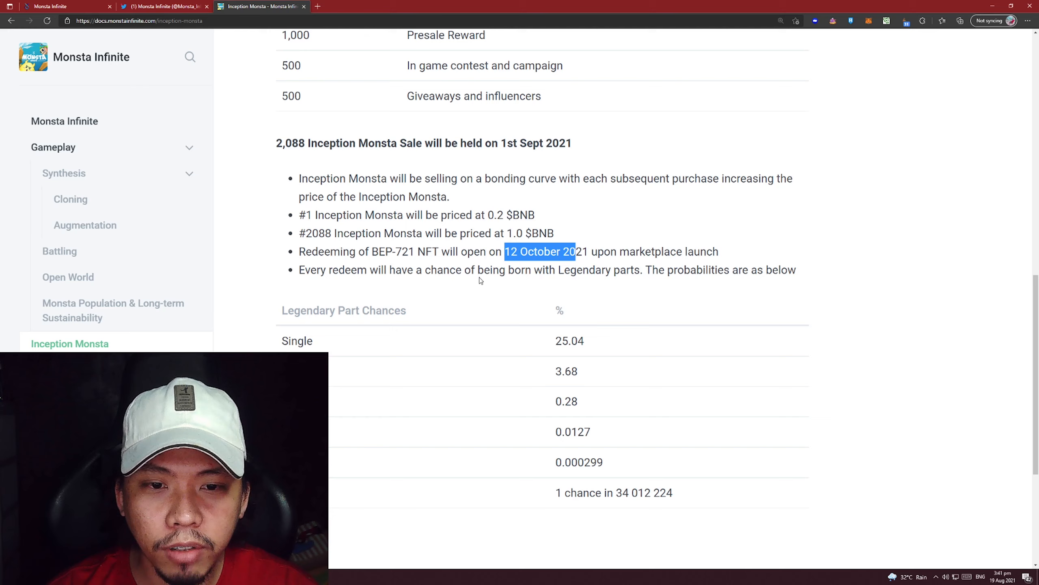
pyautogui.moveTo(686, 285)
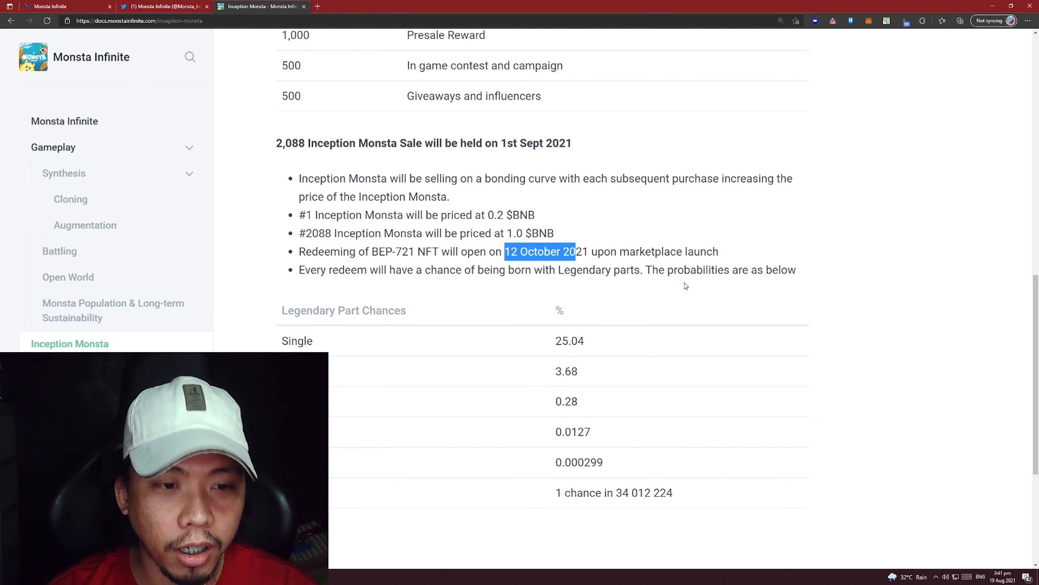
pyautogui.scroll(-3)
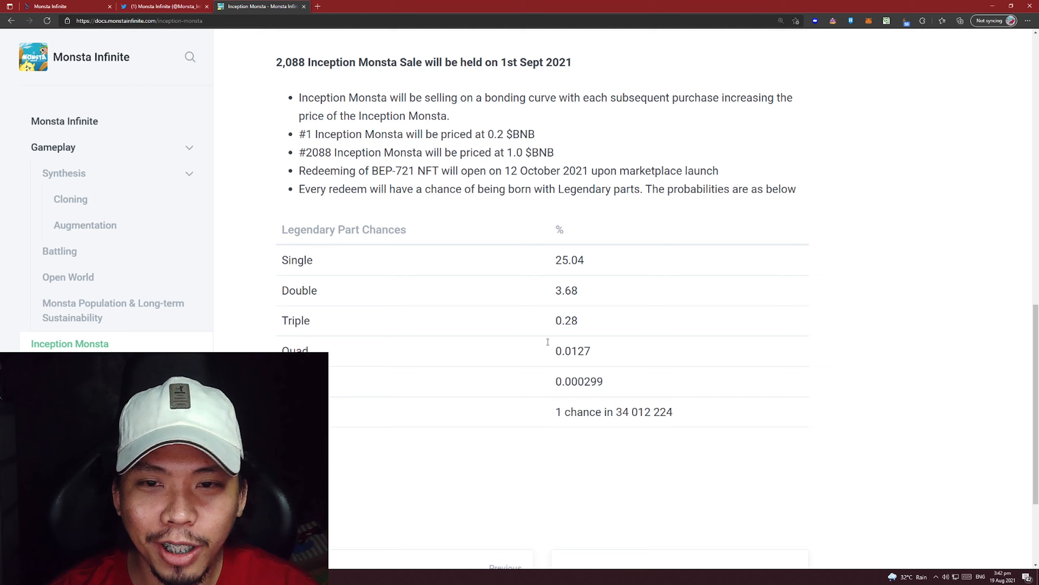
pyautogui.scroll(3)
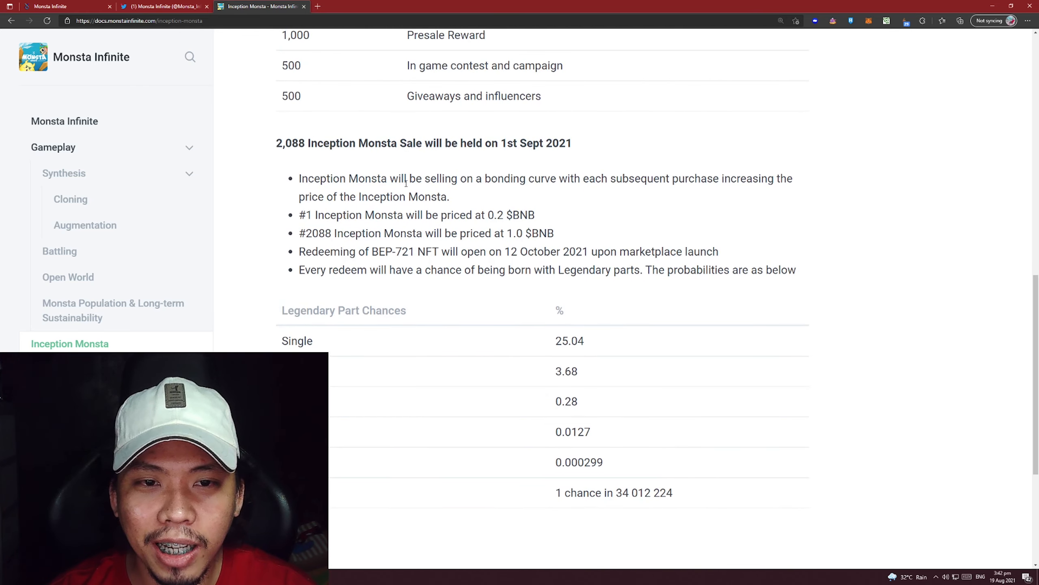
pyautogui.scroll(-3)
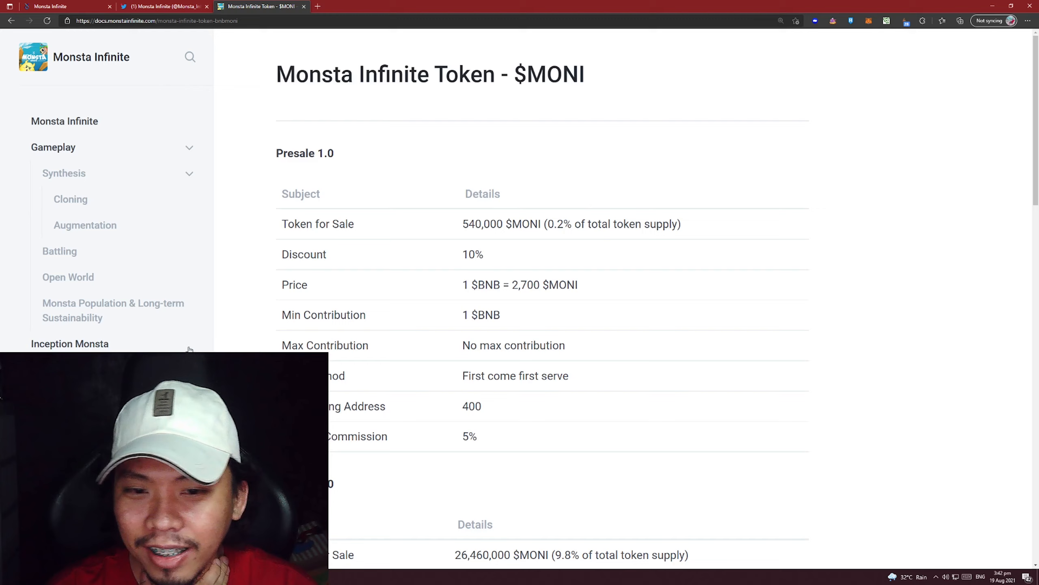
pyautogui.moveTo(439, 263)
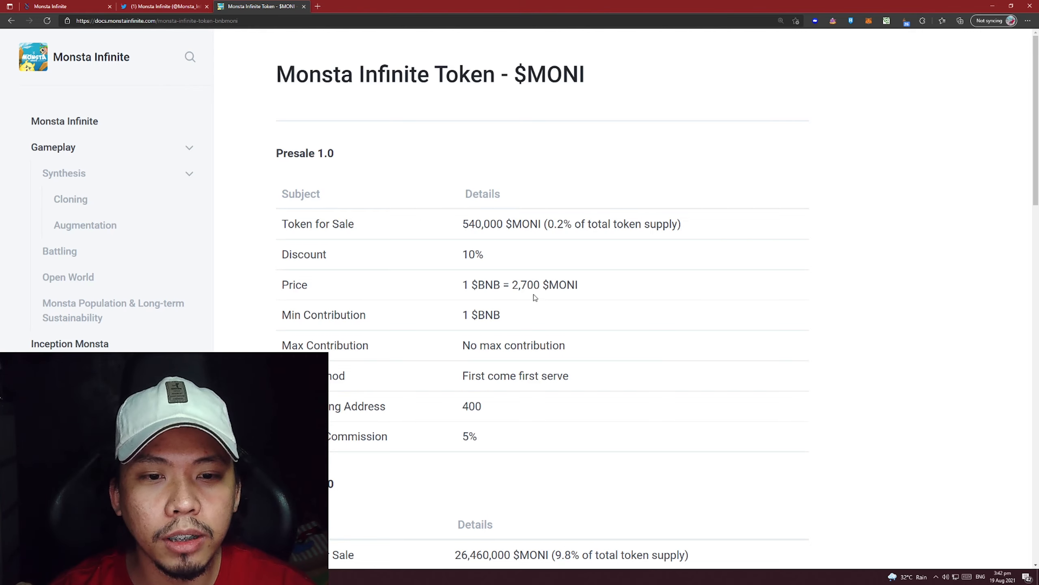
pyautogui.moveTo(356, 321)
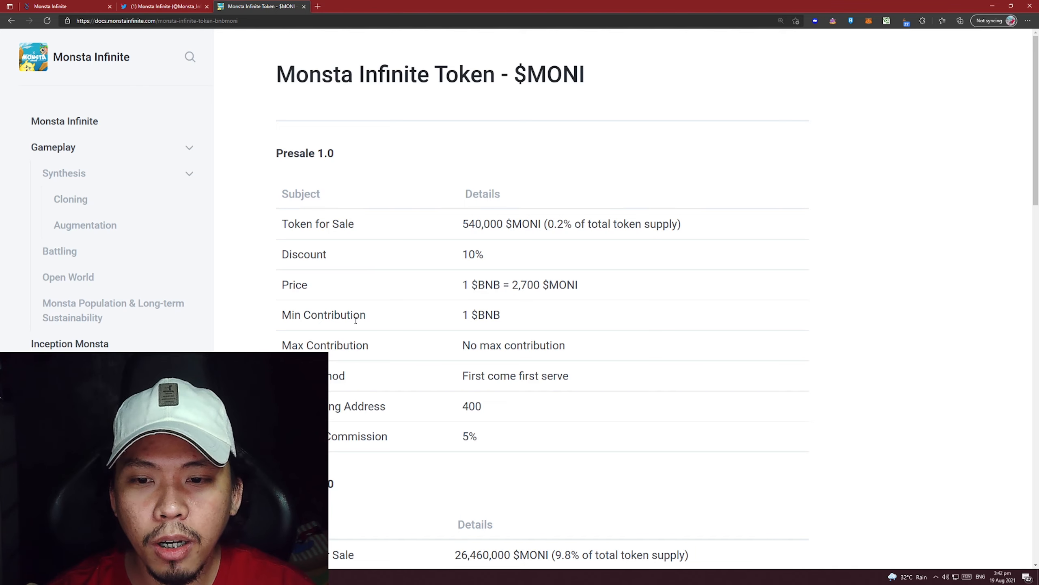
# Bring the full Presale 1.0 terms table of the $MONI token page into view
pyautogui.scroll(-3)
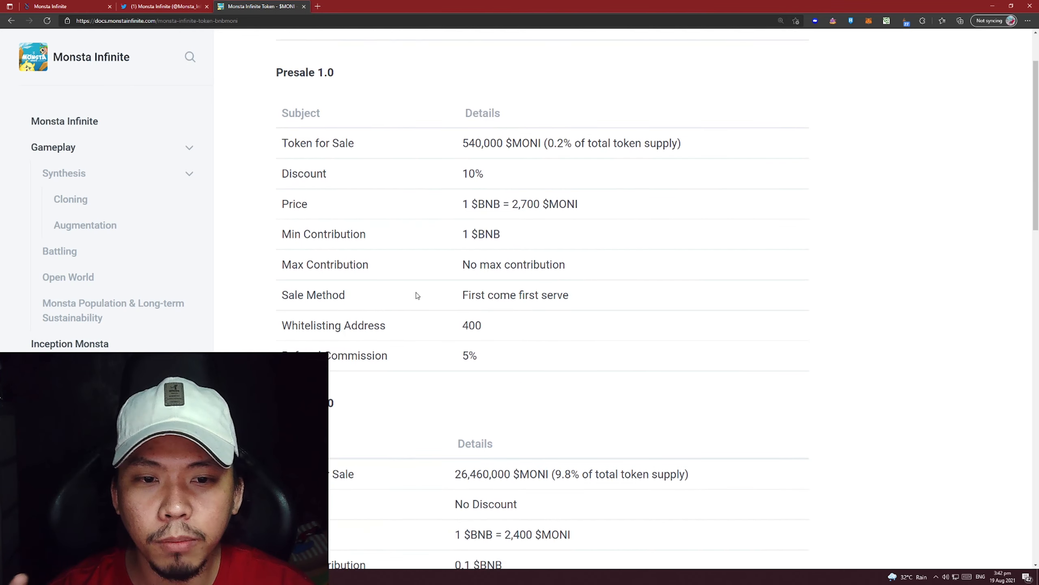
pyautogui.moveTo(463, 302)
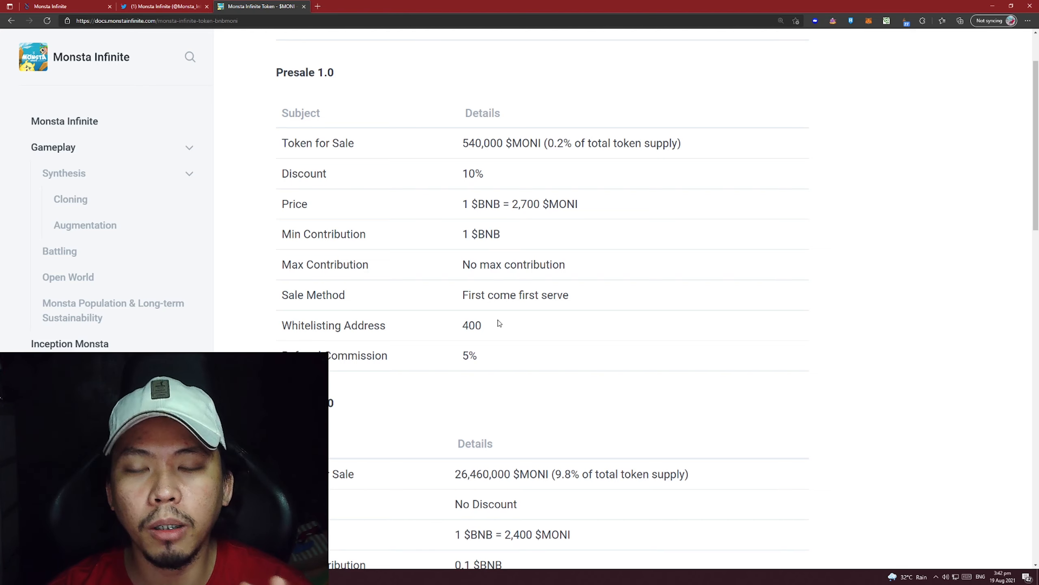
# Switch to the Monsta Infinite Twitter profile and read its recent tweets down to the first advisor announcement
pyautogui.click(155, 7)
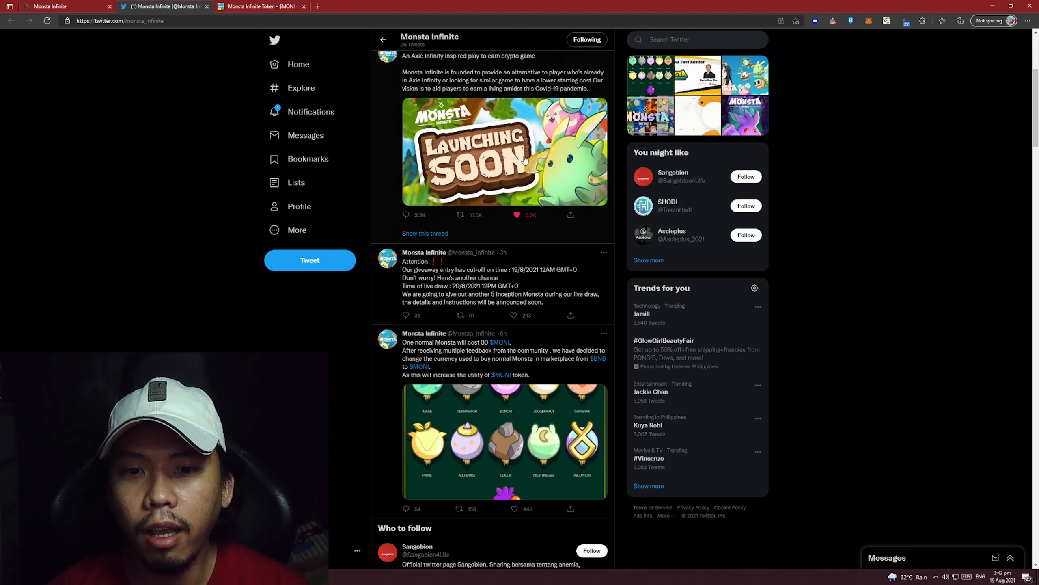
pyautogui.scroll(-3)
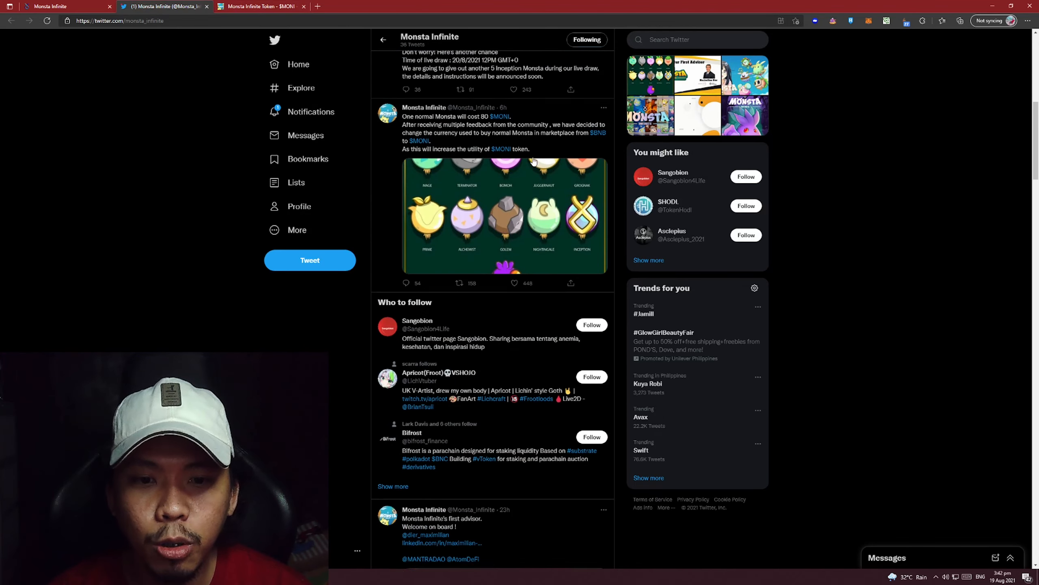
pyautogui.scroll(-3)
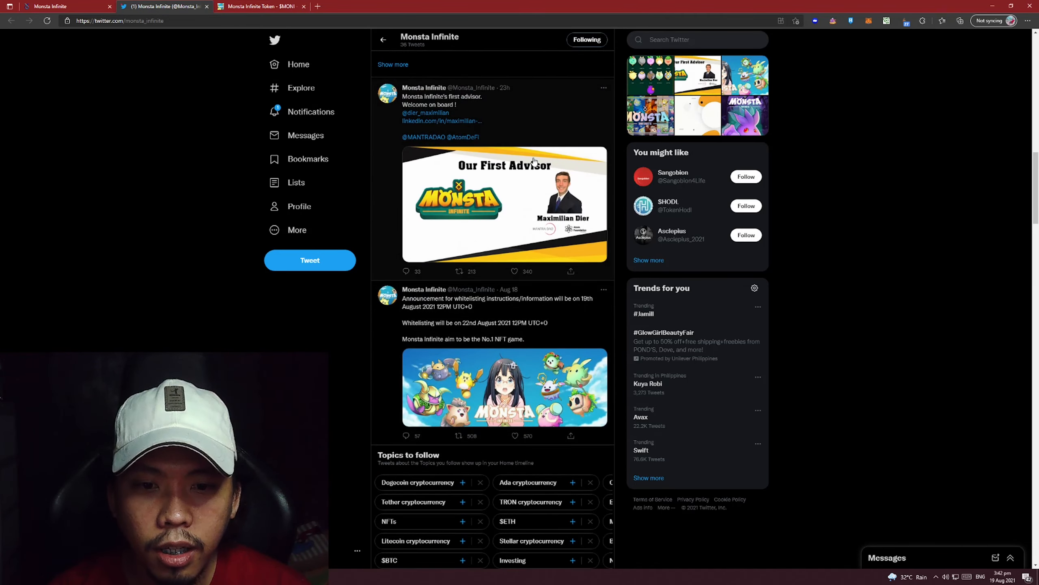
pyautogui.scroll(-3)
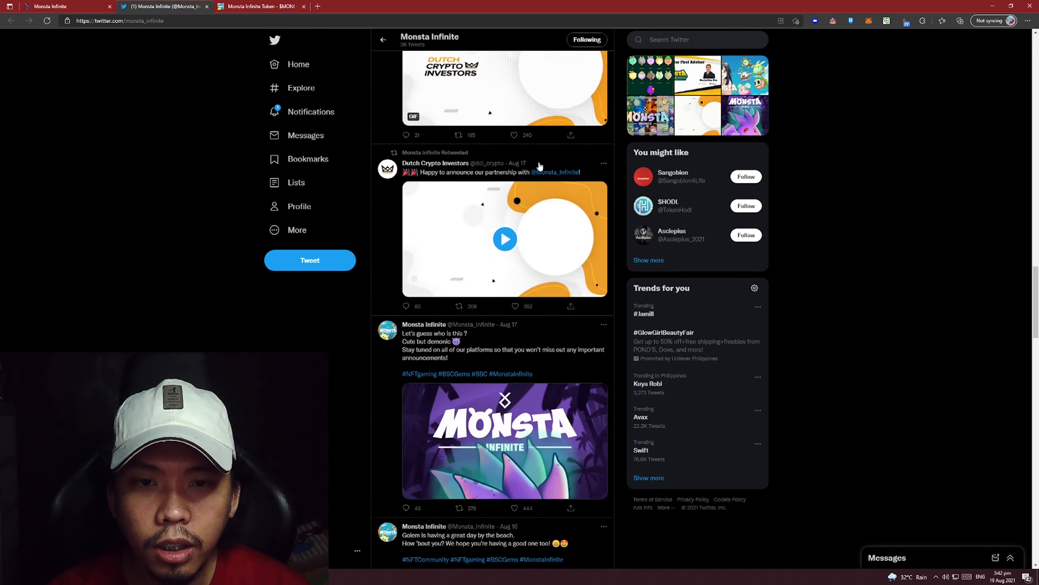
pyautogui.scroll(-3)
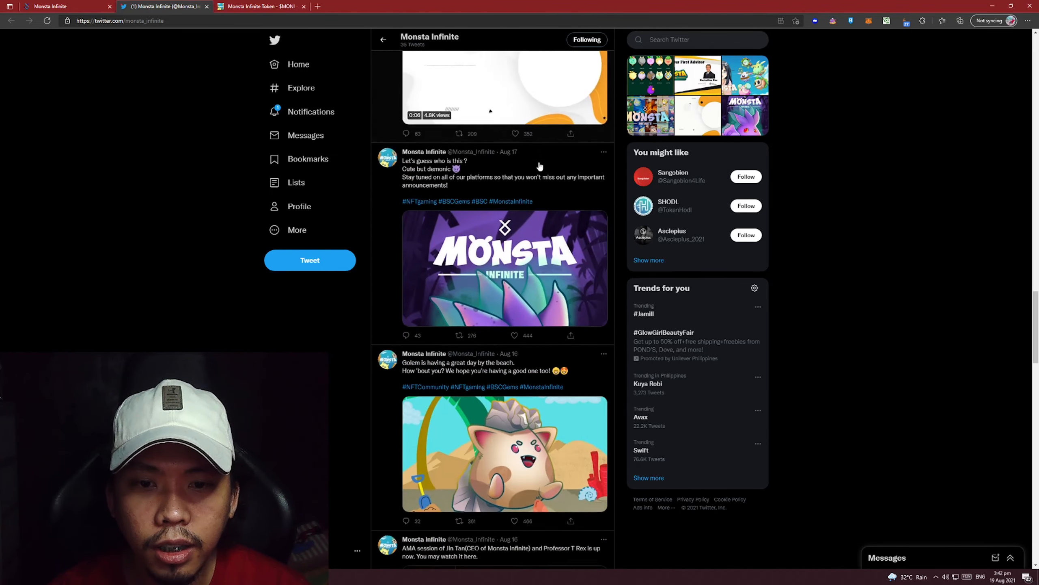
pyautogui.scroll(-3)
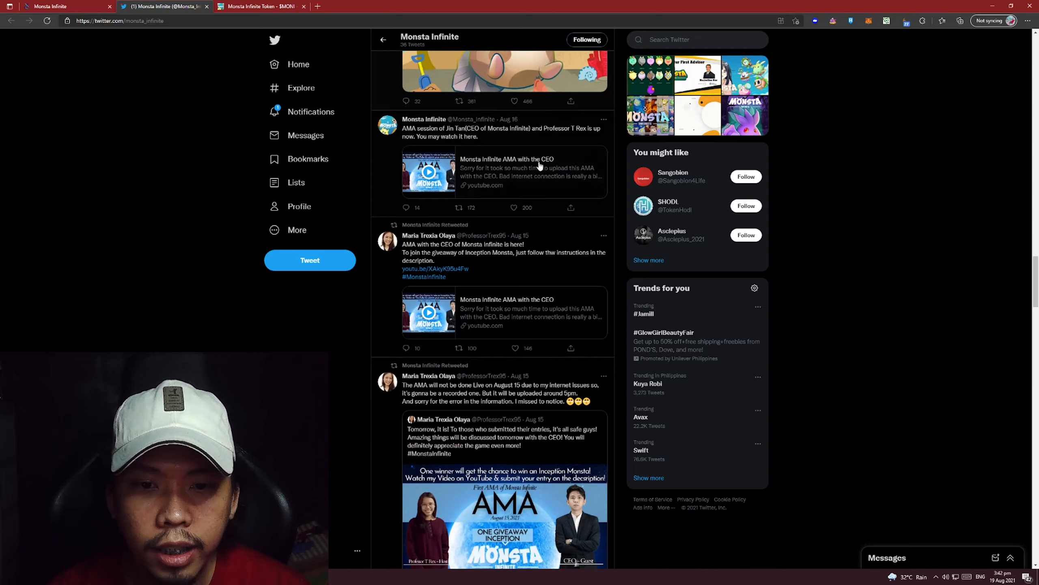
pyautogui.scroll(-3)
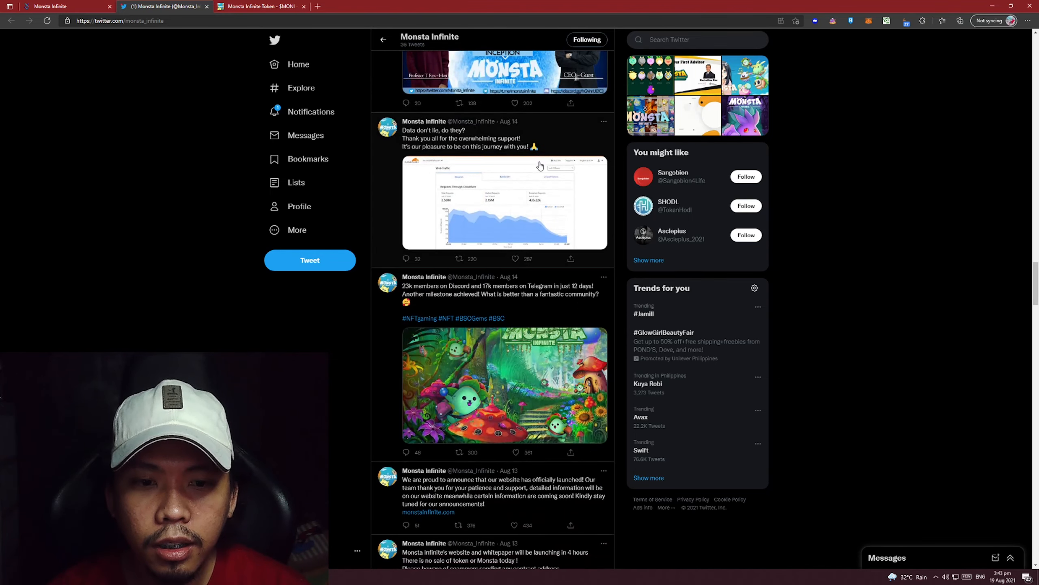
pyautogui.scroll(-3)
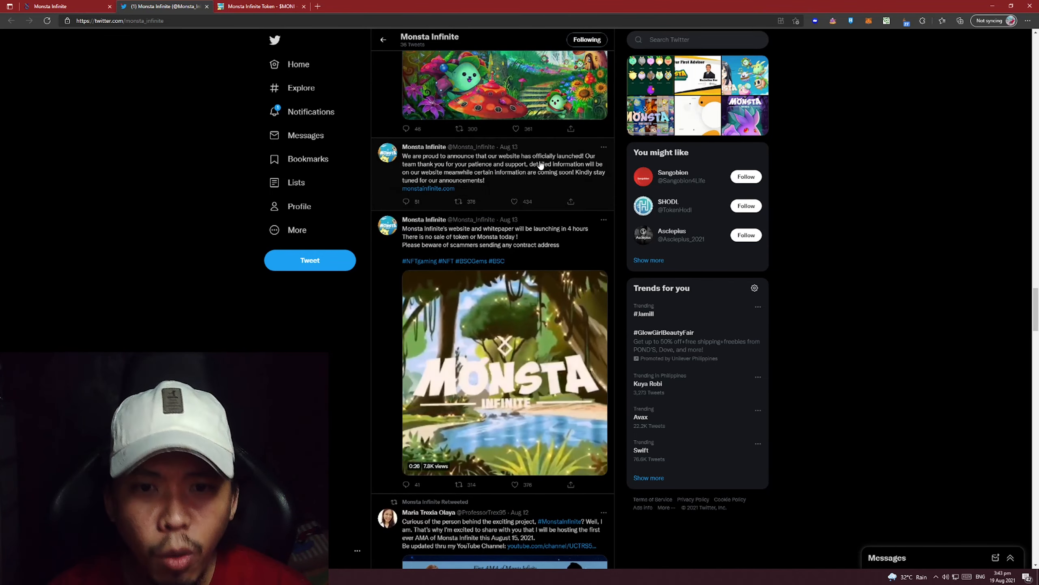
pyautogui.scroll(-3)
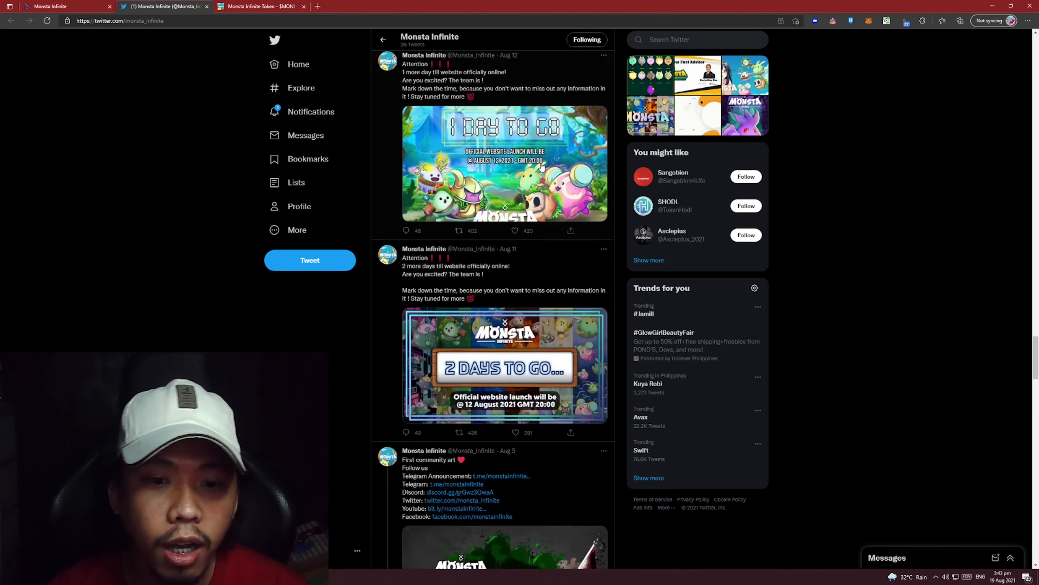
pyautogui.scroll(-3)
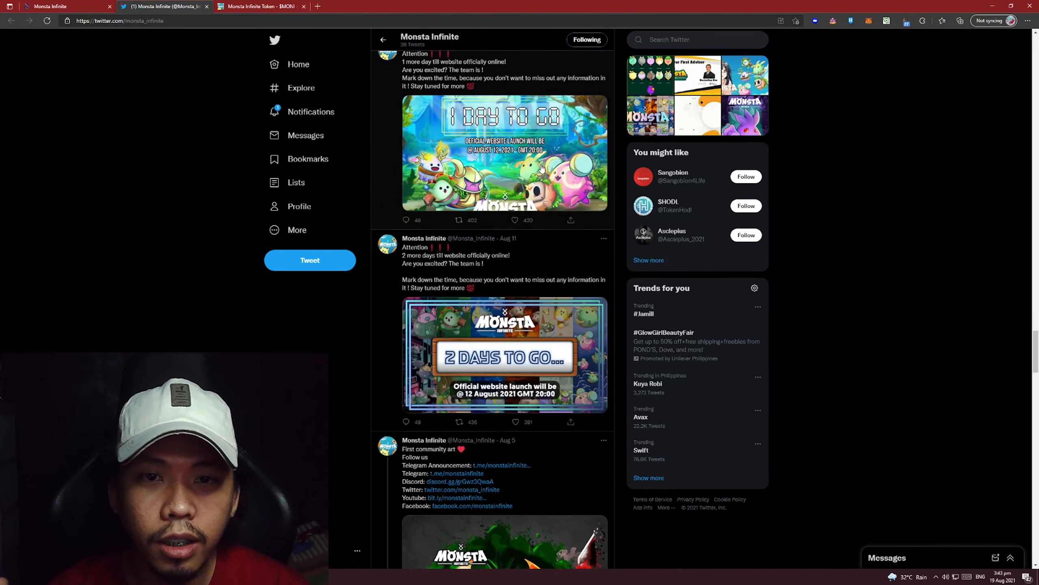
pyautogui.scroll(-3)
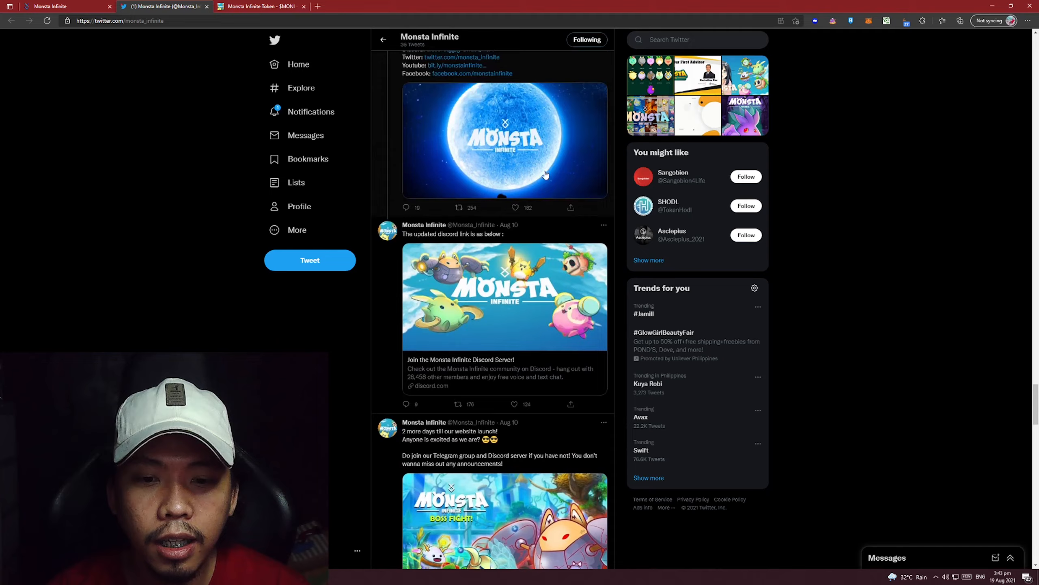
pyautogui.scroll(-3)
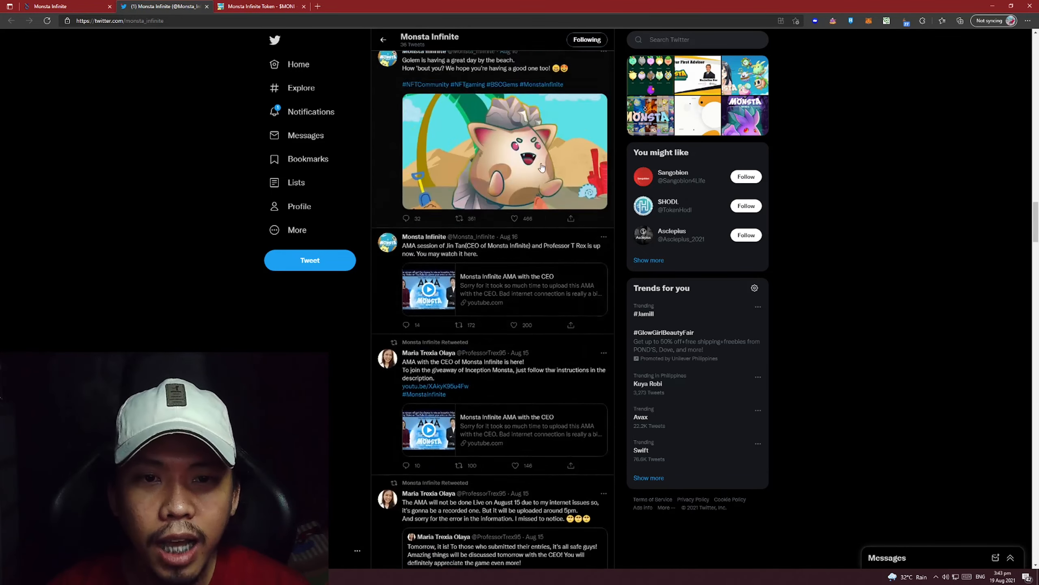
pyautogui.scroll(-3)
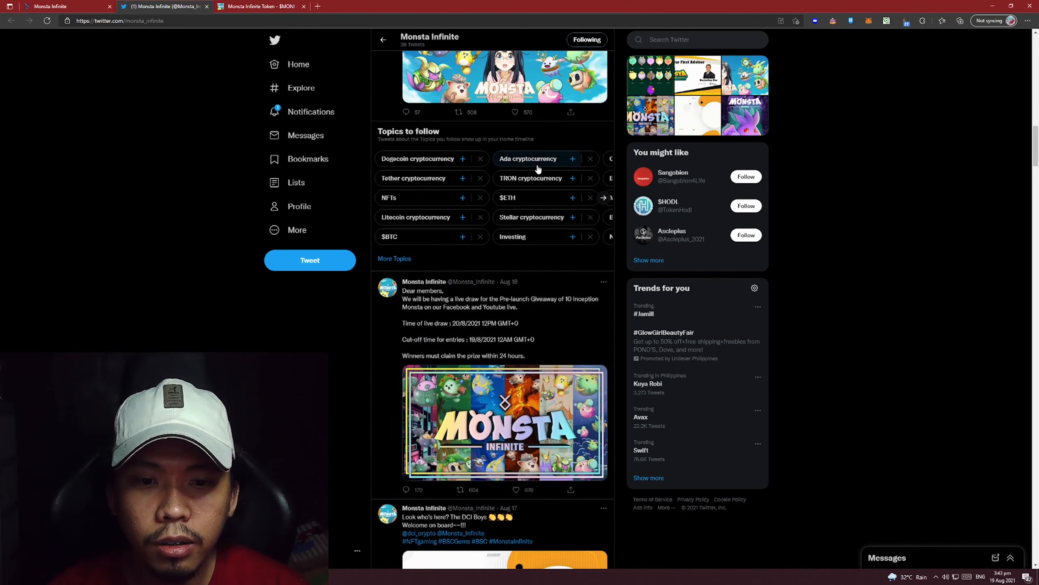
pyautogui.scroll(-3)
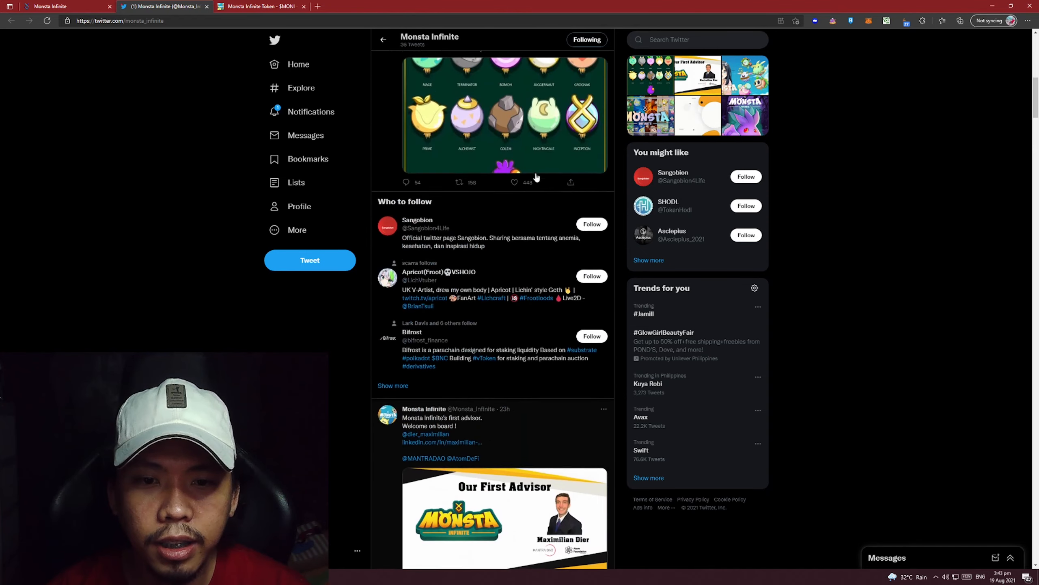
# Return to the $MONI page and review Presale terms, highlighting the 2,700 $MONI Presale 1.0 price
pyautogui.click(262, 6)
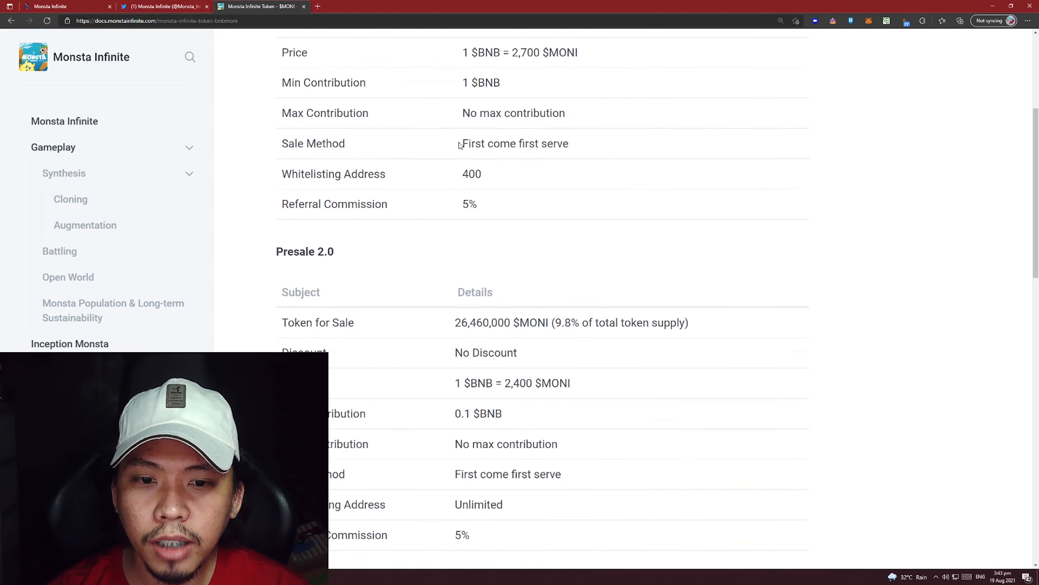
pyautogui.scroll(3)
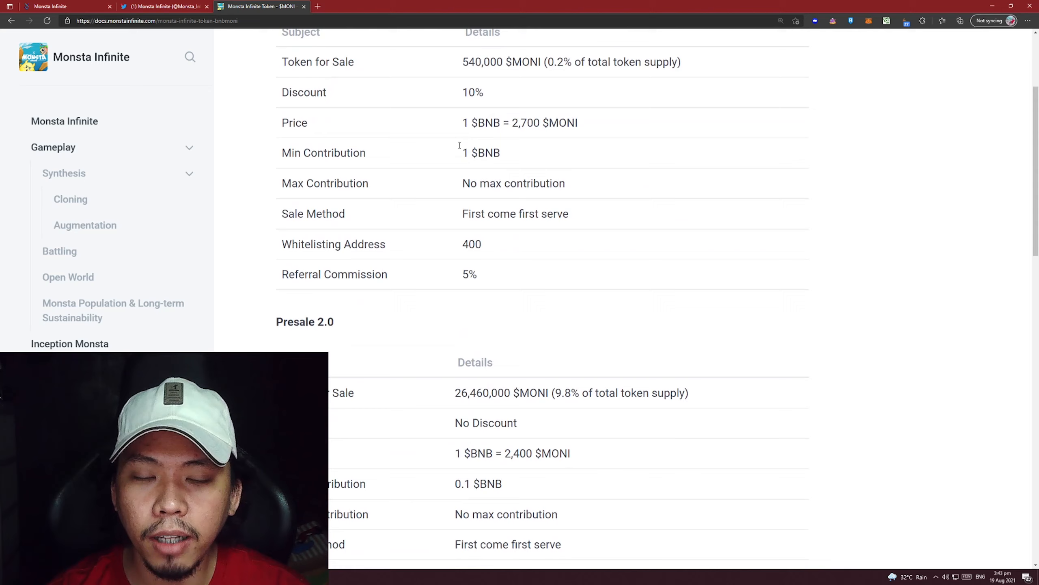
pyautogui.scroll(-3)
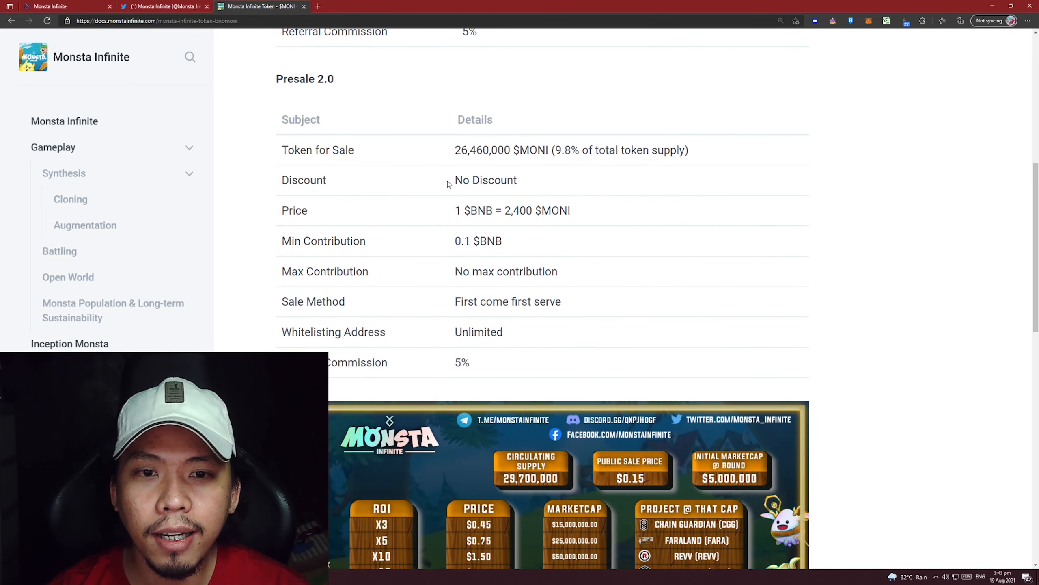
pyautogui.moveTo(455, 149); pyautogui.dragTo(517, 149)
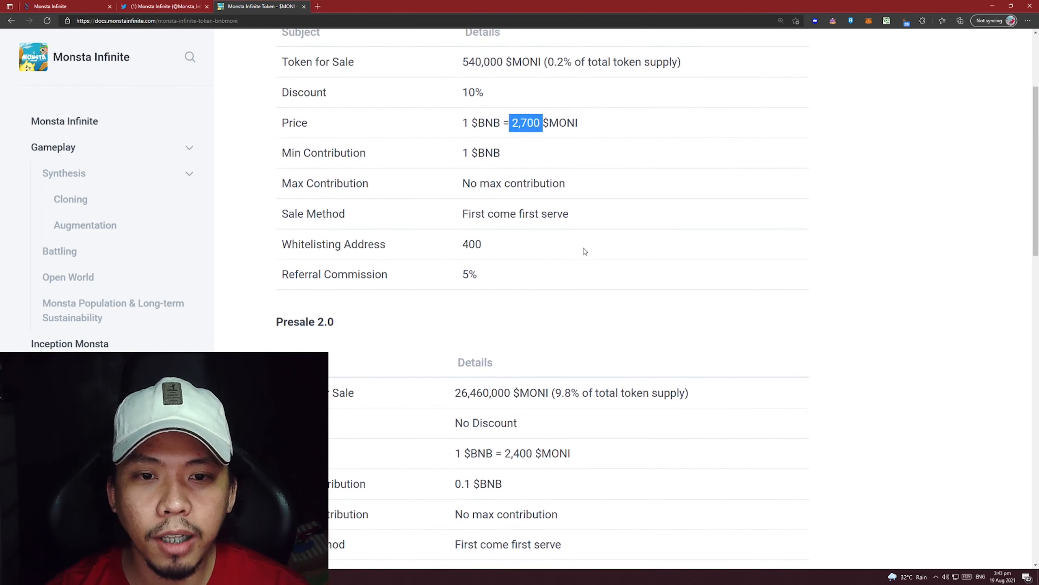
pyautogui.scroll(-3)
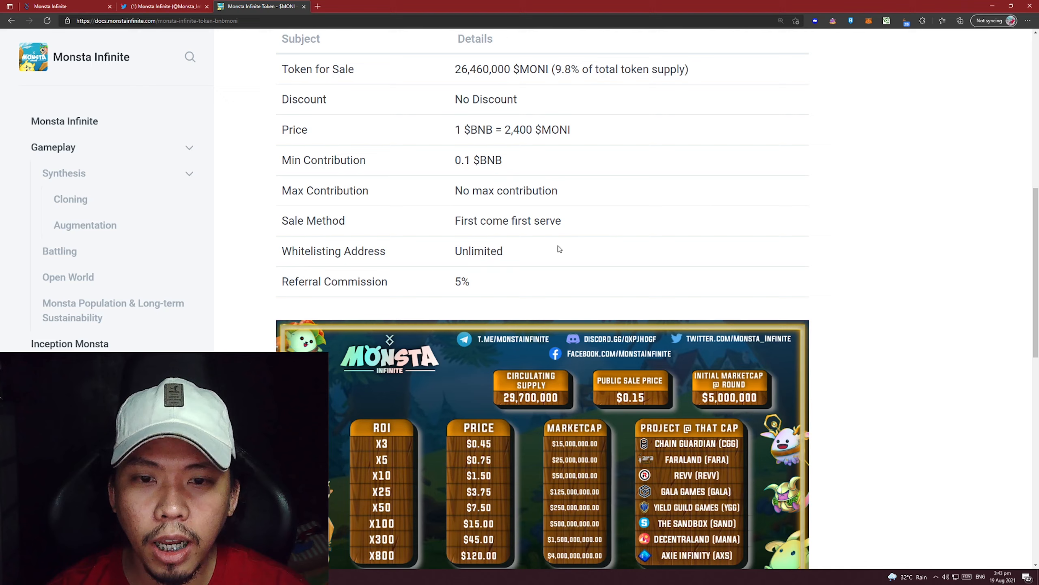
pyautogui.moveTo(553, 243)
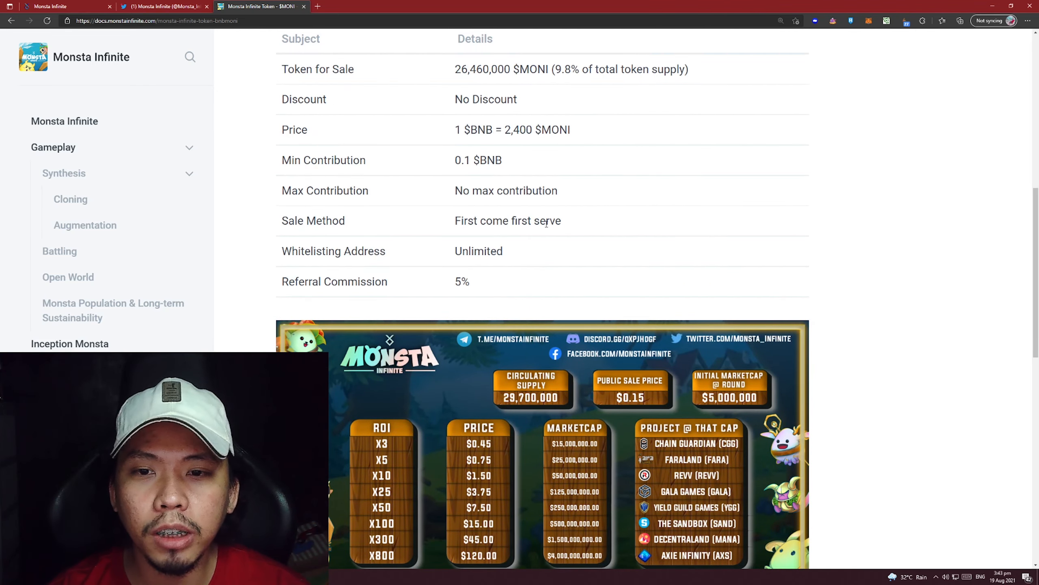
# Read past the marketcap comparison to the Whitelisting, Initial Marketcap and Binance Launchpad notes
pyautogui.scroll(-3)
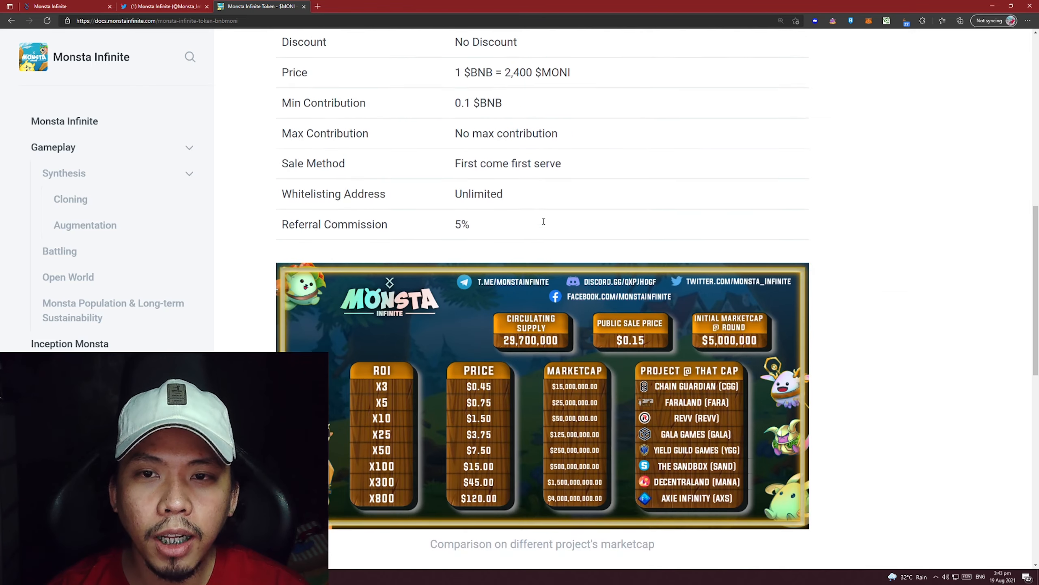
pyautogui.scroll(-3)
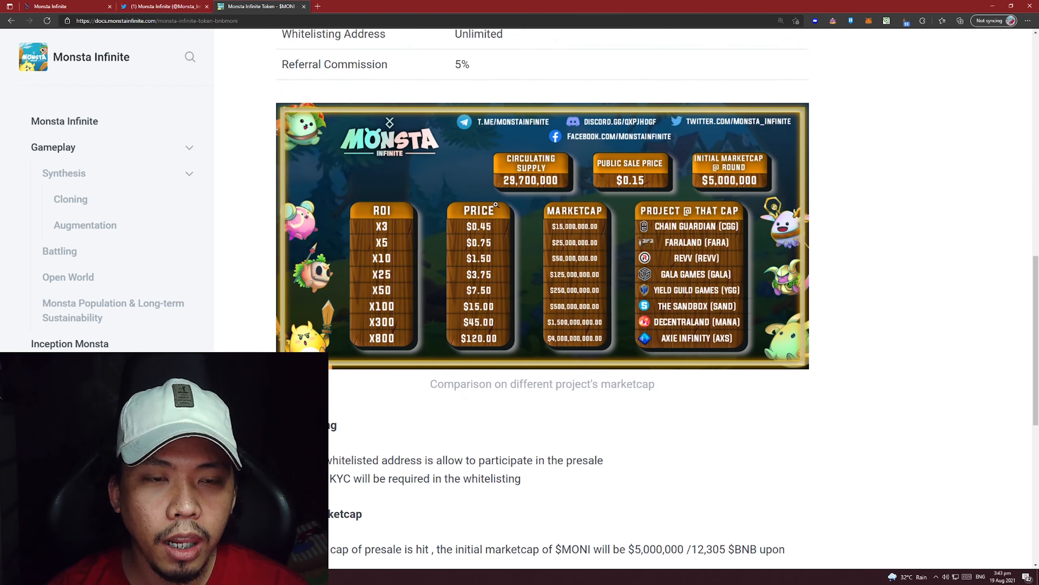
pyautogui.scroll(3)
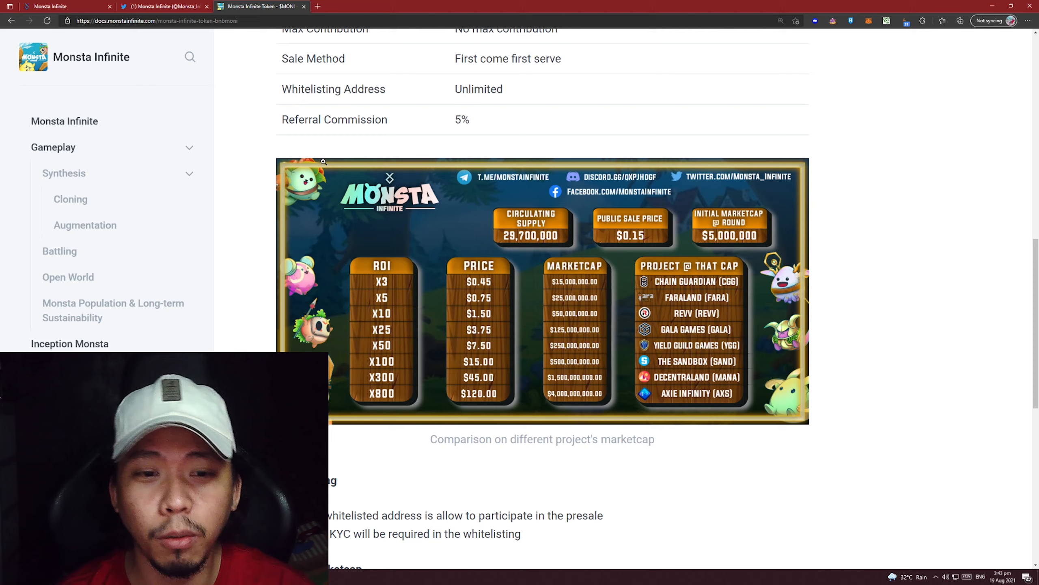
pyautogui.scroll(-3)
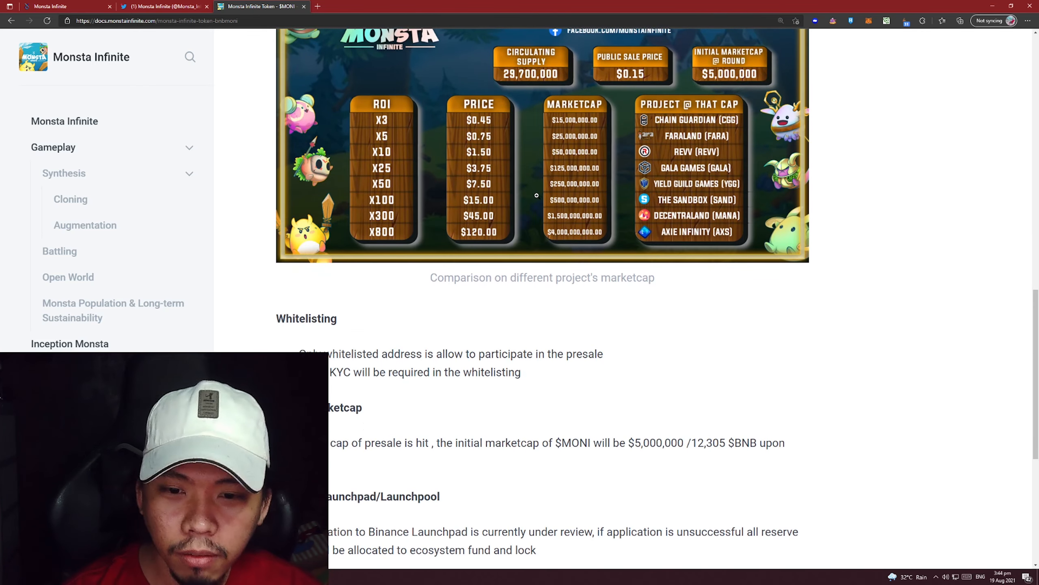
pyautogui.scroll(-3)
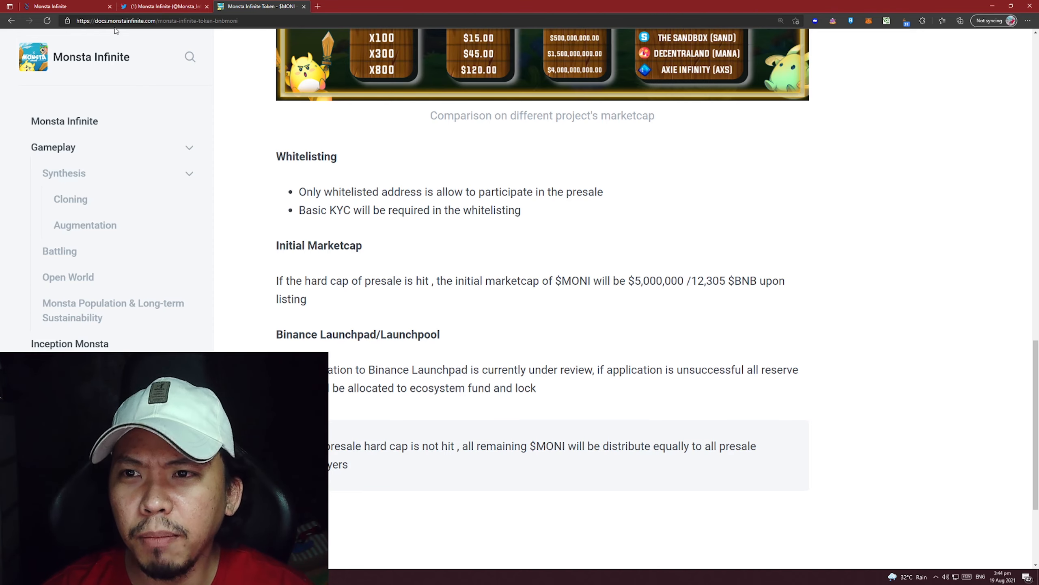
# Switch to the Twitter feed and read down past the live-draw giveaway to the DCI Boys partnership tweet
pyautogui.click(162, 7)
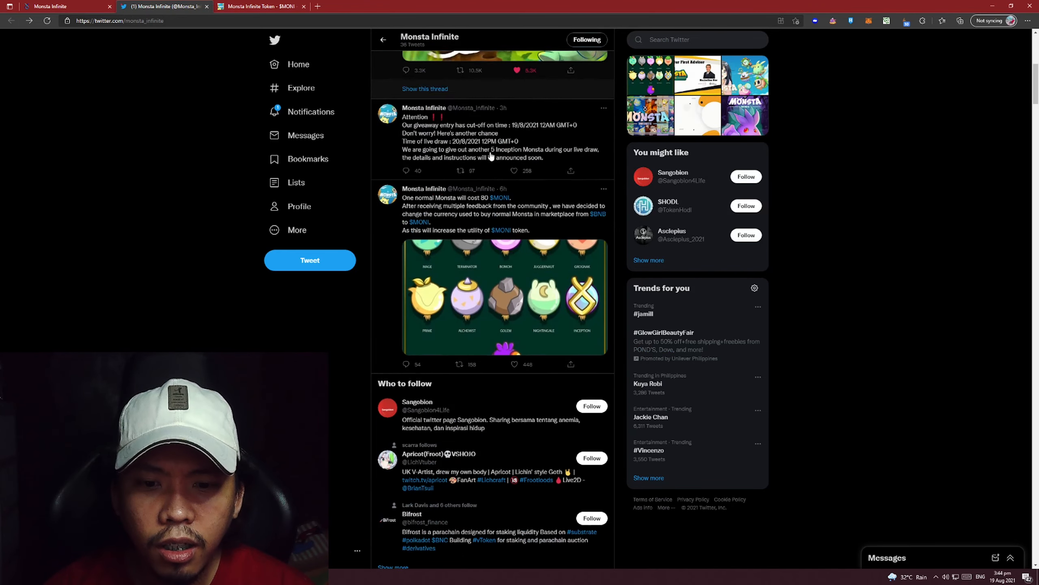
pyautogui.scroll(-3)
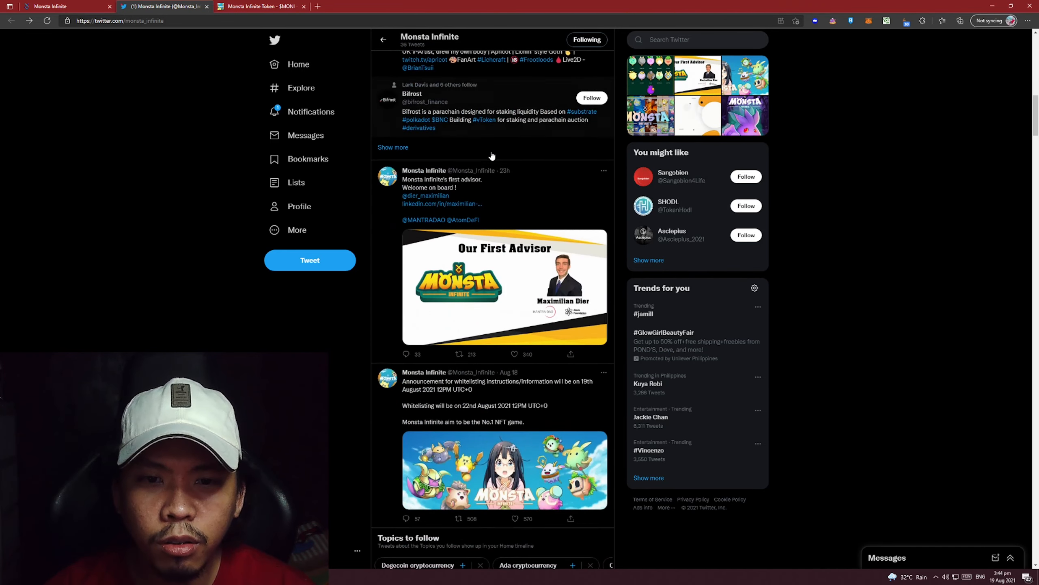
pyautogui.scroll(-3)
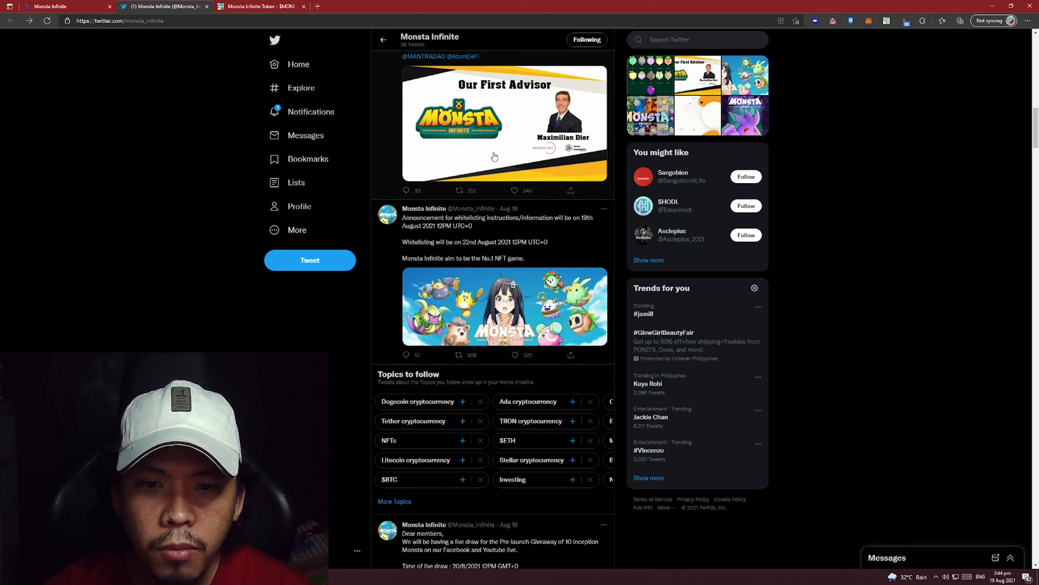
pyautogui.scroll(-3)
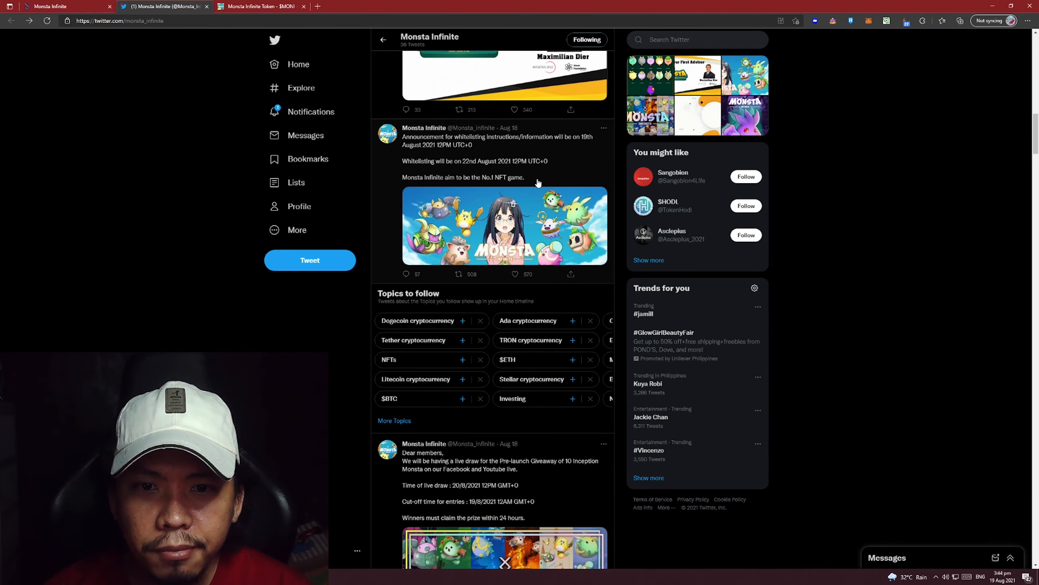
pyautogui.scroll(-3)
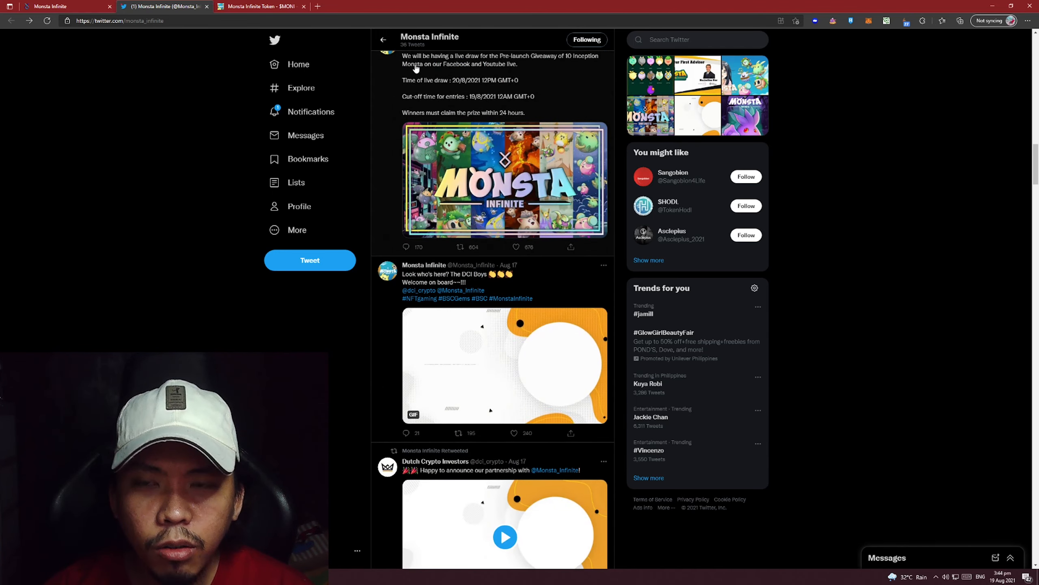
# View the whitepaper Partnership page noting gradual announcements, then return to the Twitter feed
pyautogui.click(258, 7)
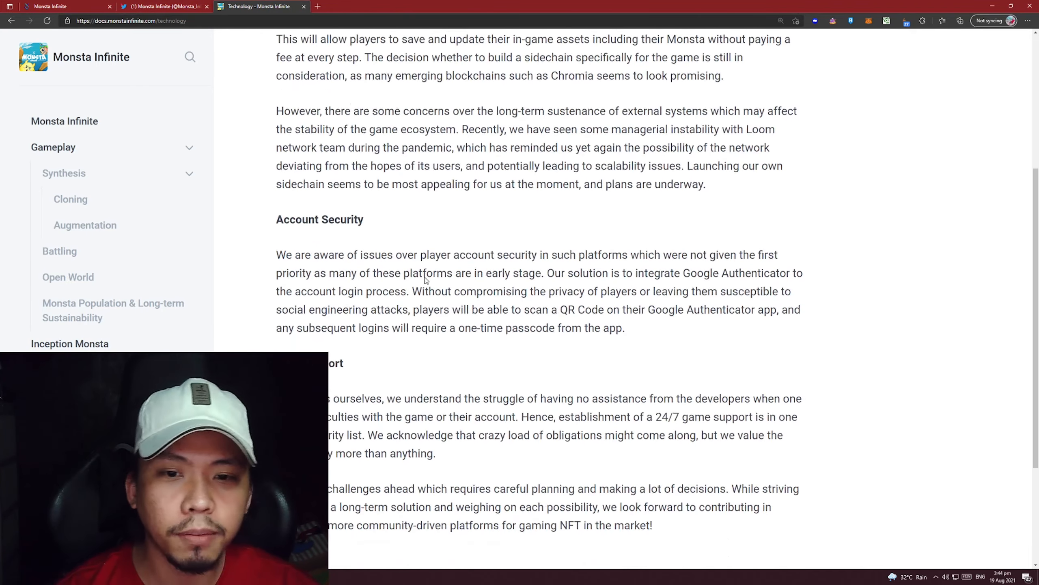
pyautogui.scroll(-3)
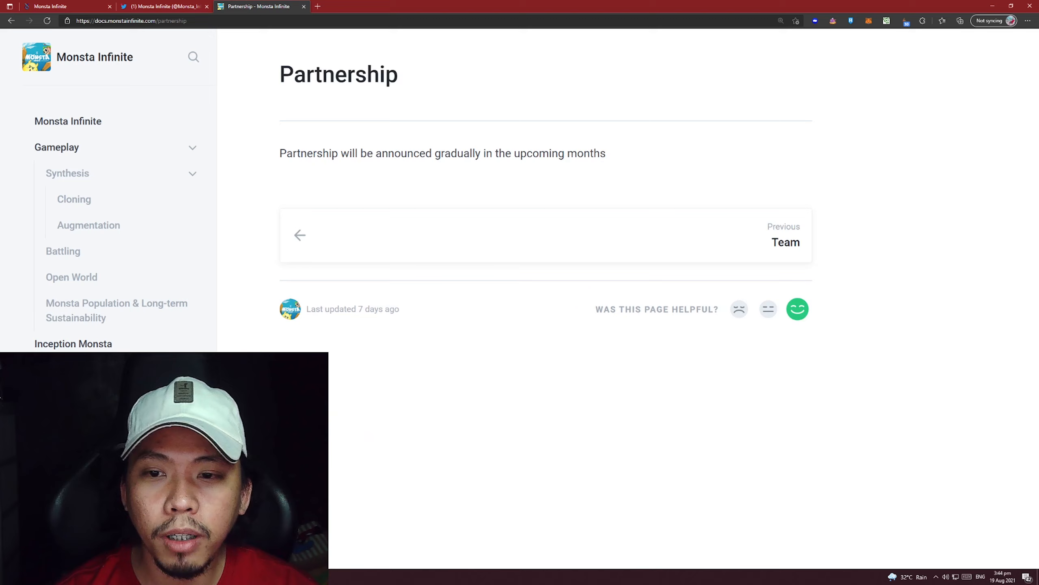
pyautogui.click(159, 6)
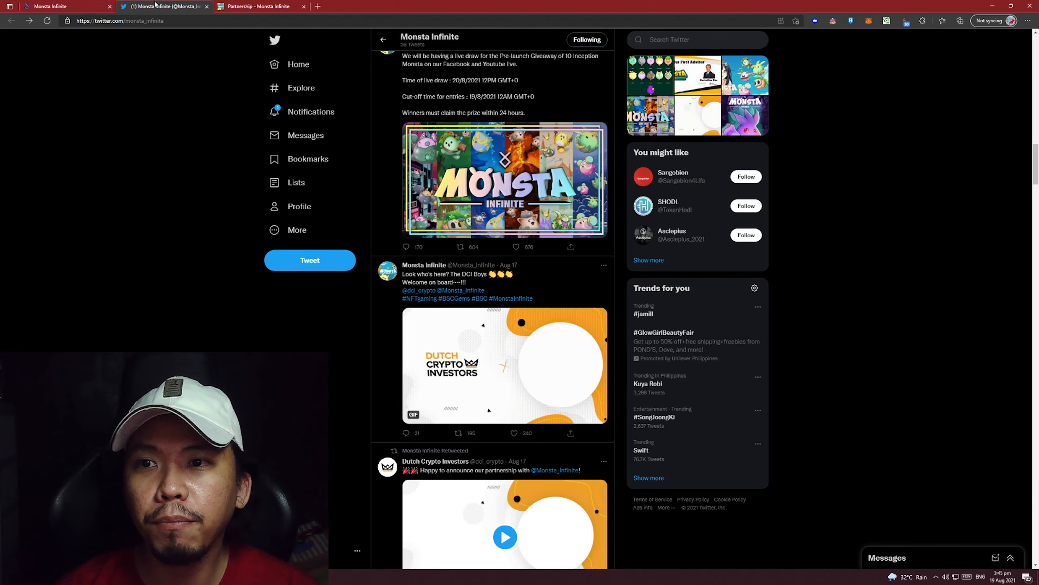
# On the official website, confirm the Marketplace still shows Coming Soon and return Home
pyautogui.click(53, 7)
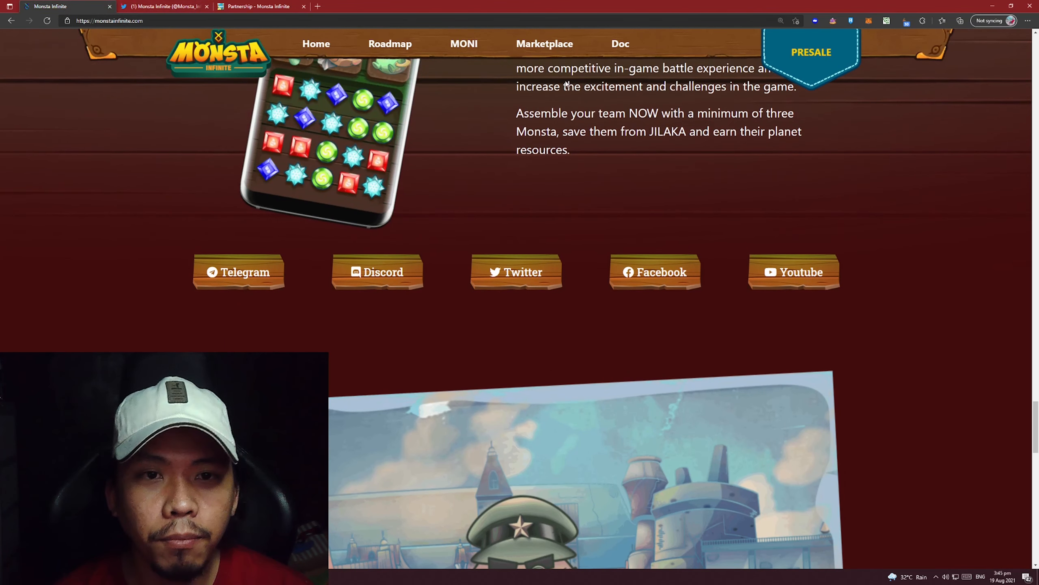
pyautogui.click(545, 44)
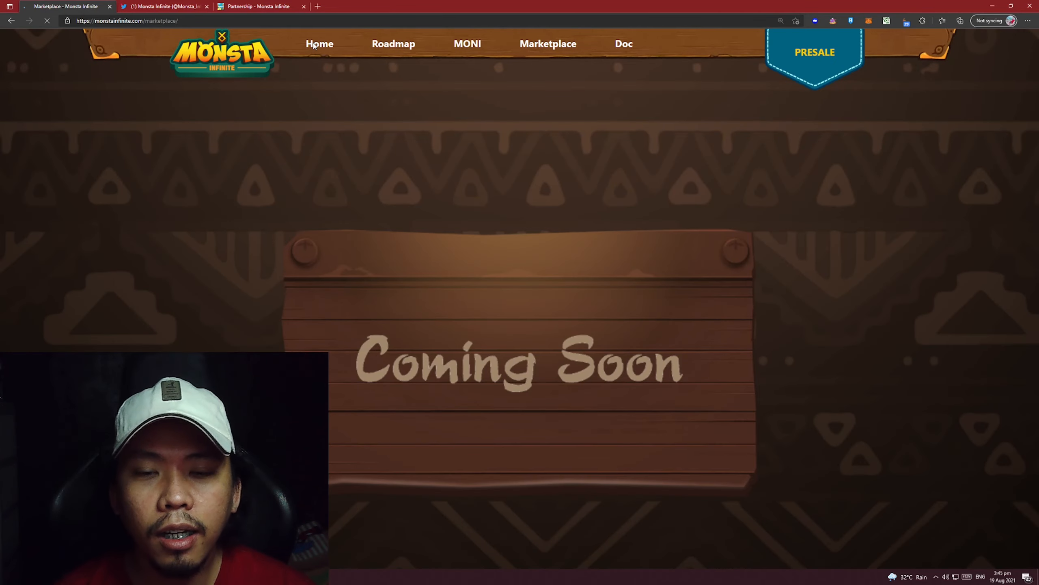
pyautogui.click(319, 44)
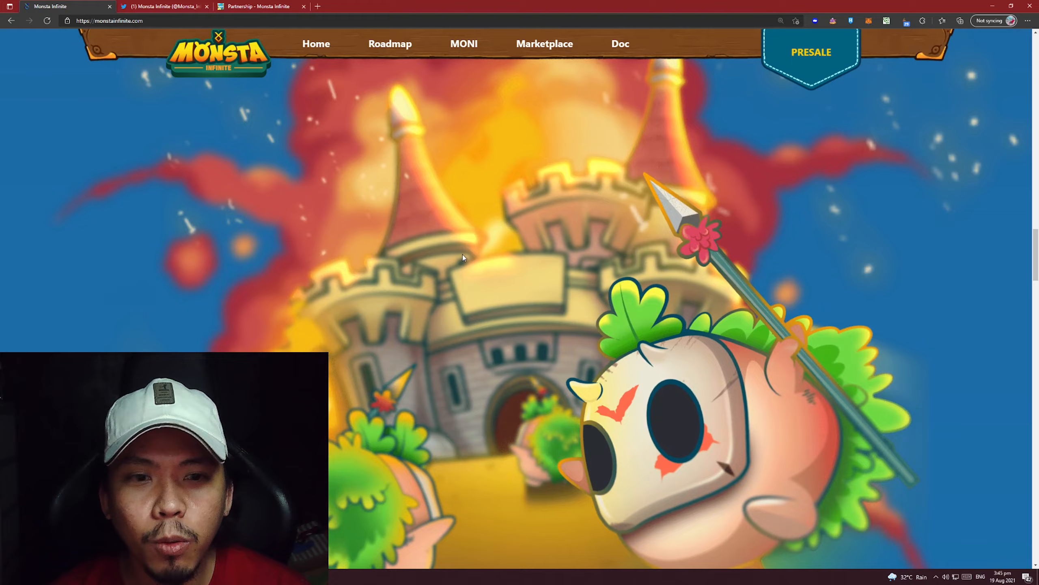
# Browse the home page down to its footer, then return to the whitepaper docs
pyautogui.scroll(-3)
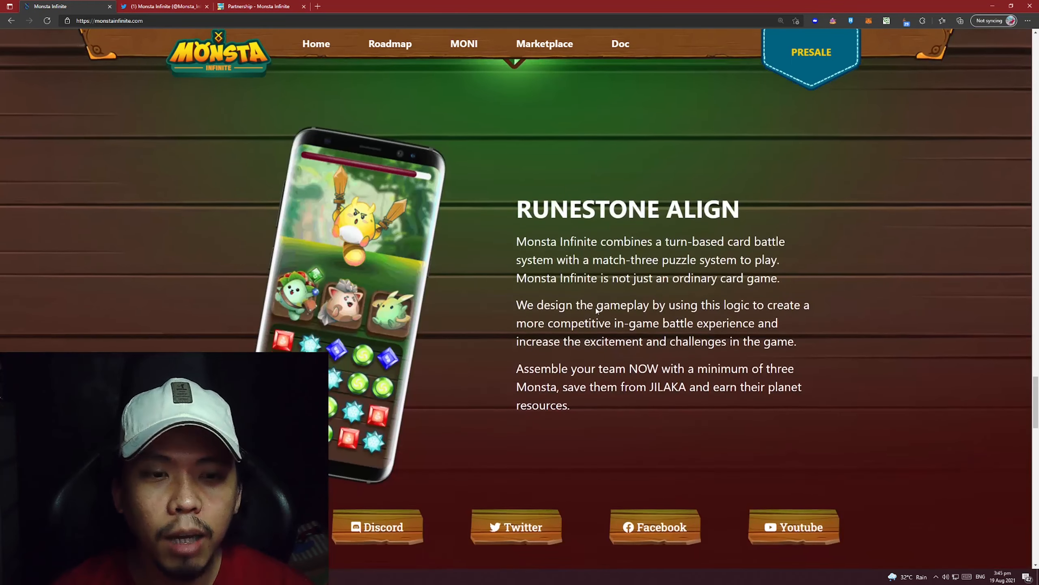
pyautogui.scroll(-3)
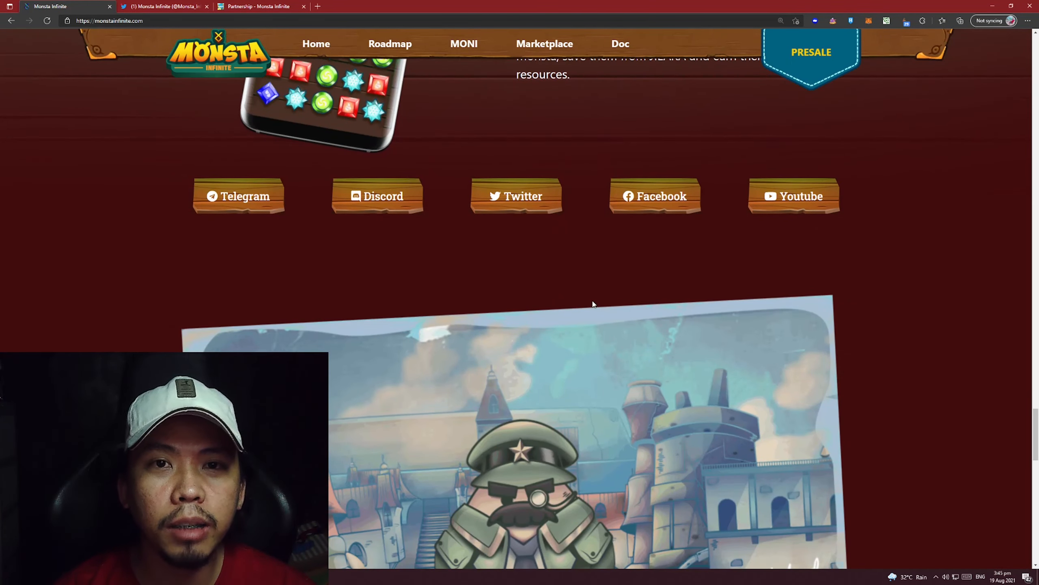
pyautogui.scroll(-3)
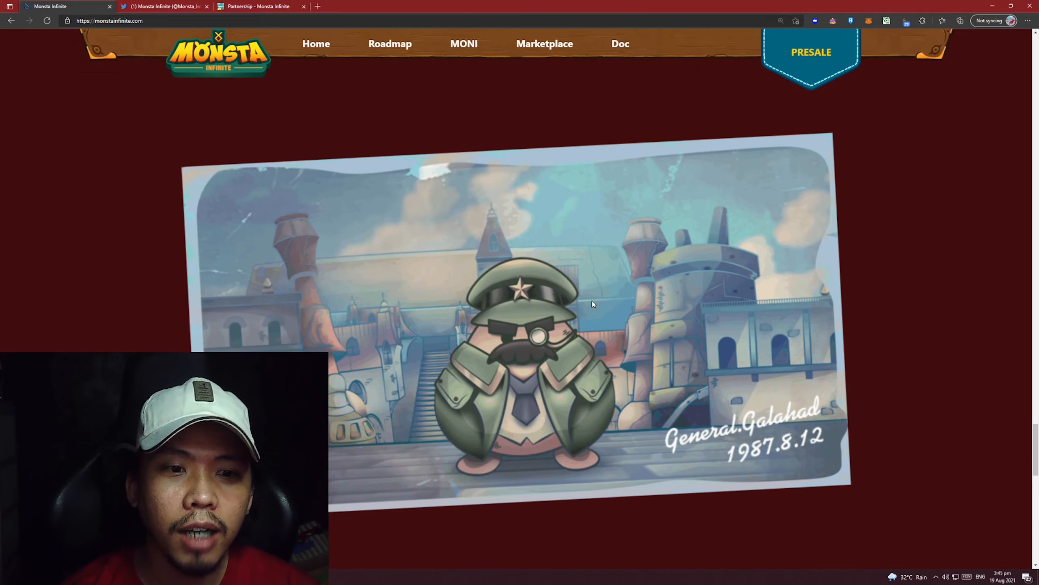
pyautogui.scroll(-3)
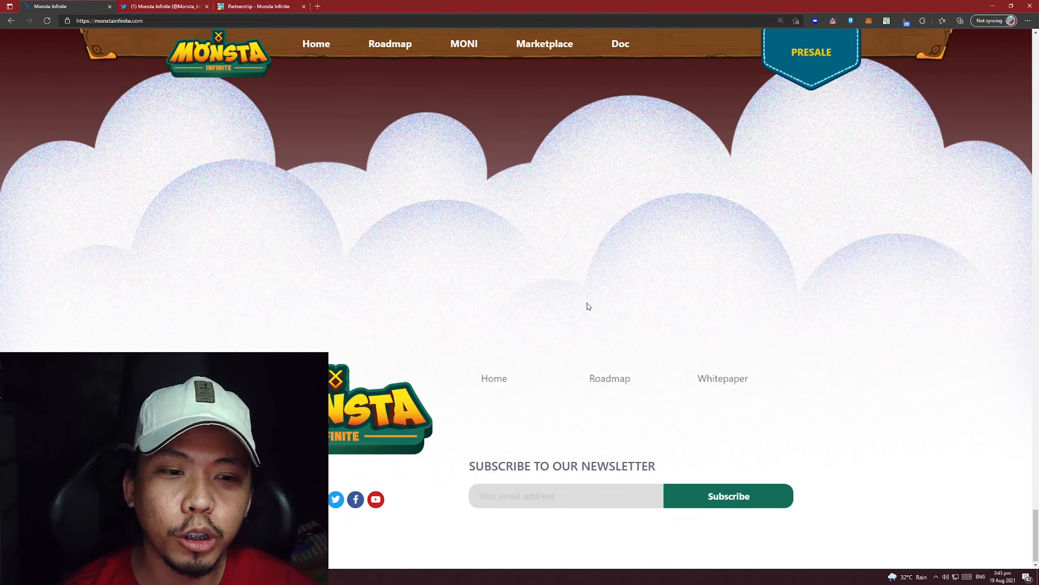
pyautogui.click(262, 7)
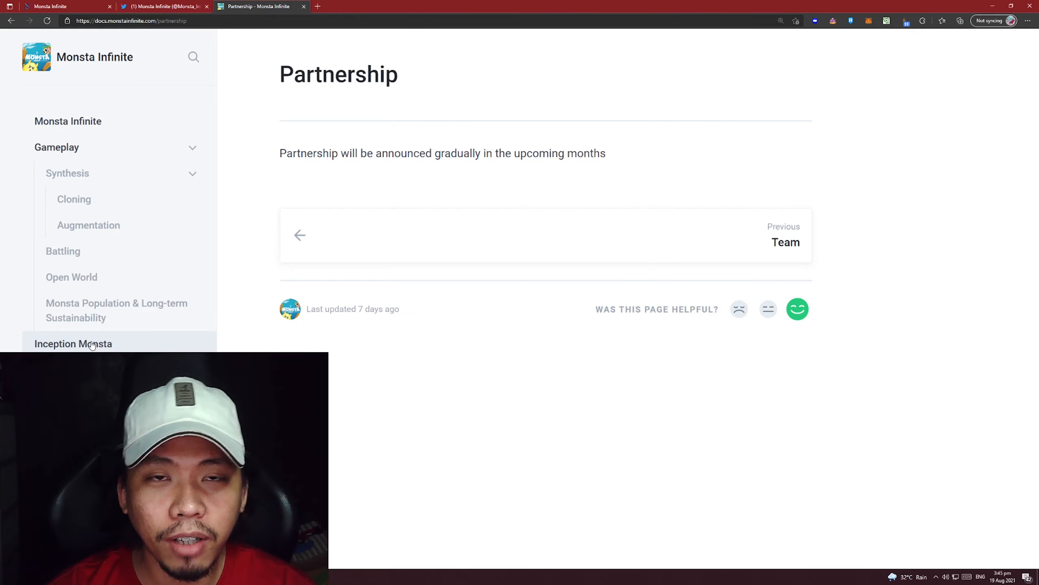
pyautogui.moveTo(126, 235)
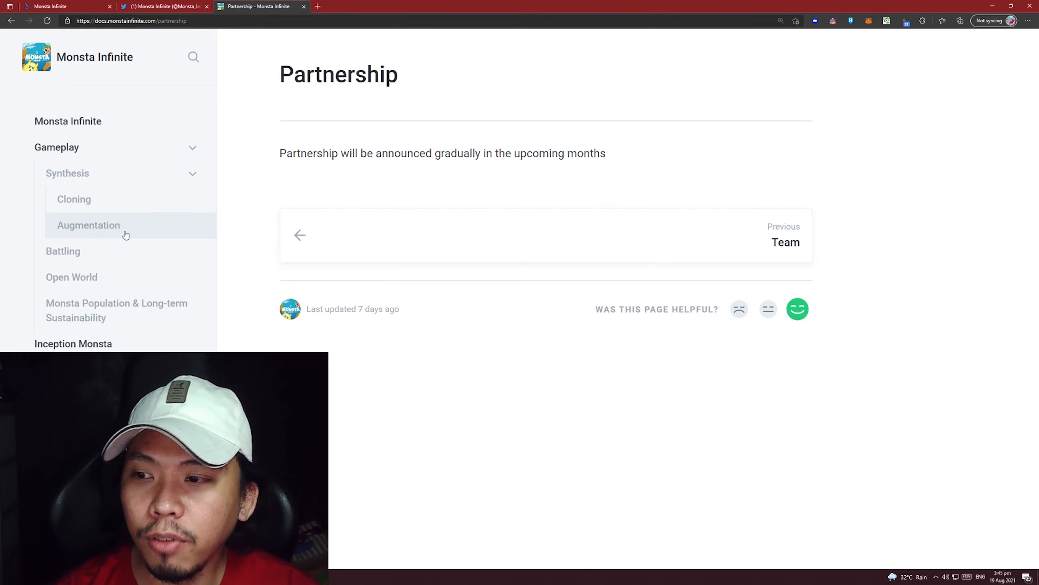
# View the Gameplay page's Lore section, then switch to the Monsta Infinite Twitter feed
pyautogui.click(57, 148)
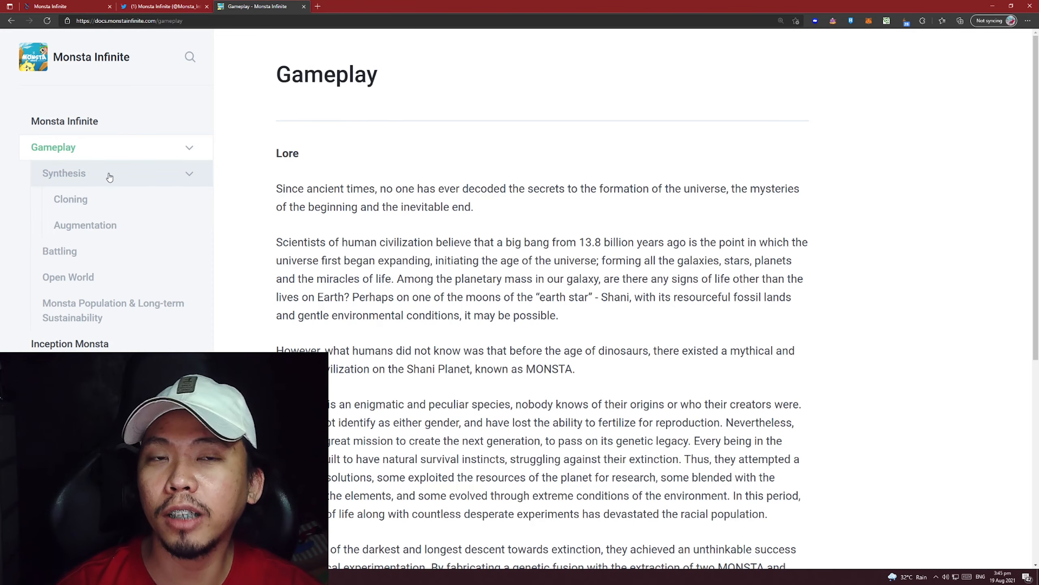
pyautogui.click(53, 6)
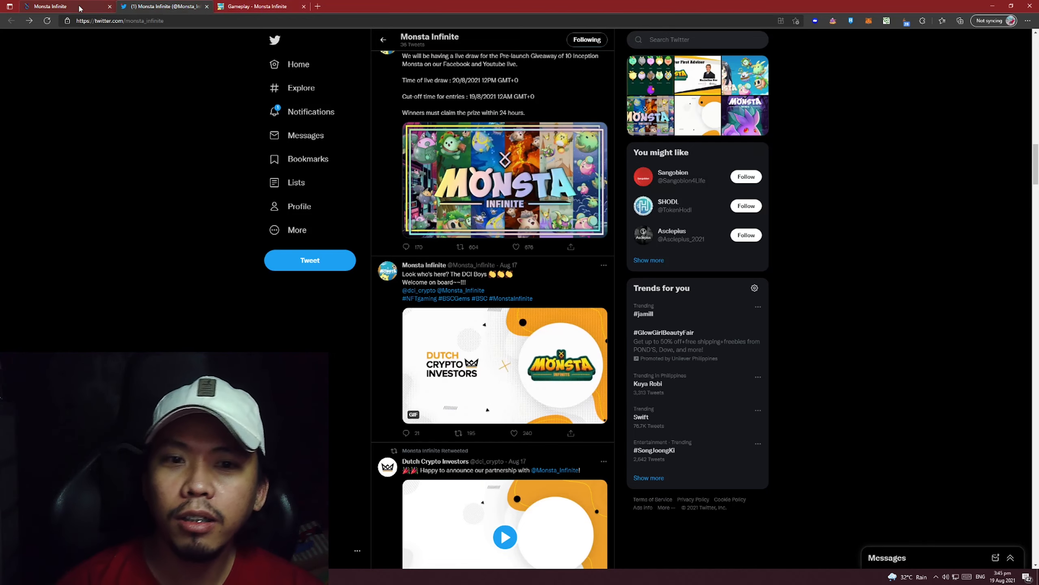